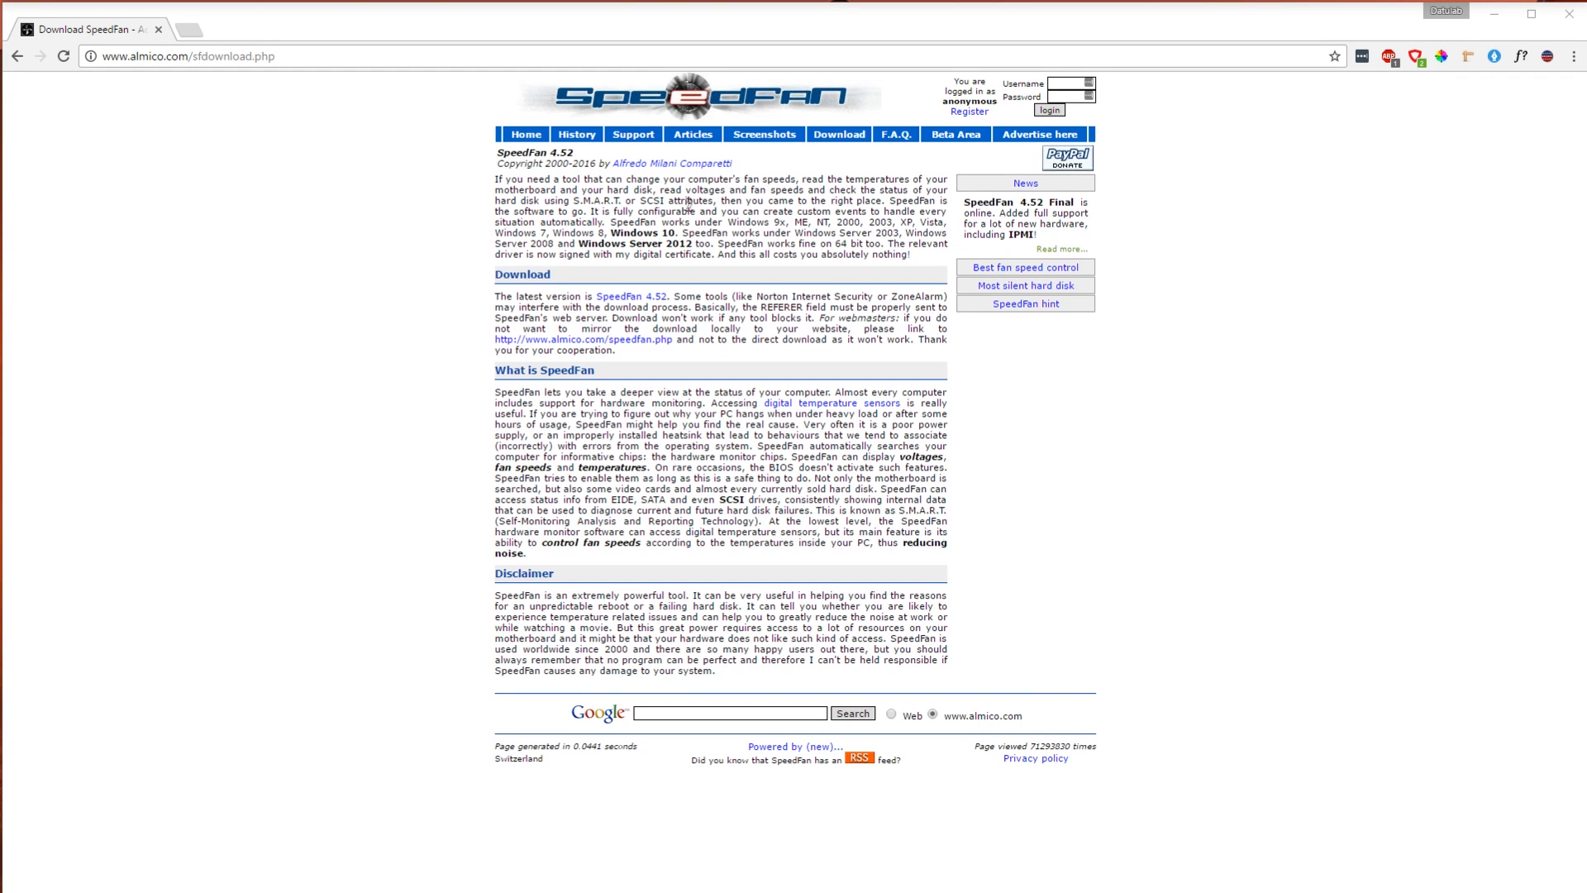
pyautogui.moveTo(644, 381)
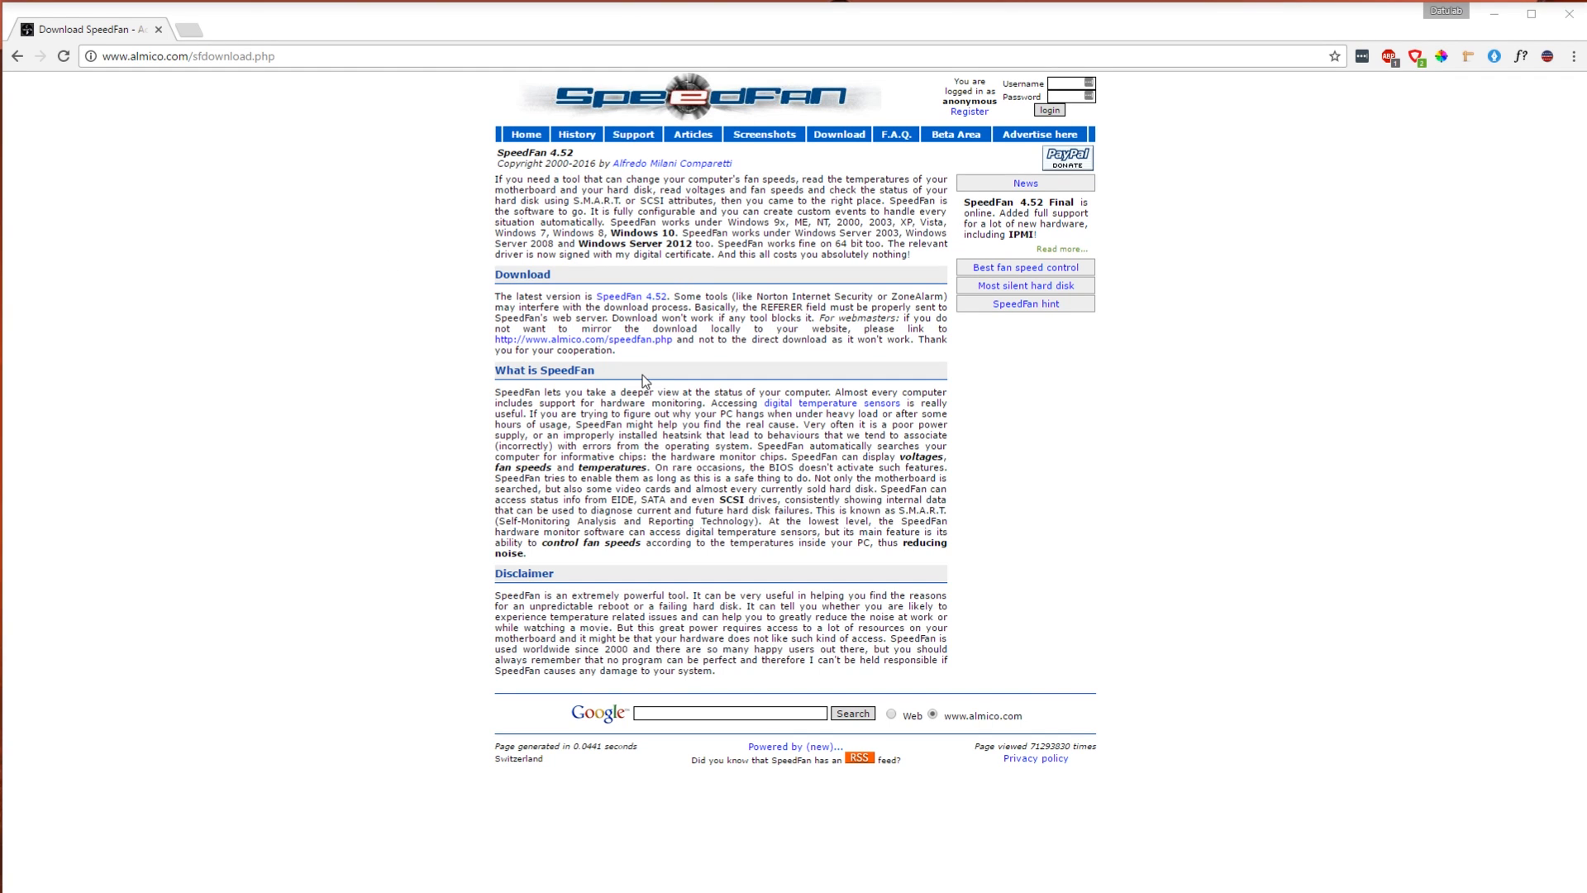
pyautogui.moveTo(647, 364)
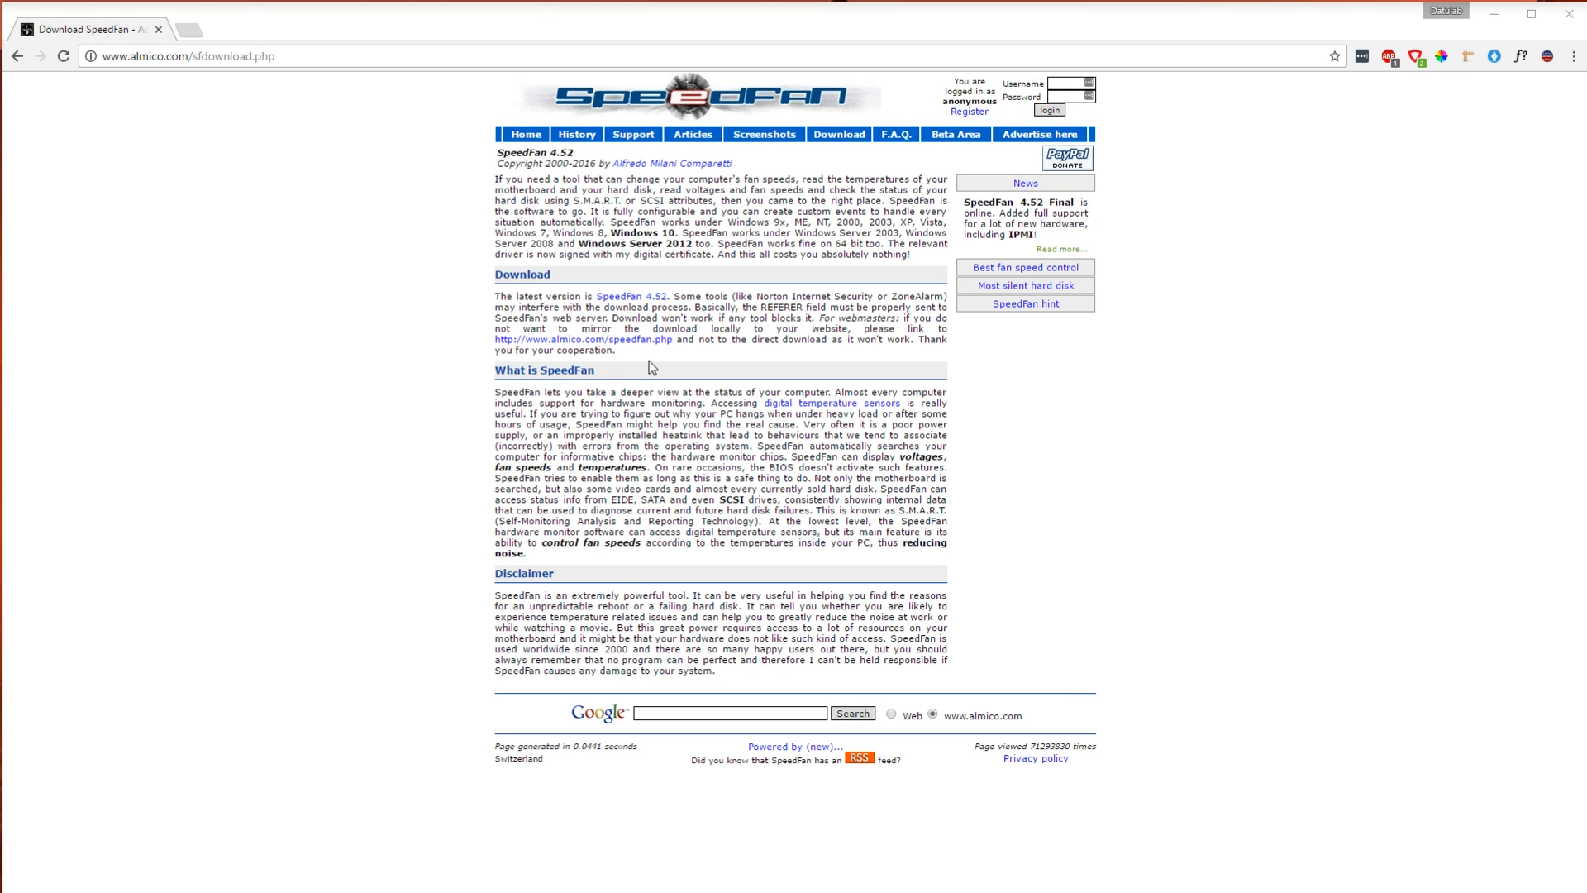
pyautogui.moveTo(443, 377)
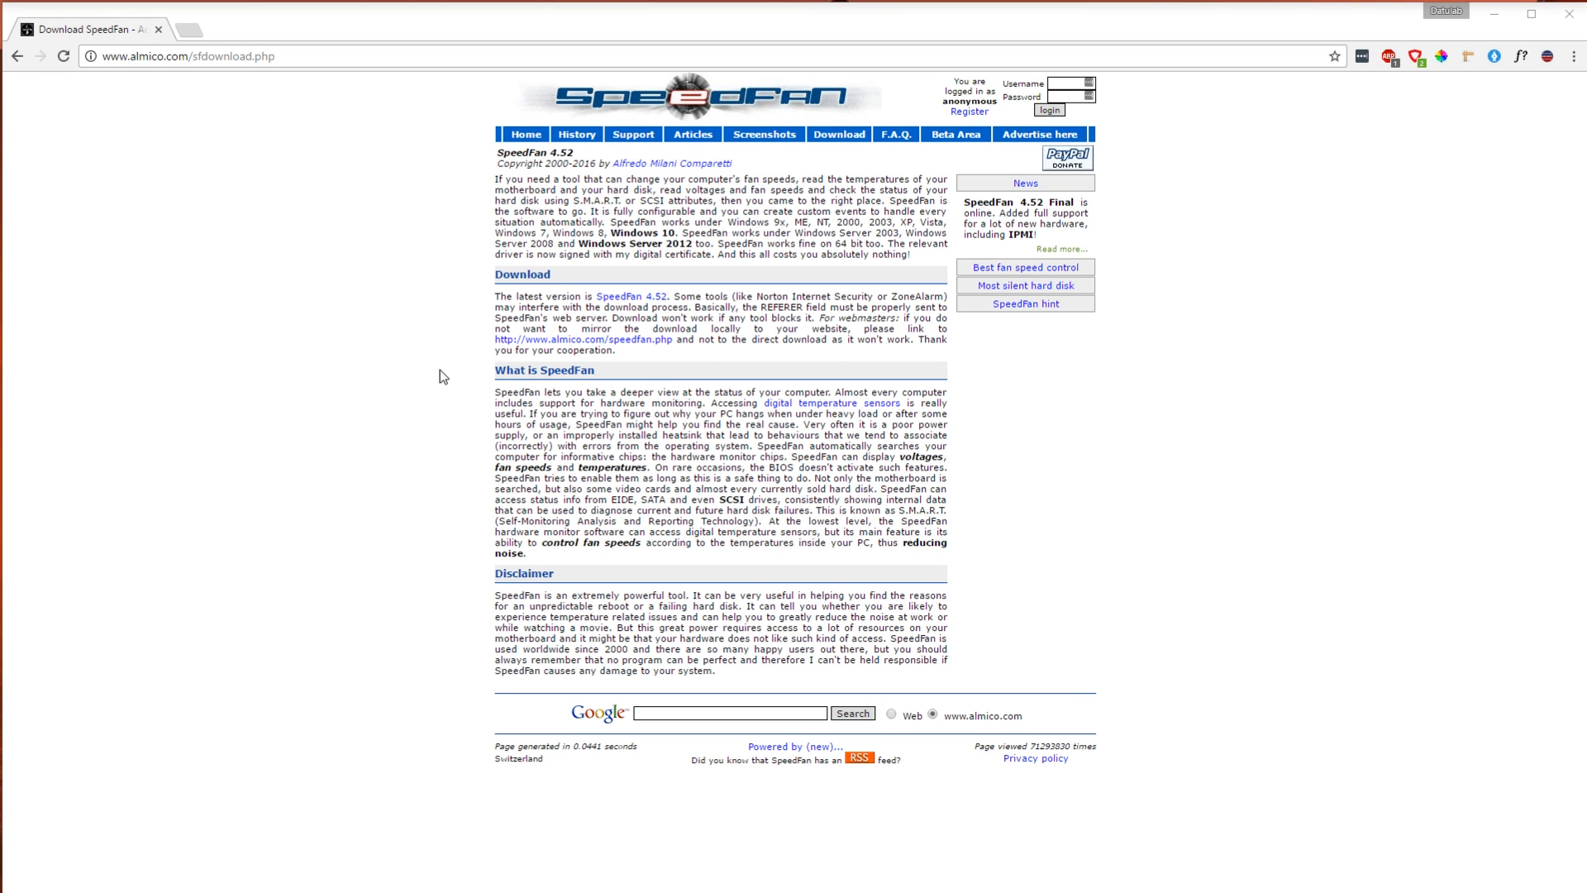
pyautogui.moveTo(449, 353)
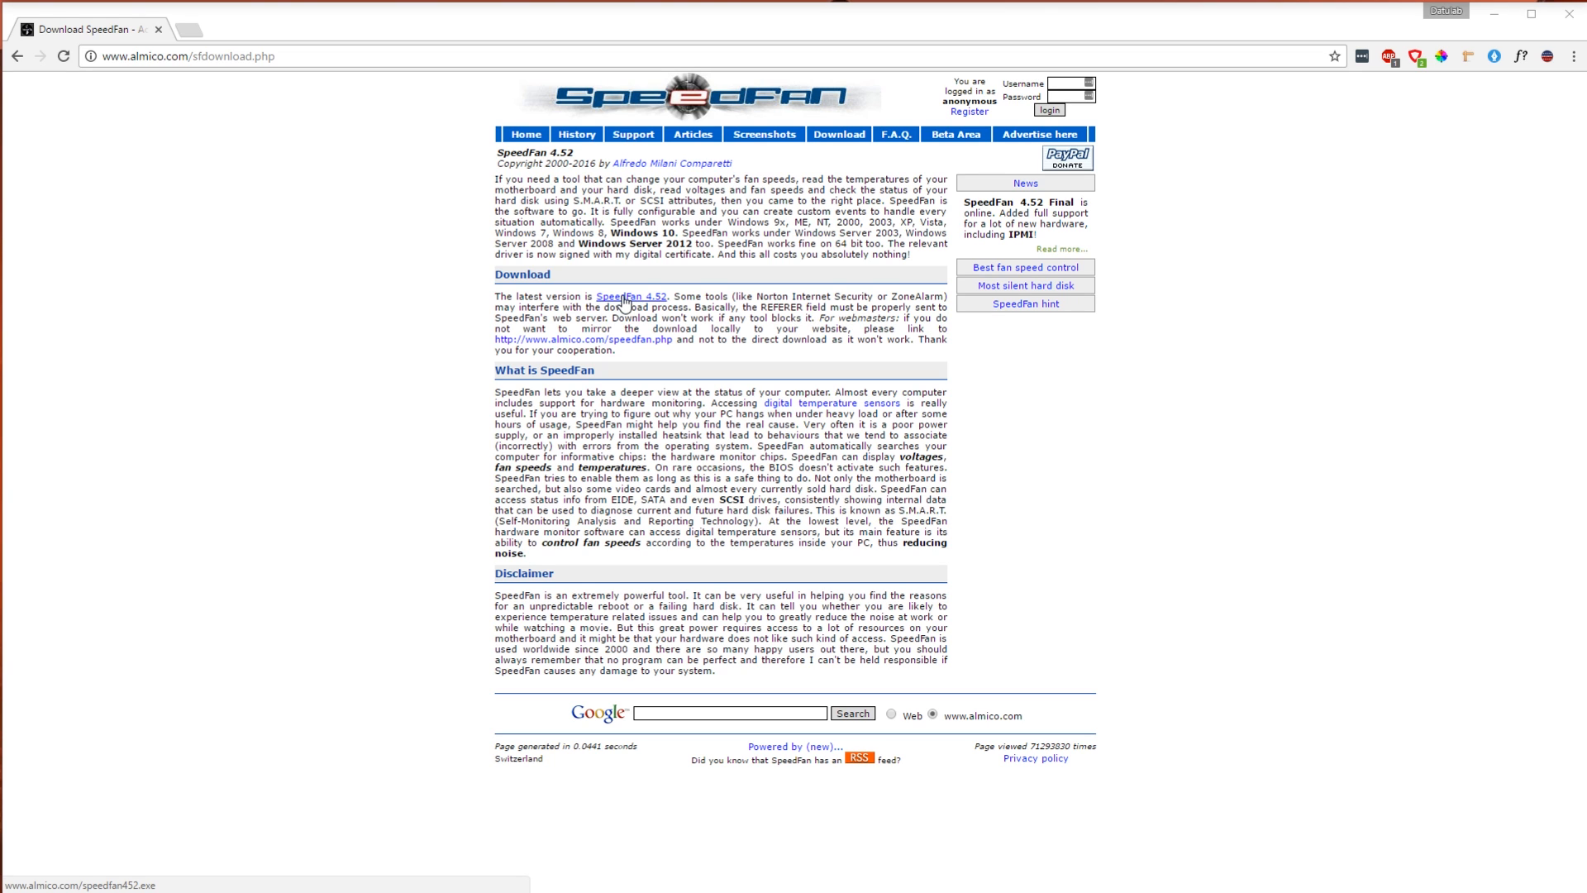
# Step: Download the SpeedFan 4.52 installer (speedfan452.exe) from almico.com's download page
pyautogui.click(626, 296)
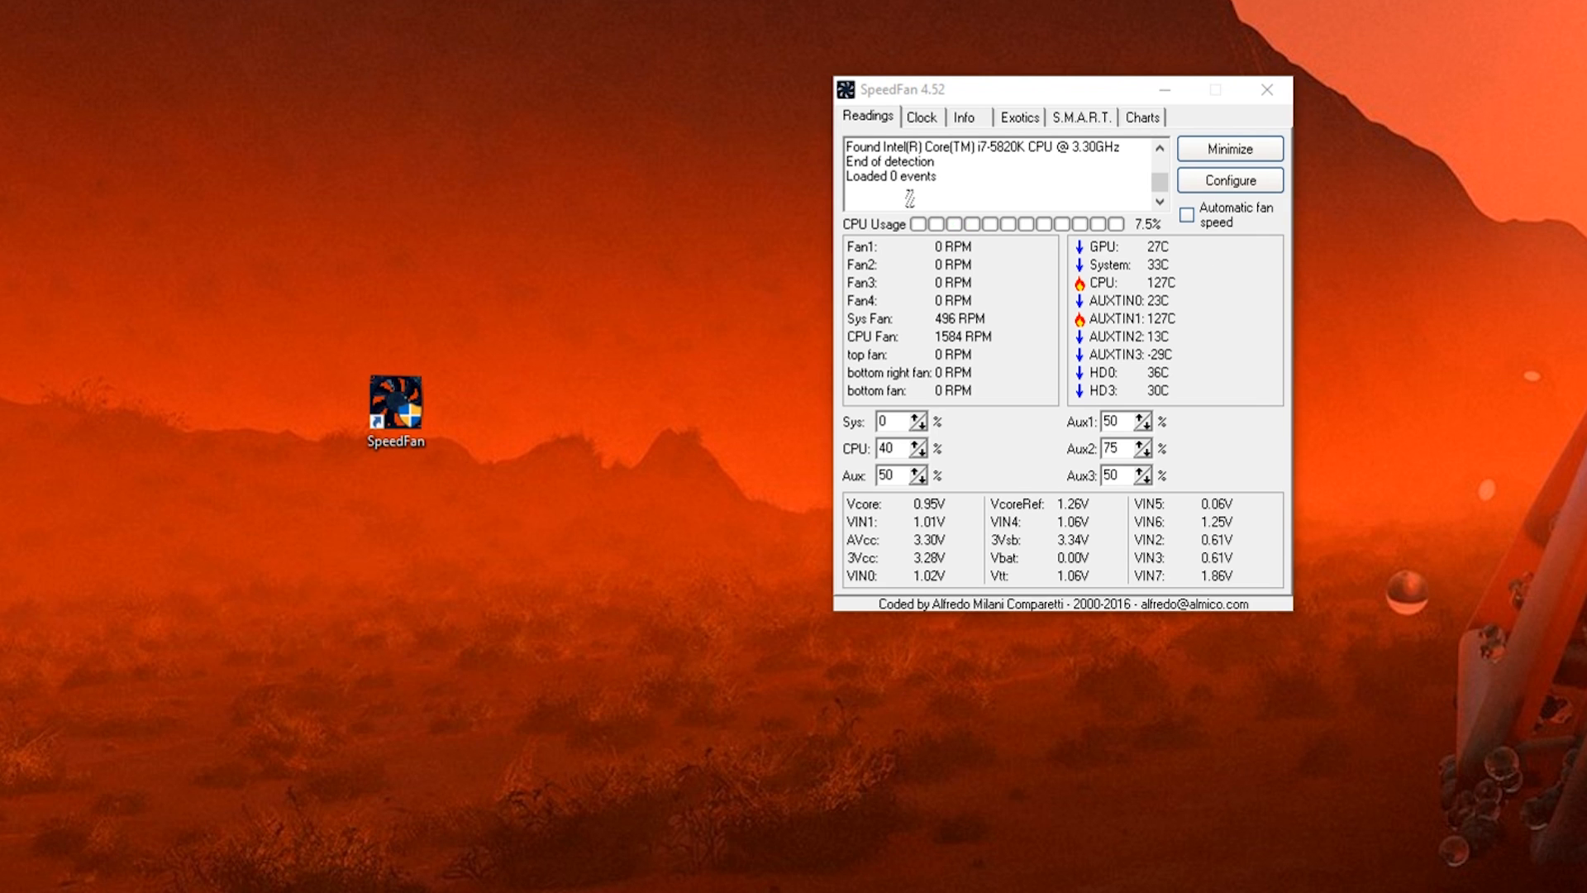
pyautogui.moveTo(800, 367)
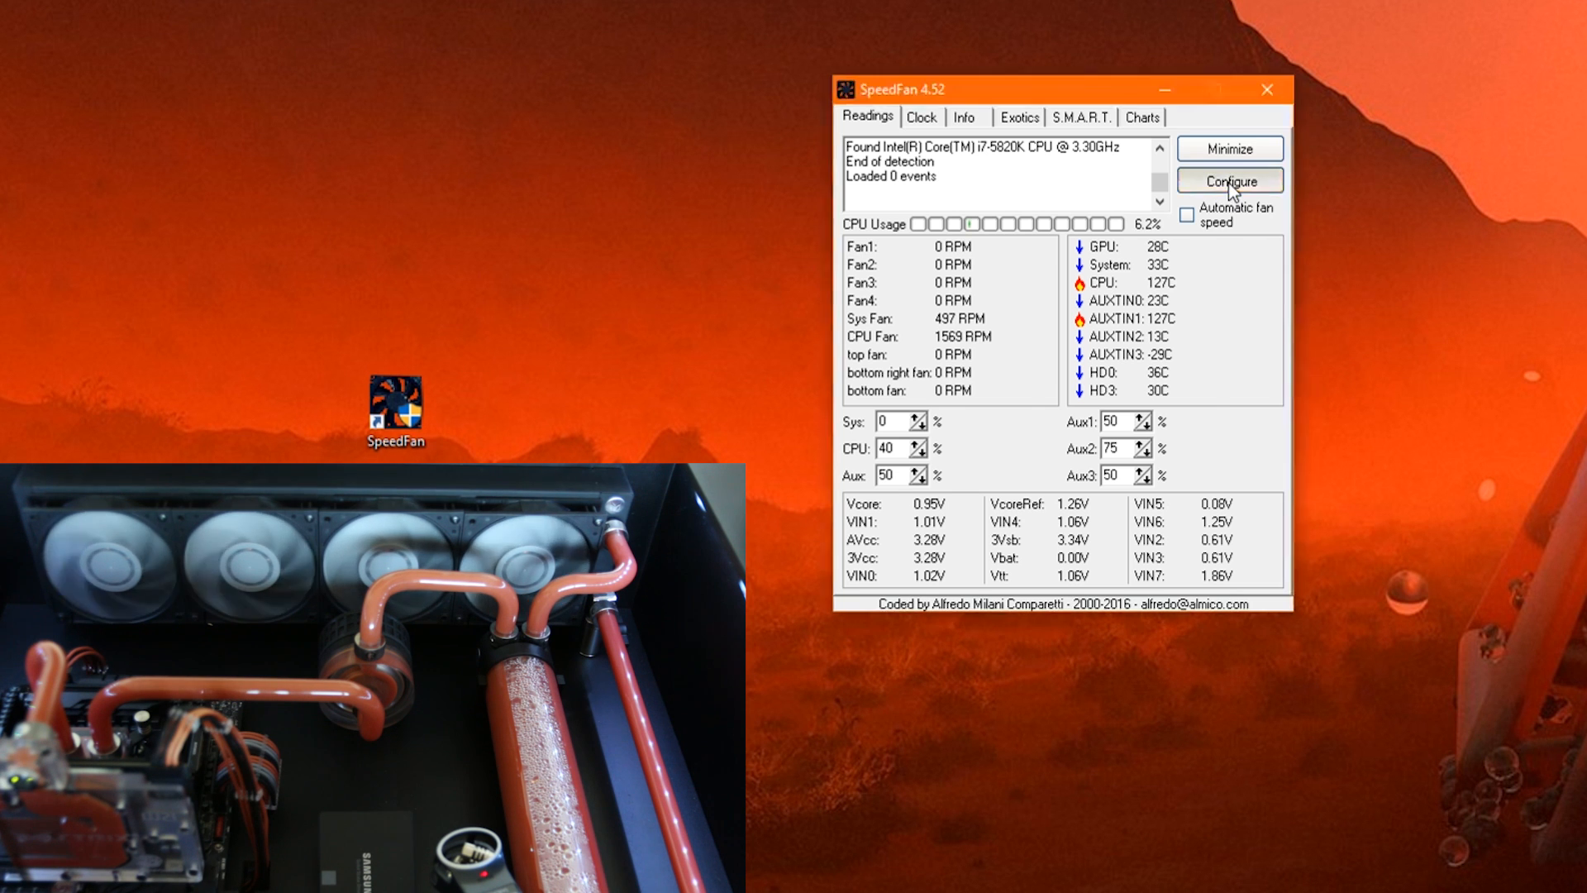
# Step: In Advanced settings, set the Nuvoton NCT6792D chip's PWM 1 mode to Manual, remembered
pyautogui.click(1229, 180)
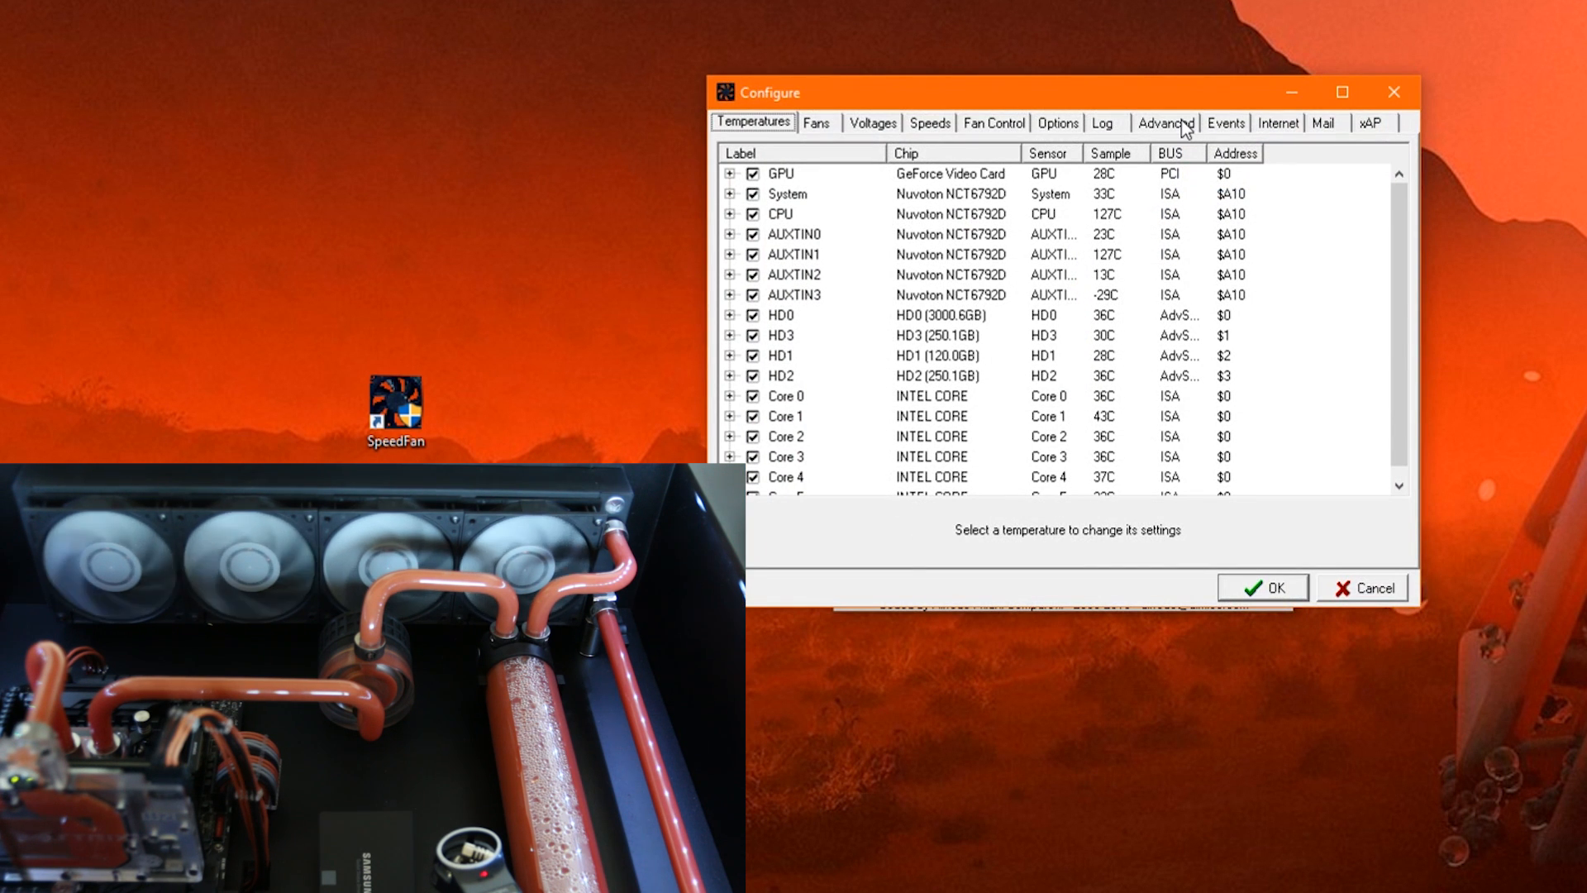
pyautogui.click(1162, 122)
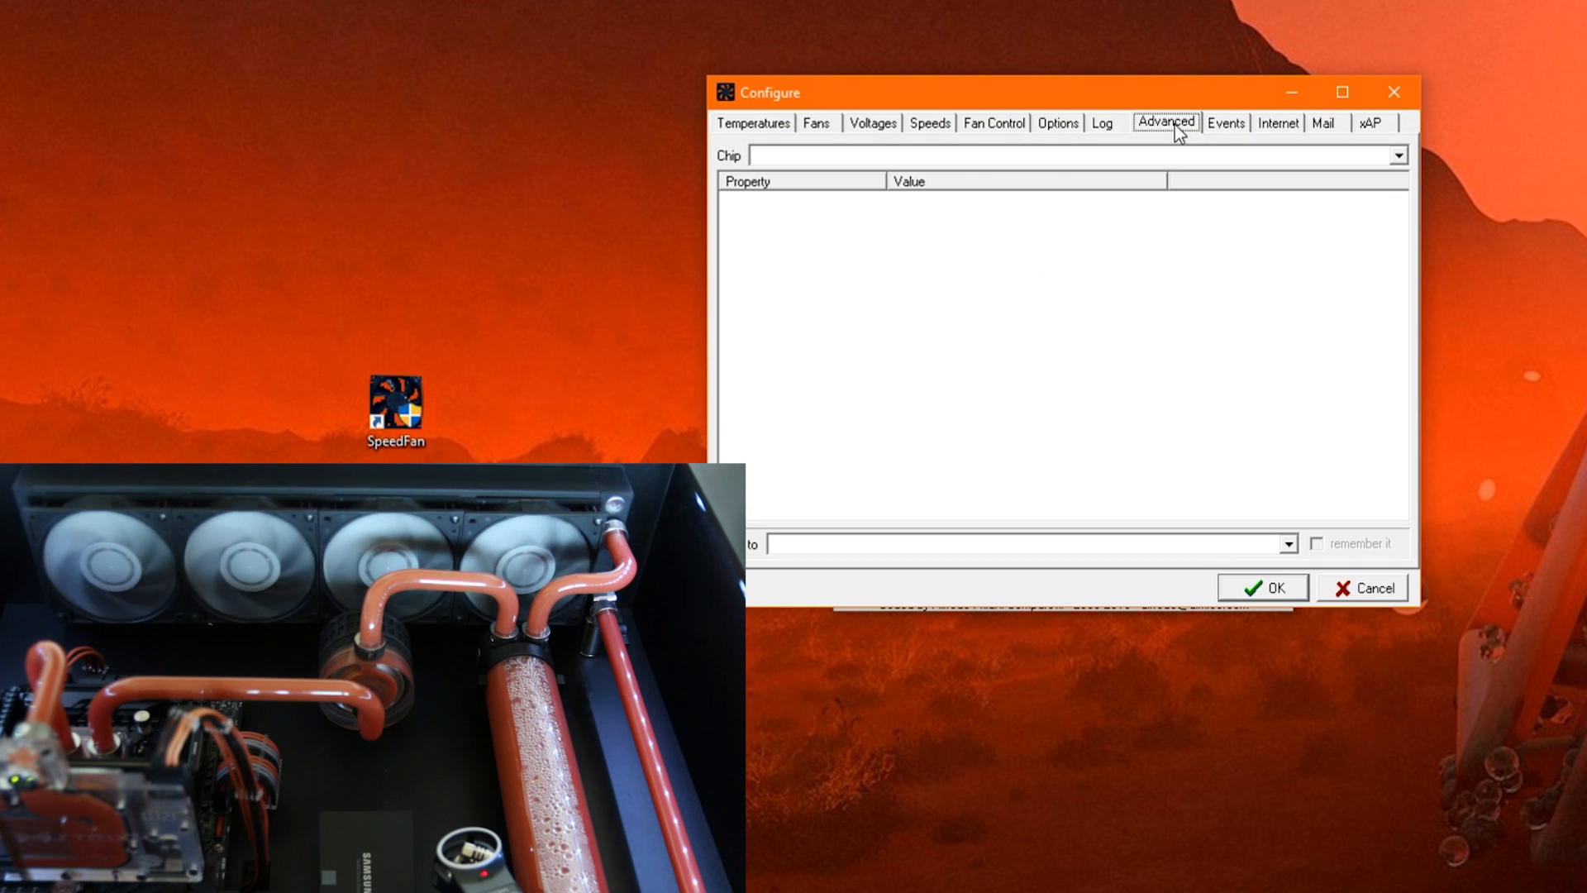
pyautogui.click(1397, 156)
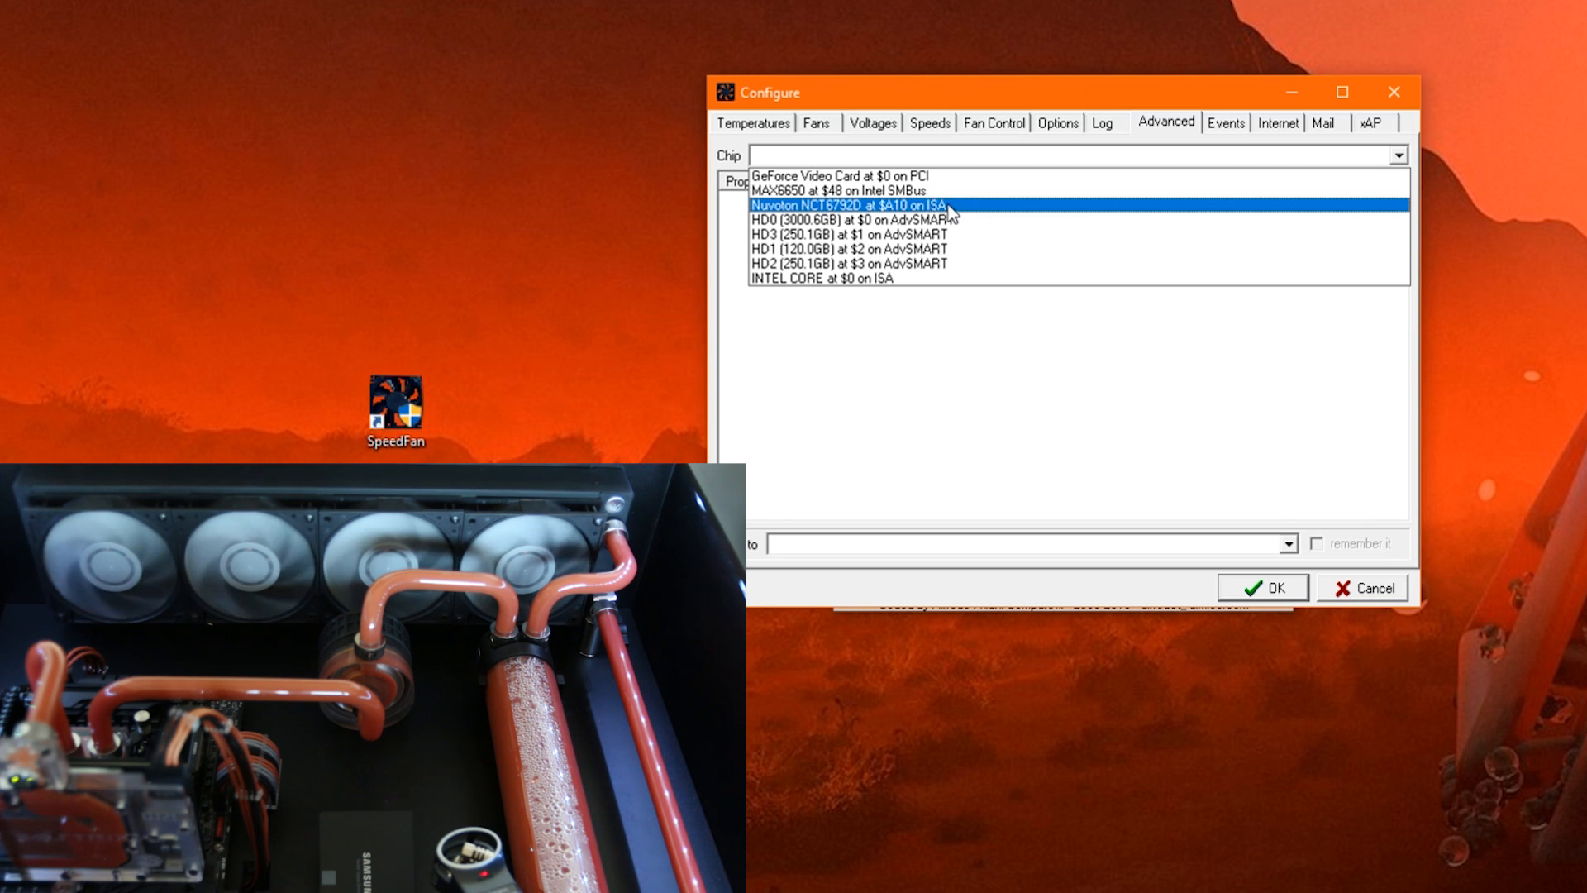
pyautogui.click(867, 205)
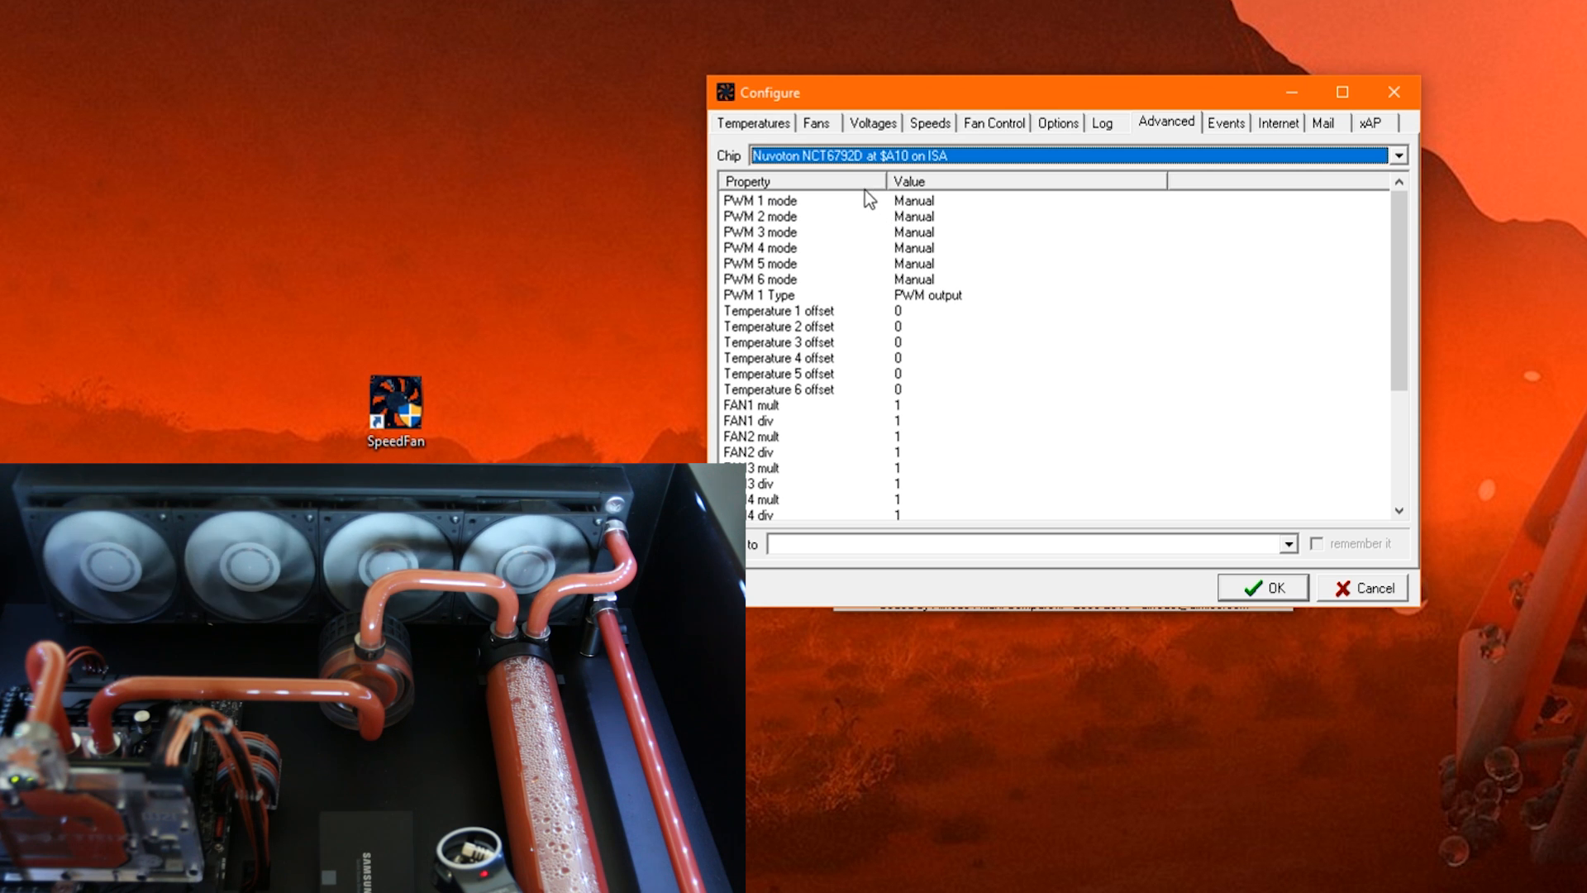
pyautogui.moveTo(846, 210)
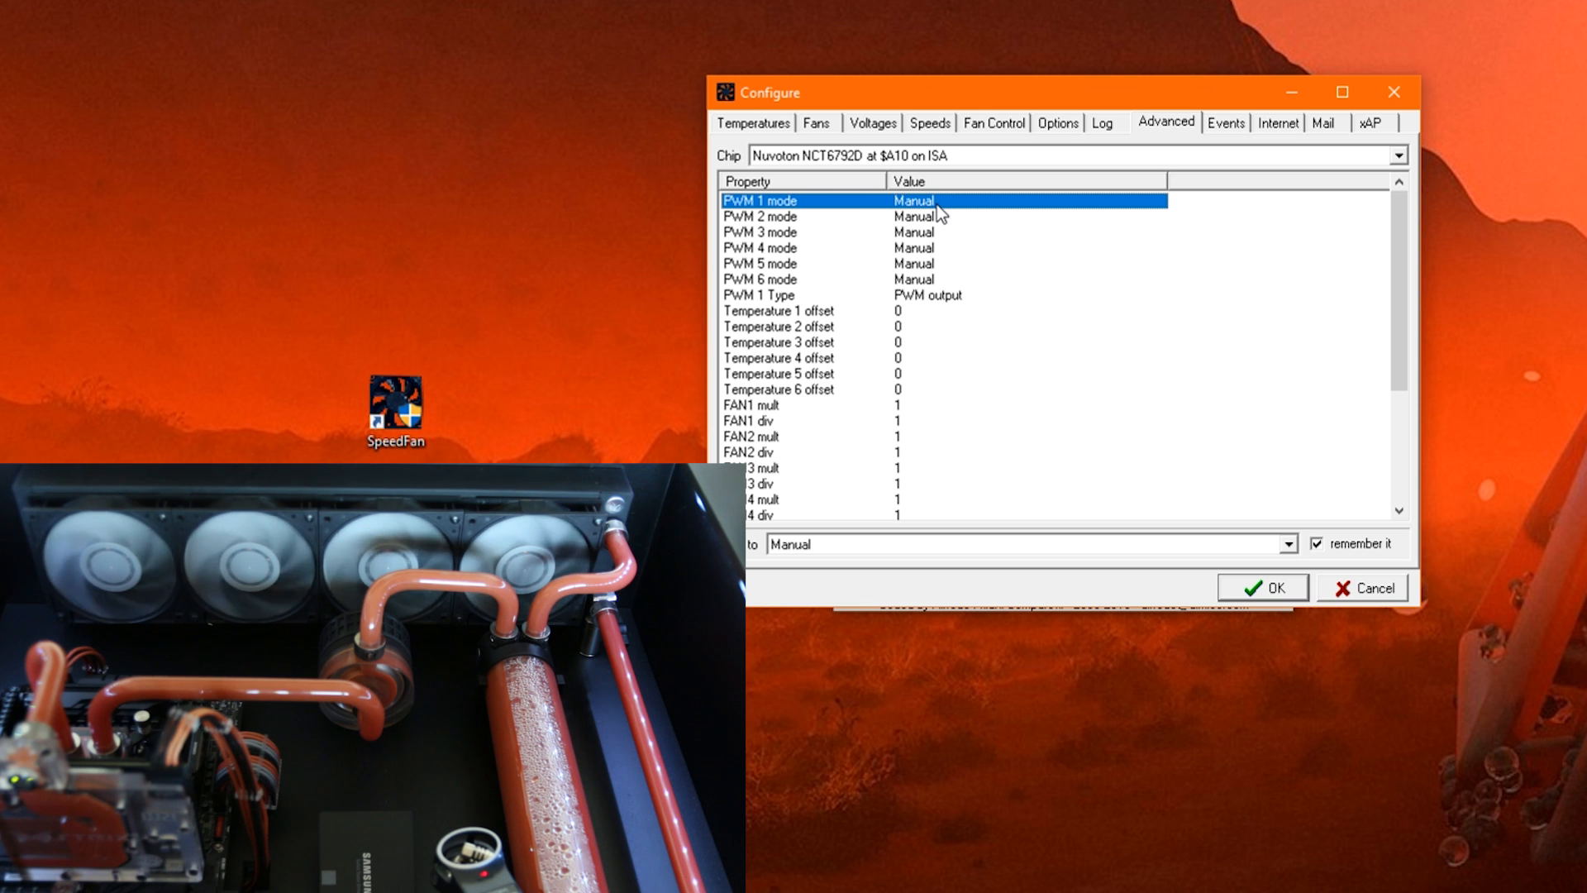
pyautogui.moveTo(880, 420)
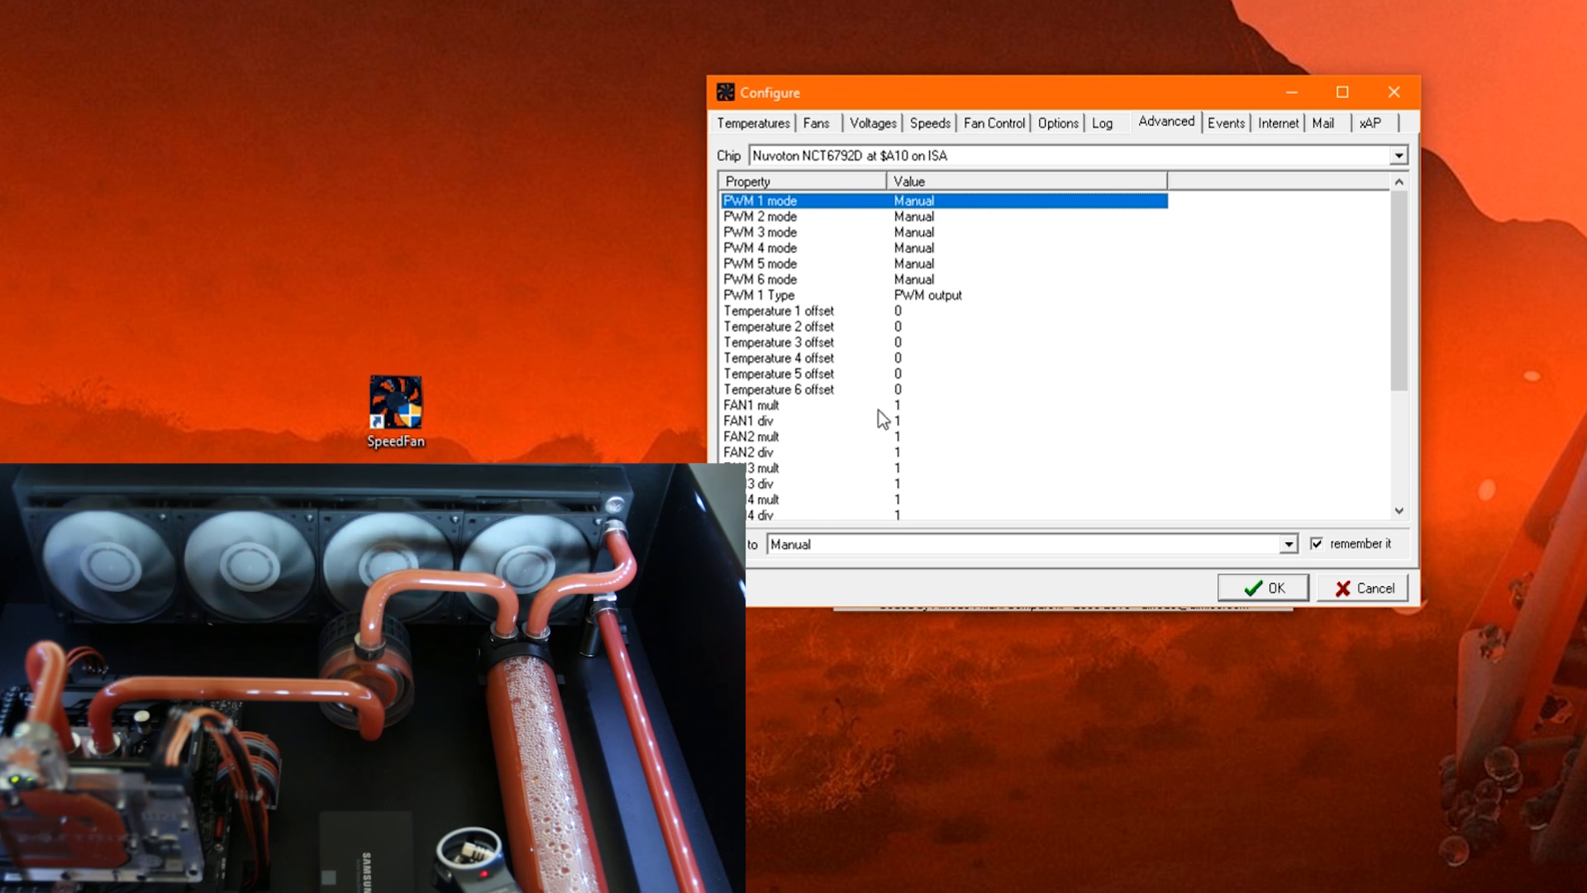
pyautogui.click(1286, 544)
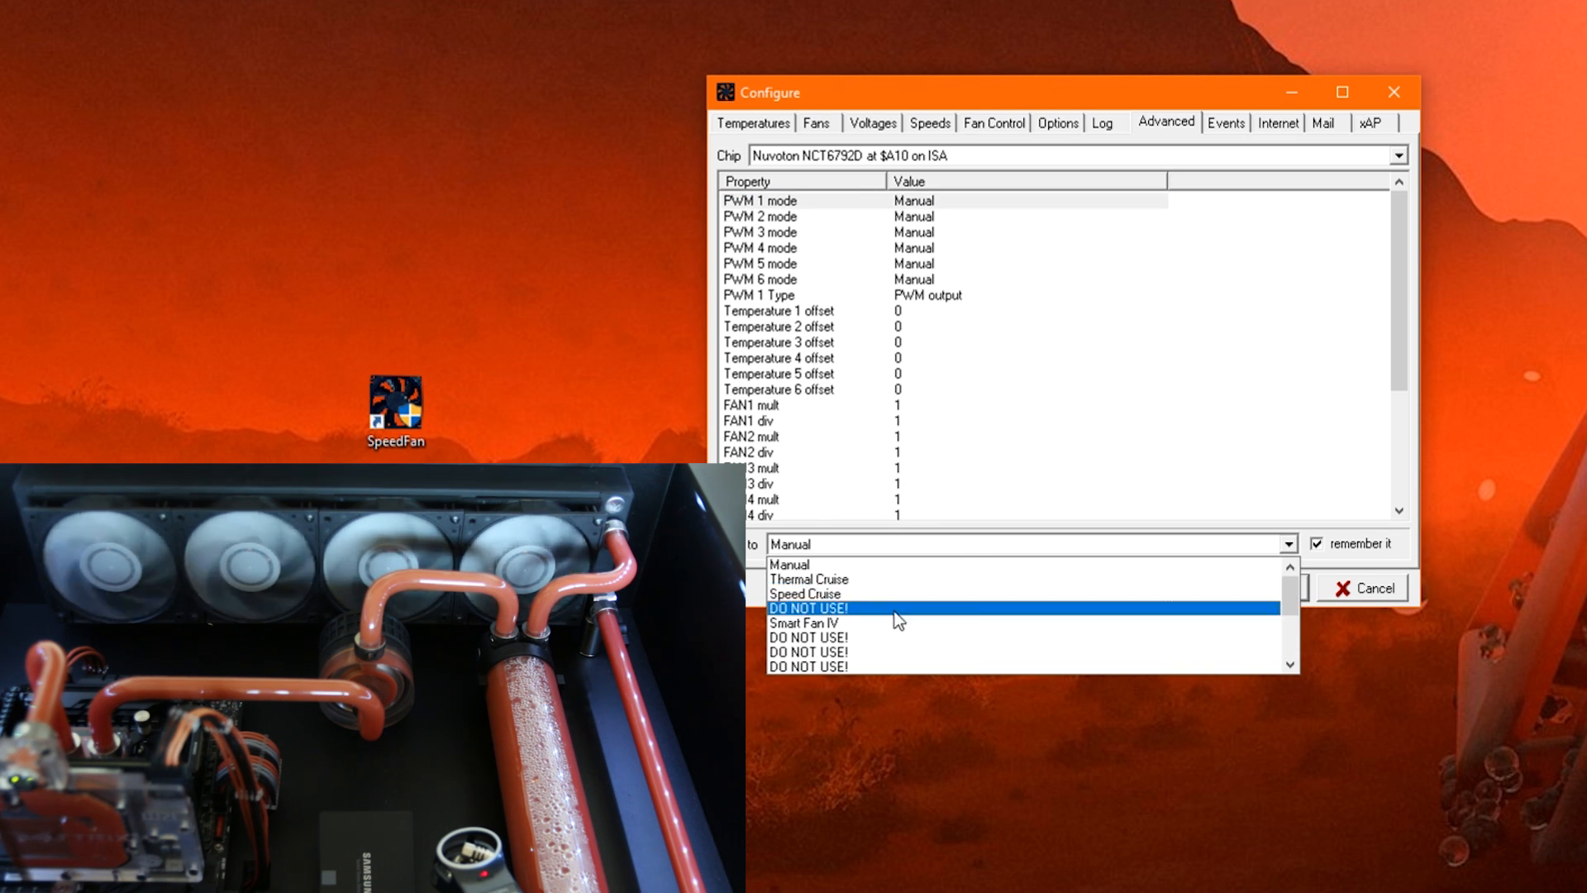
pyautogui.moveTo(906, 639)
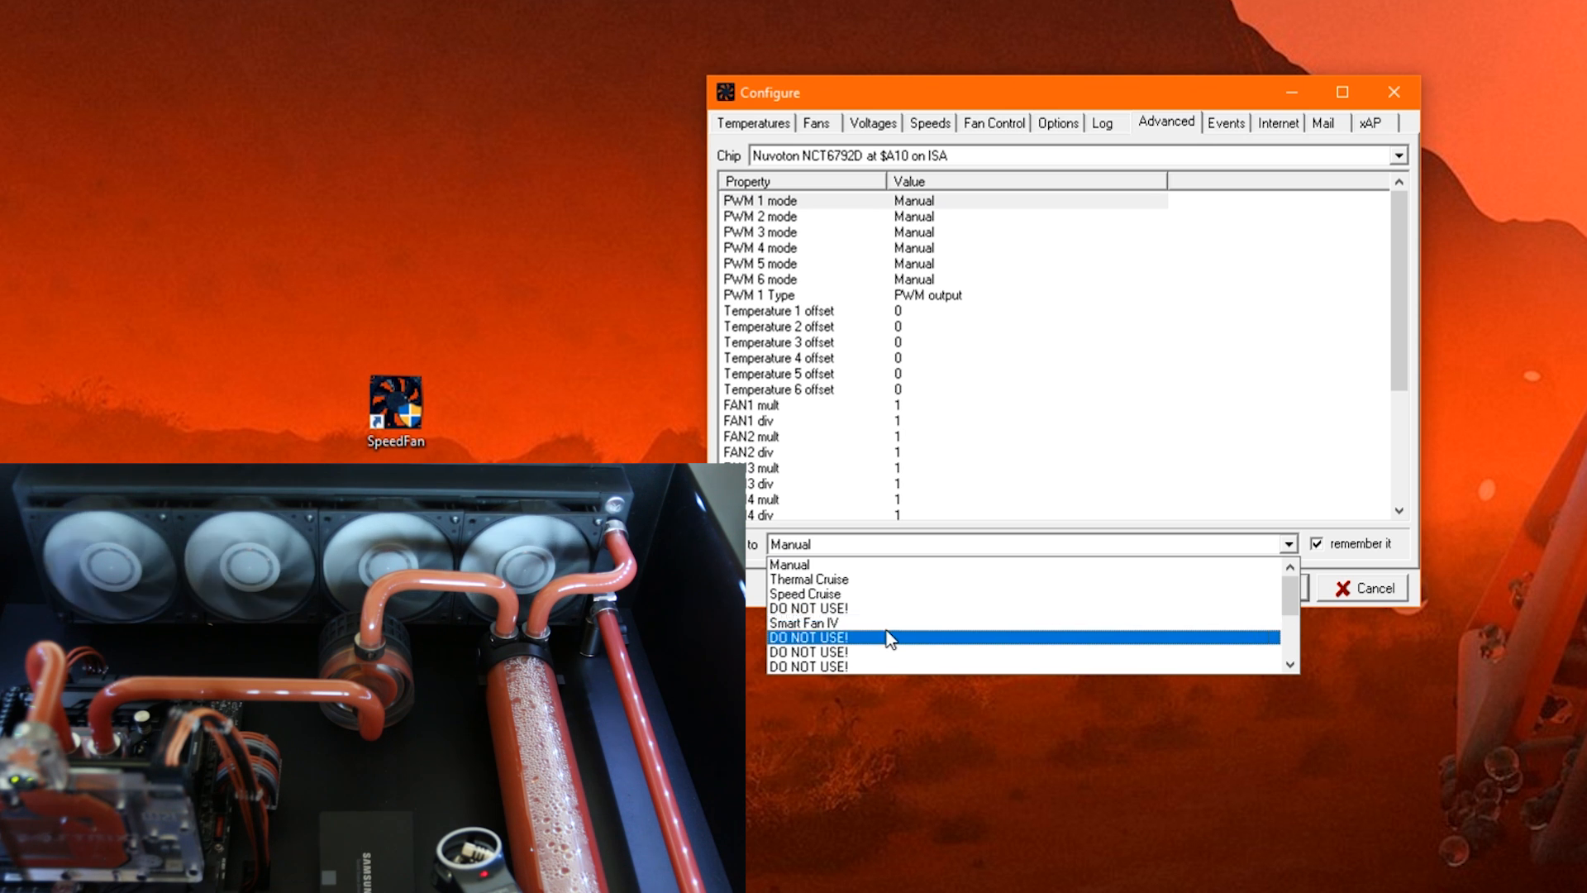
pyautogui.moveTo(877, 598)
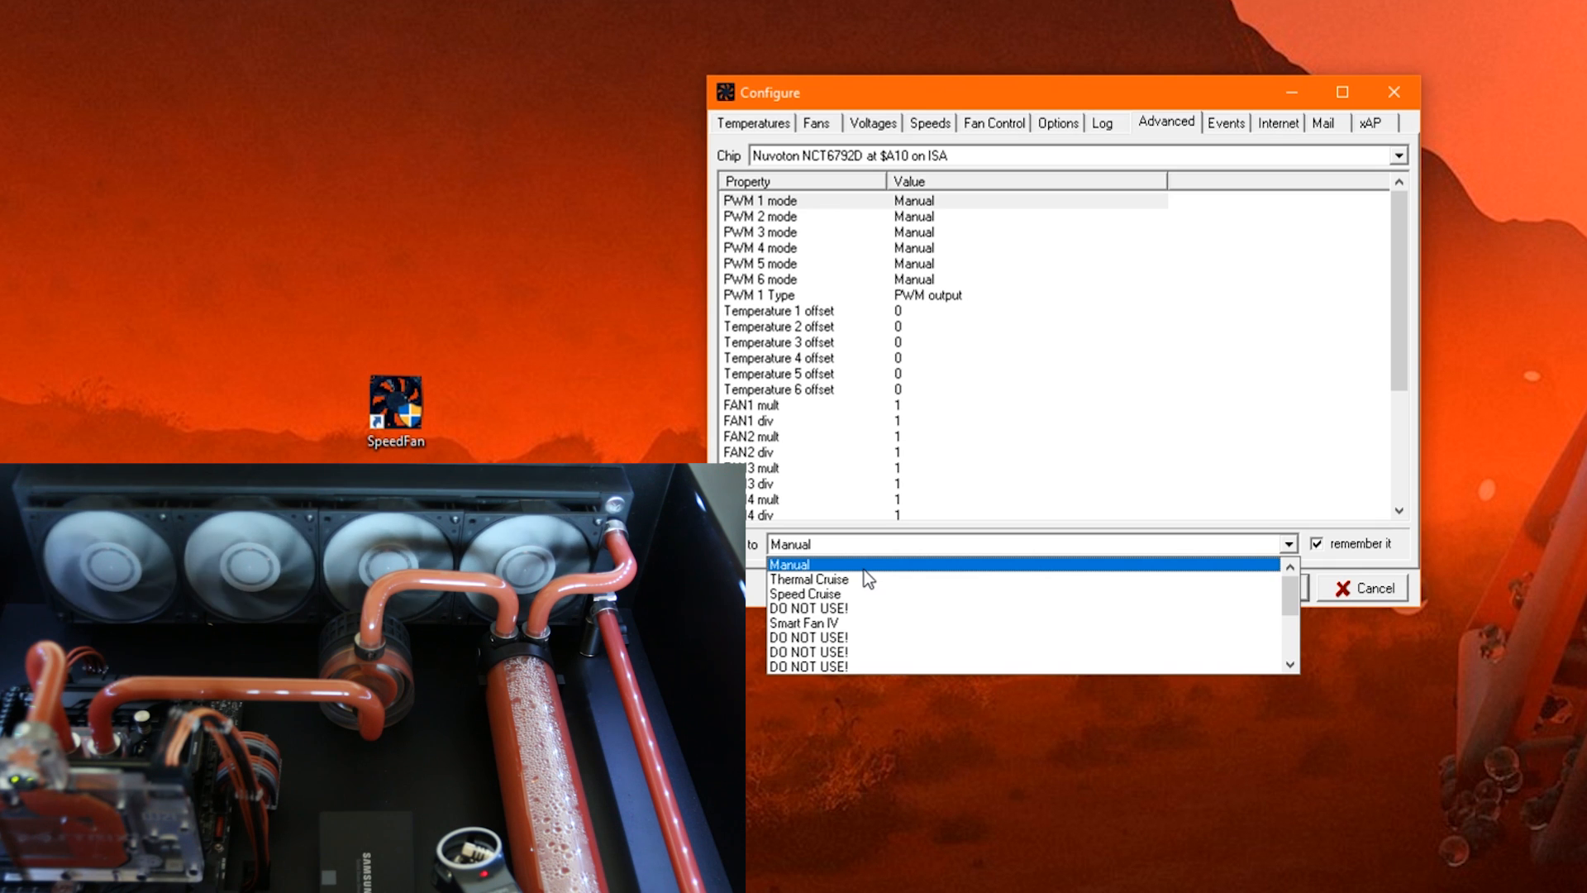
pyautogui.click(790, 563)
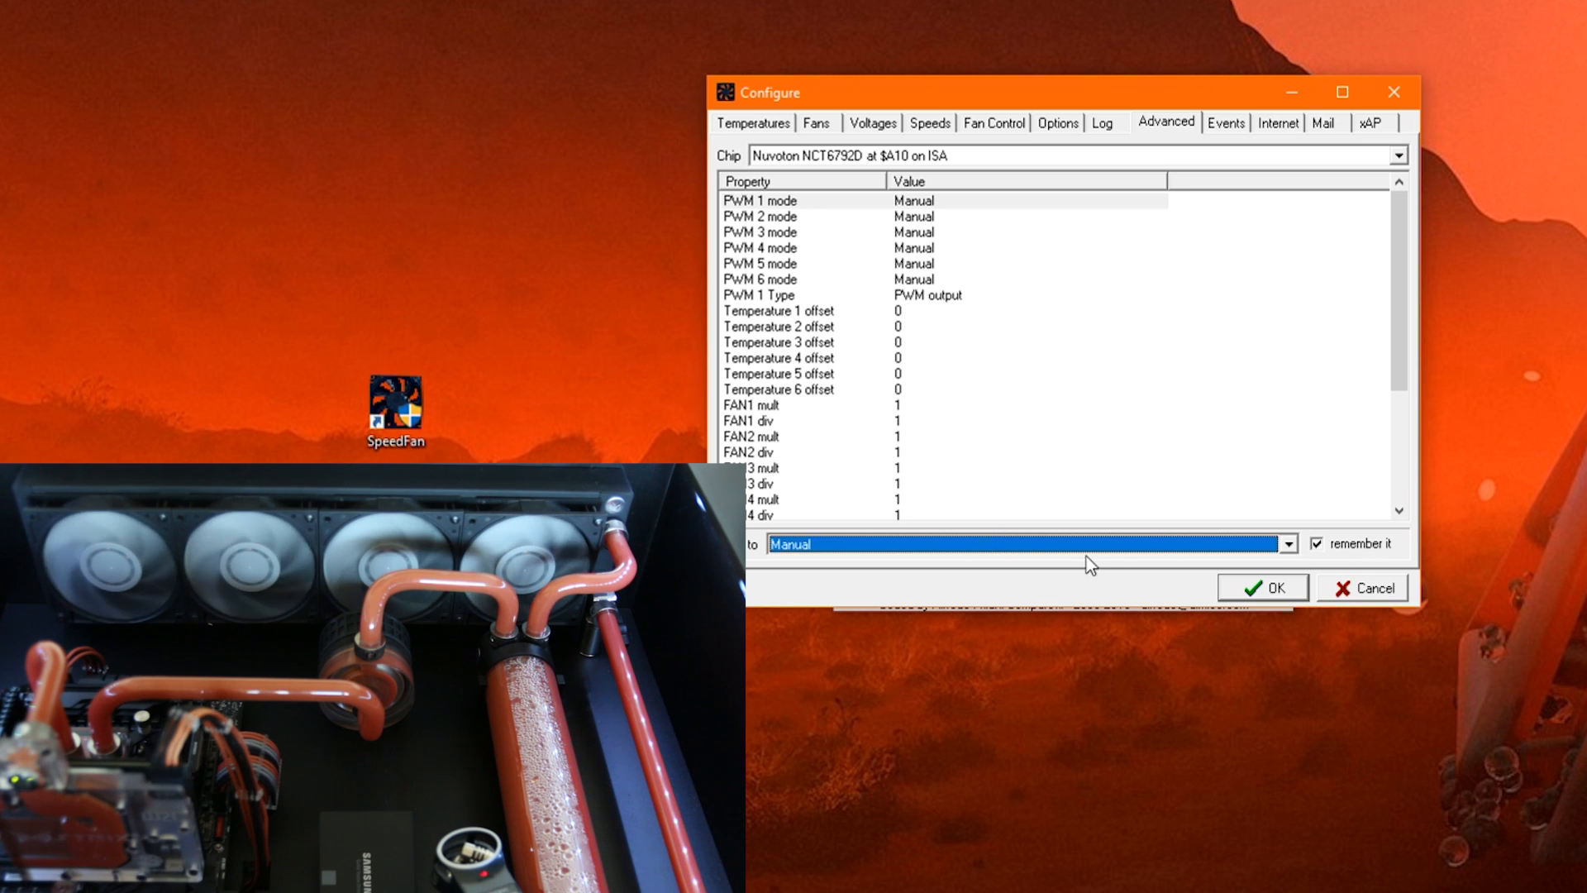
pyautogui.moveTo(950, 362)
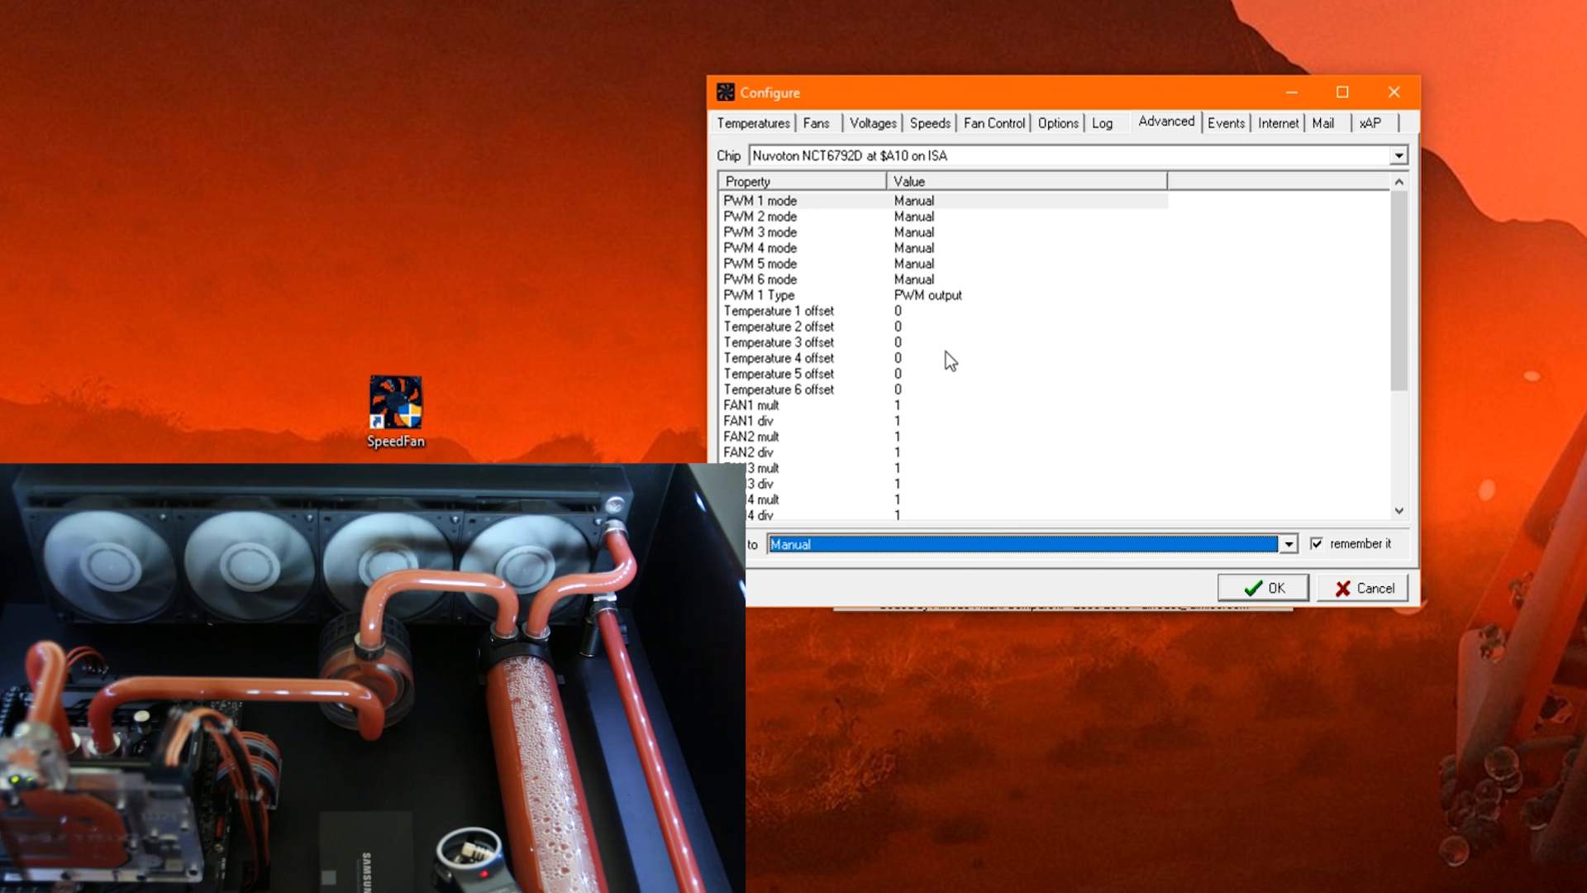
pyautogui.moveTo(883, 353)
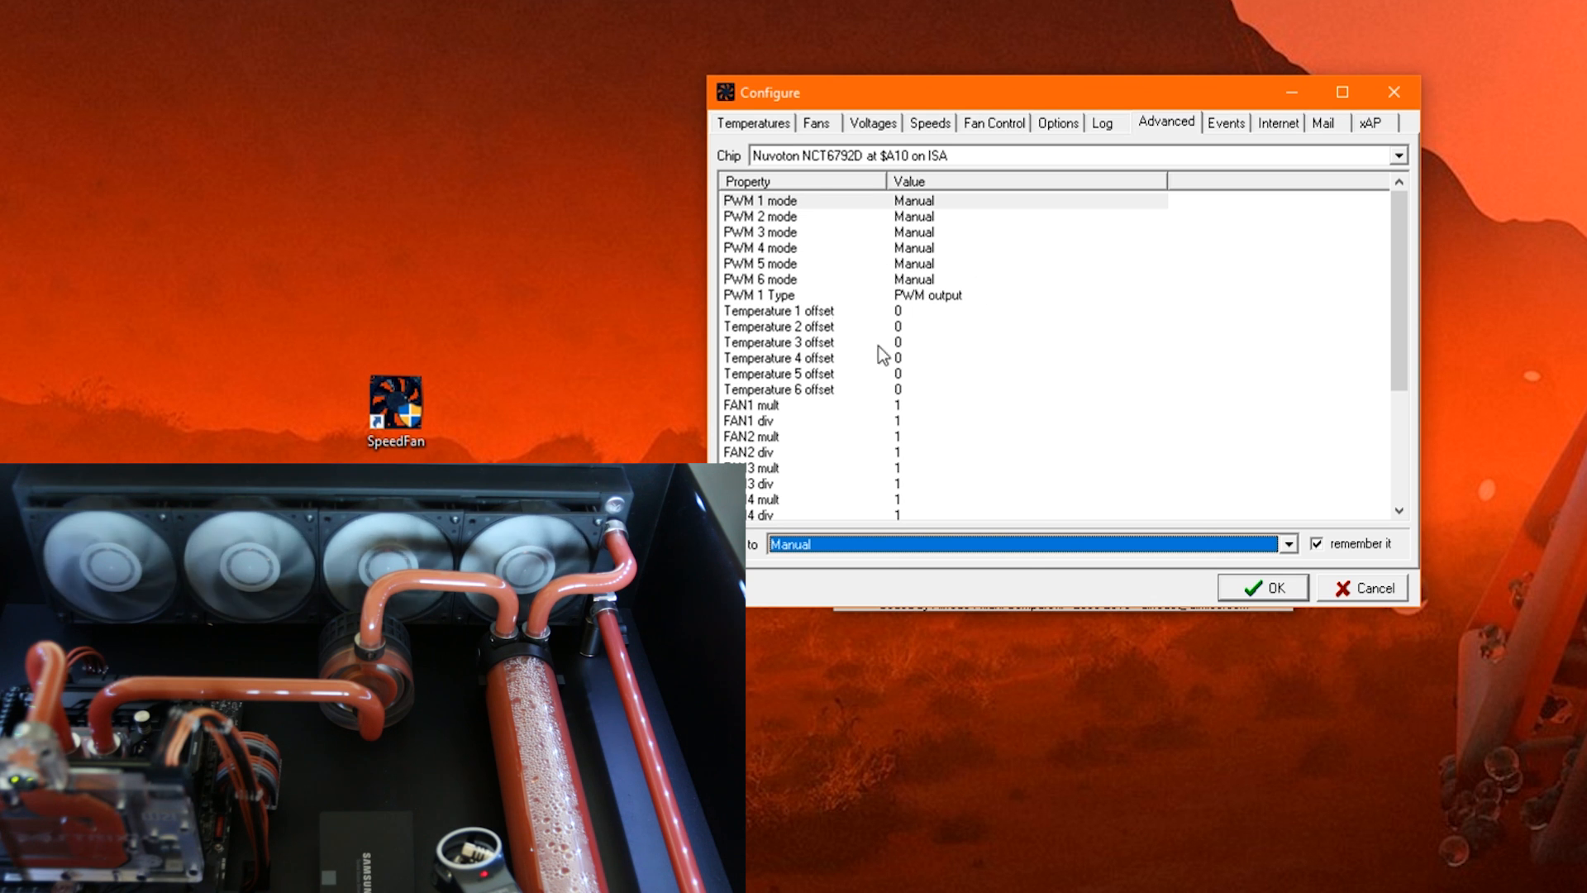
pyautogui.moveTo(911, 271)
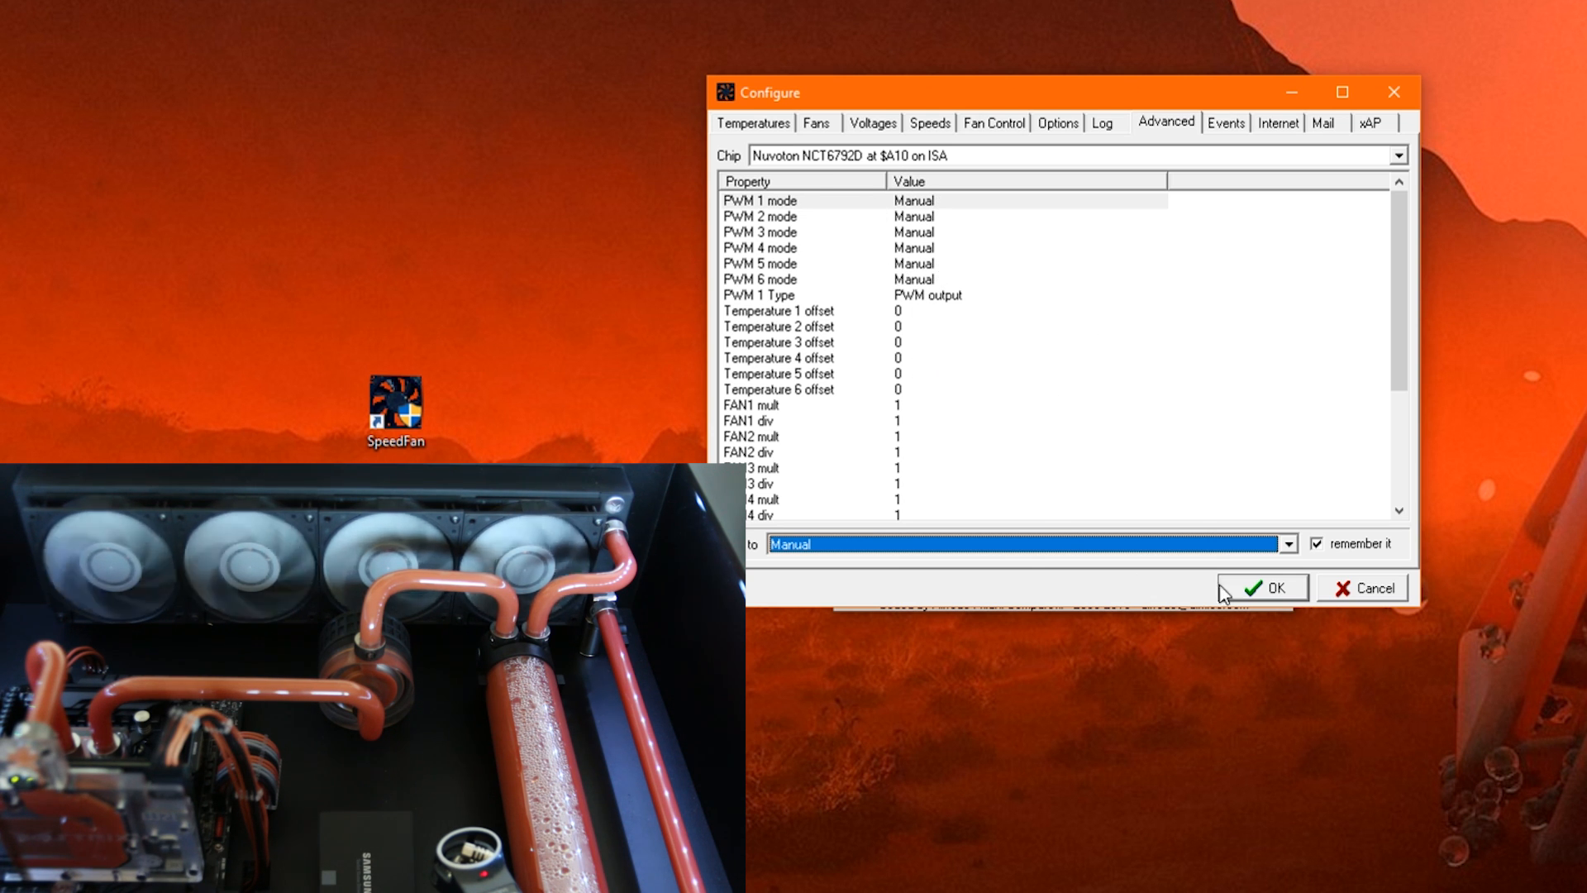
# Step: Close configuration and adjust the fan speeds, ending with Sys at 0% and CPU at 50%
pyautogui.click(1272, 588)
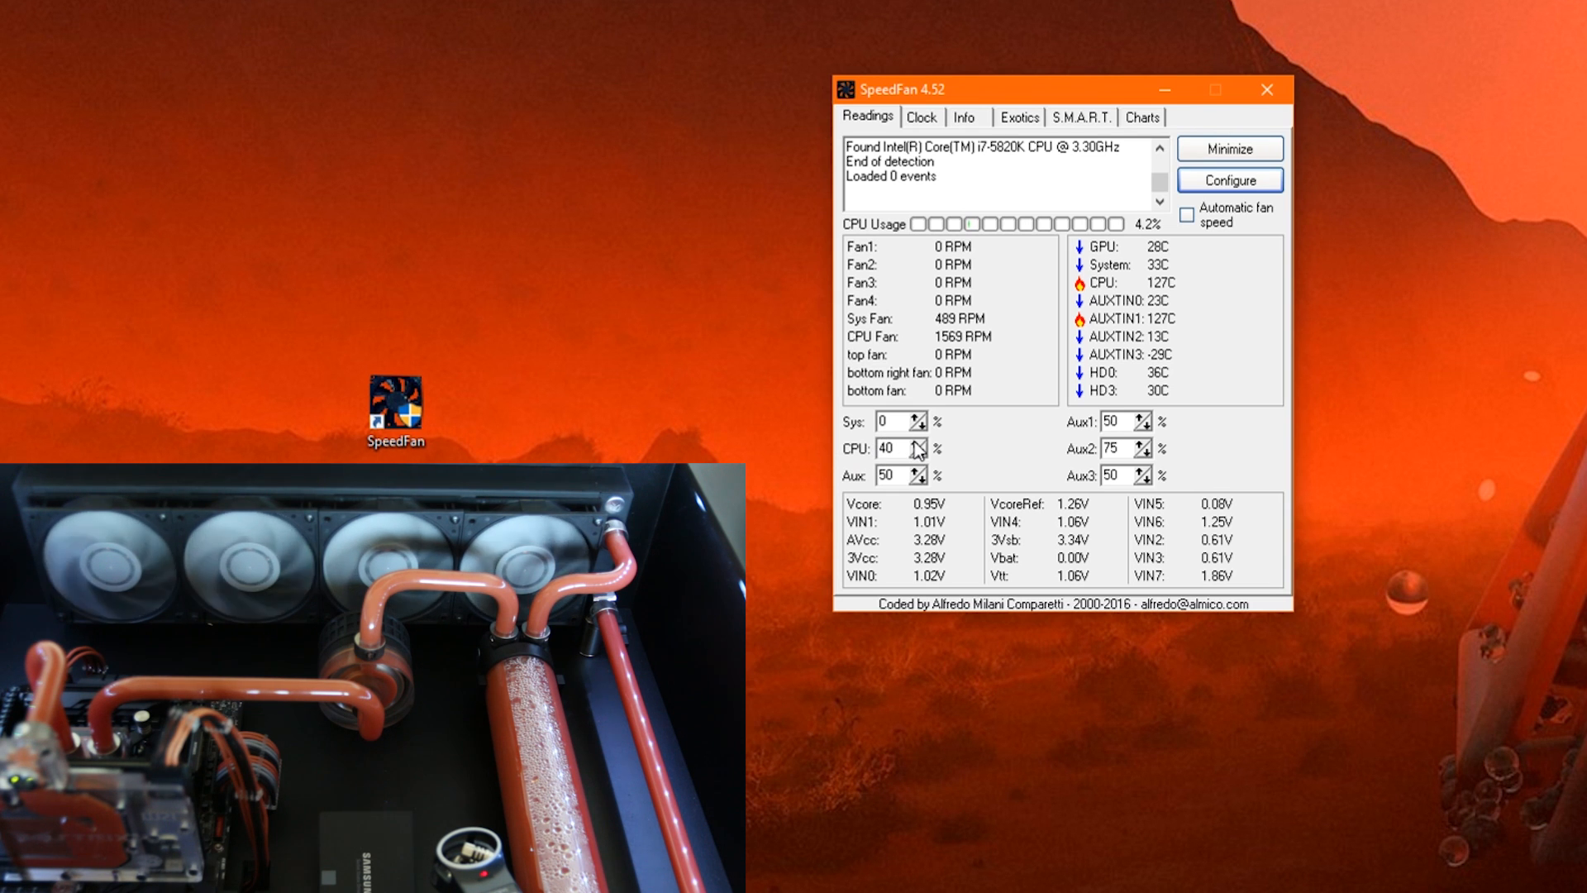
pyautogui.click(921, 443)
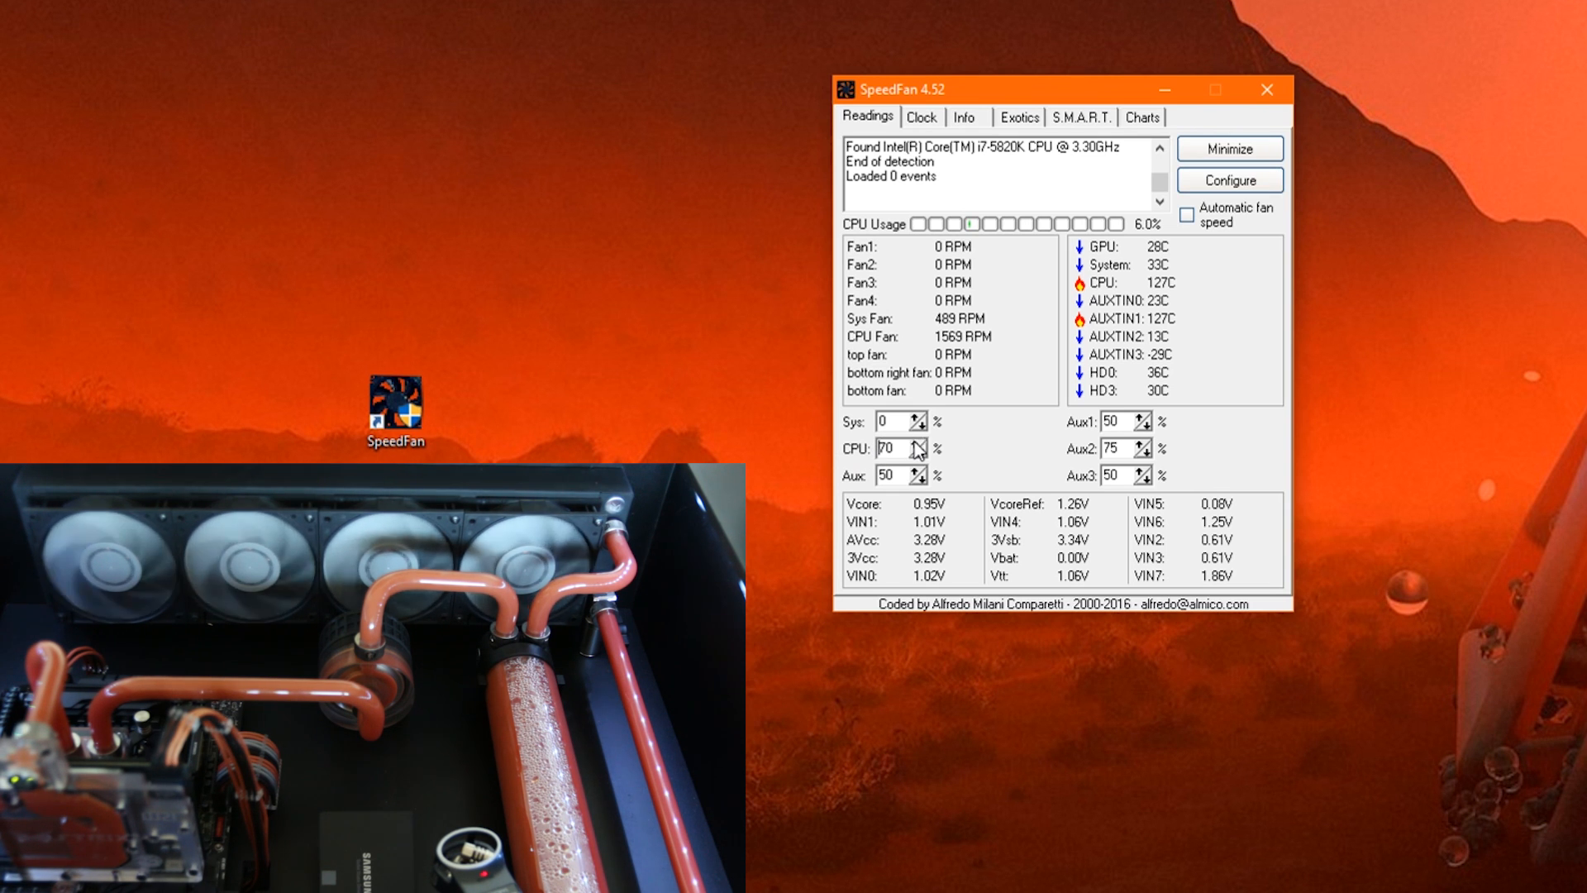
pyautogui.click(916, 442)
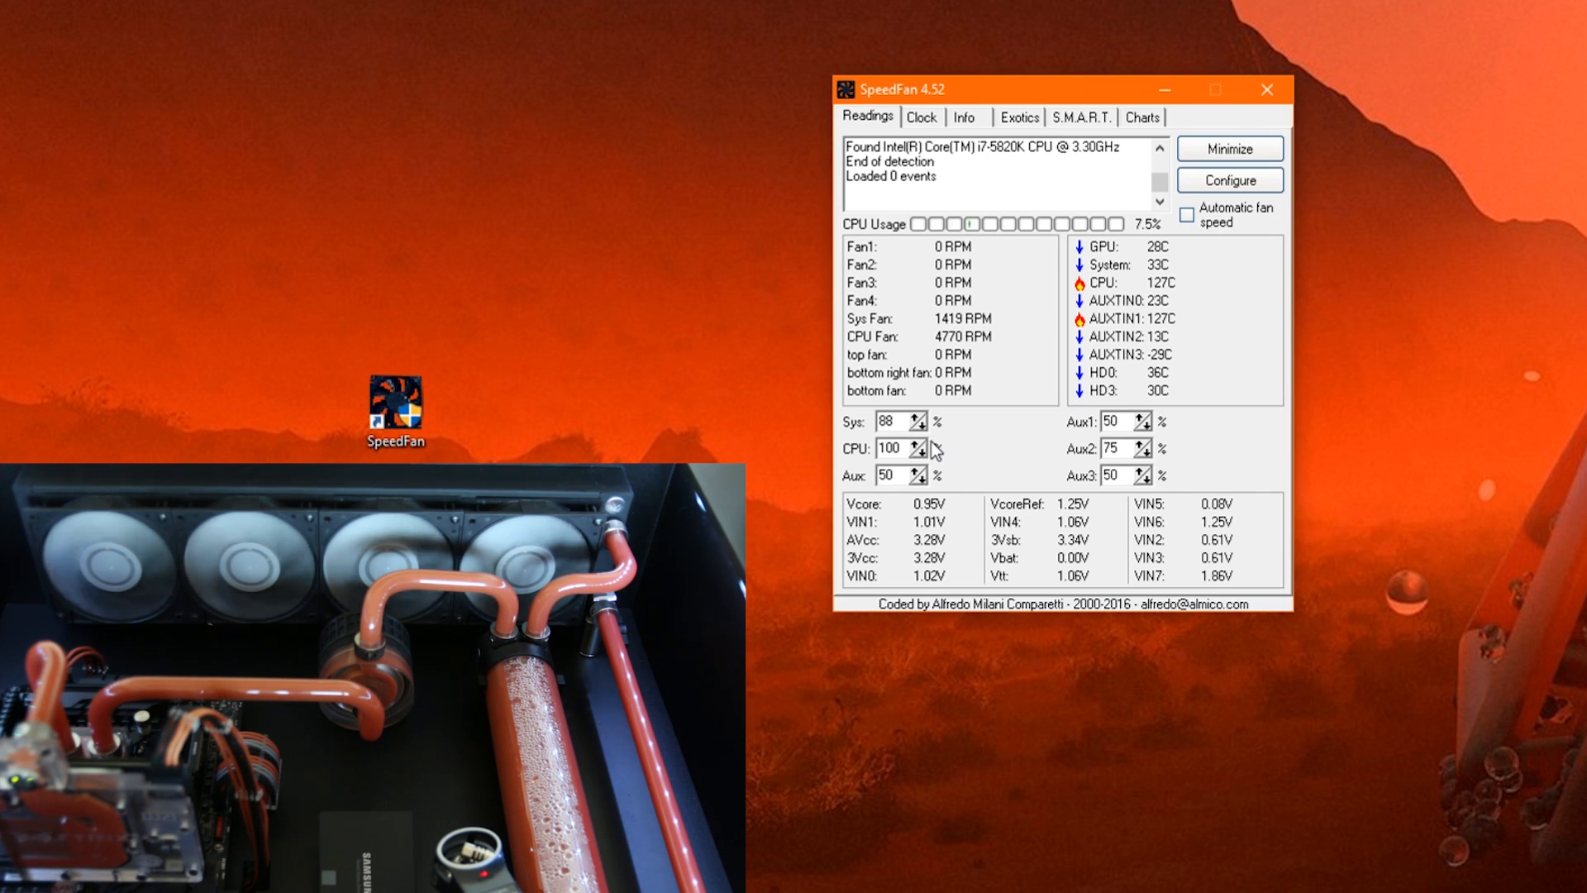
pyautogui.click(923, 453)
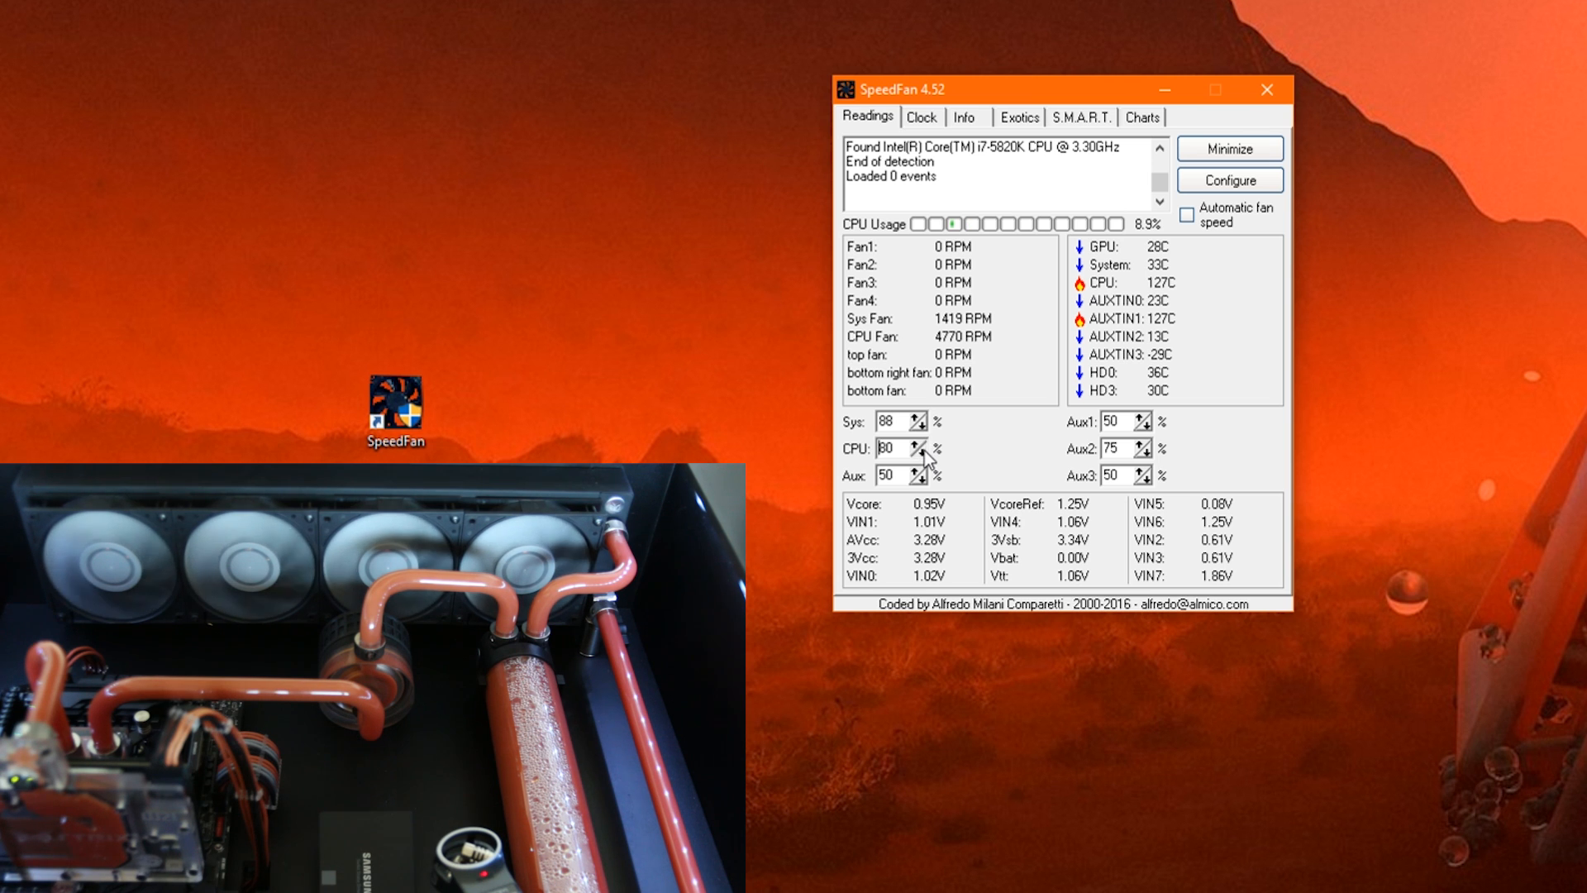
pyautogui.click(929, 427)
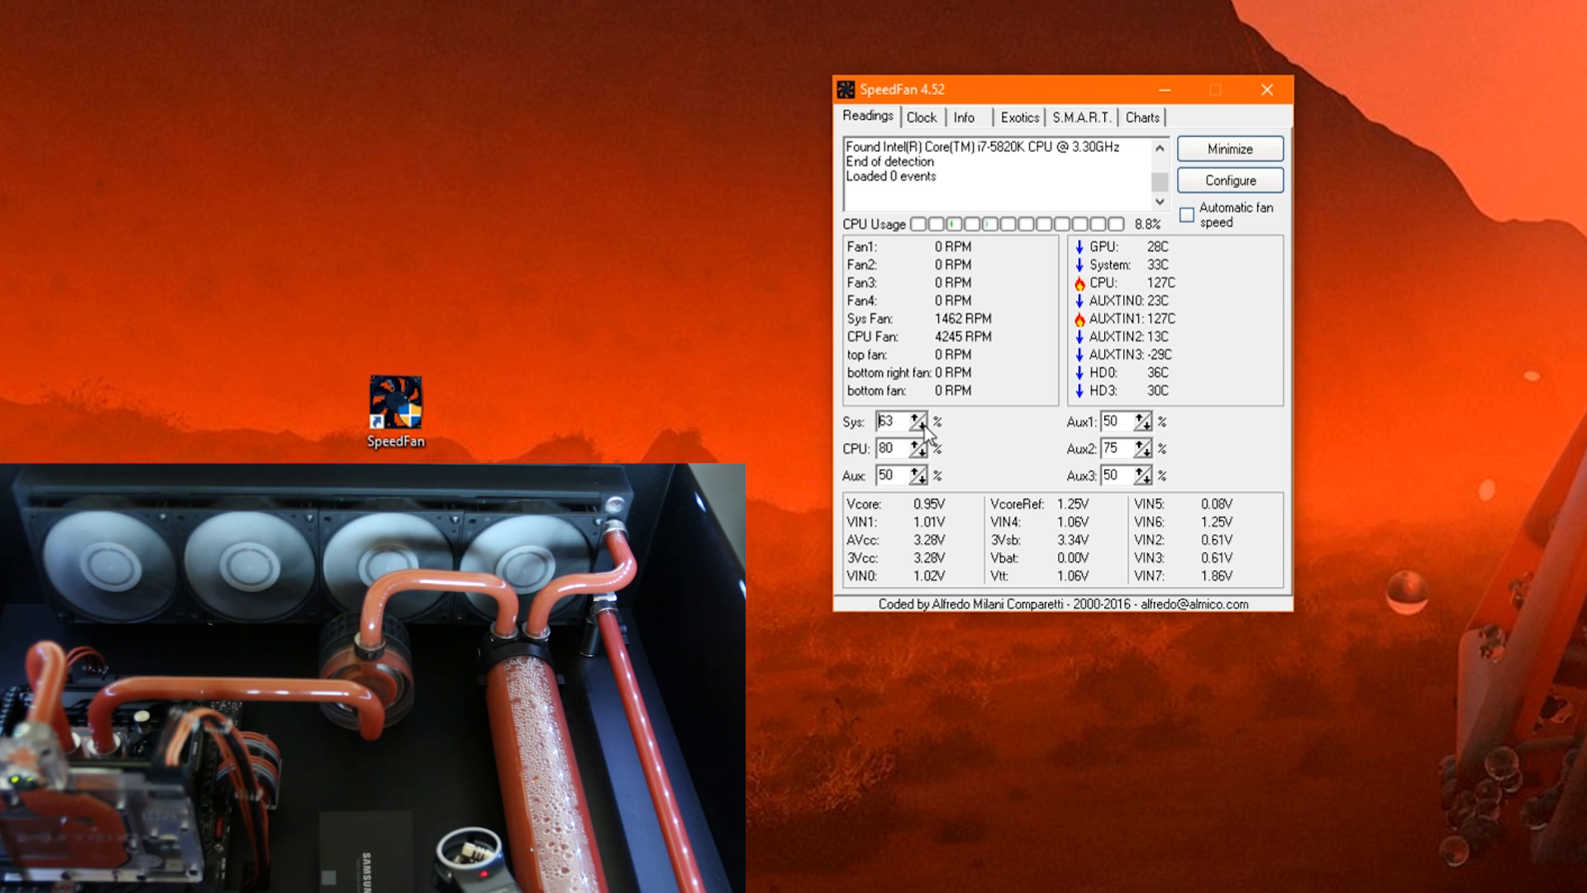
pyautogui.click(921, 427)
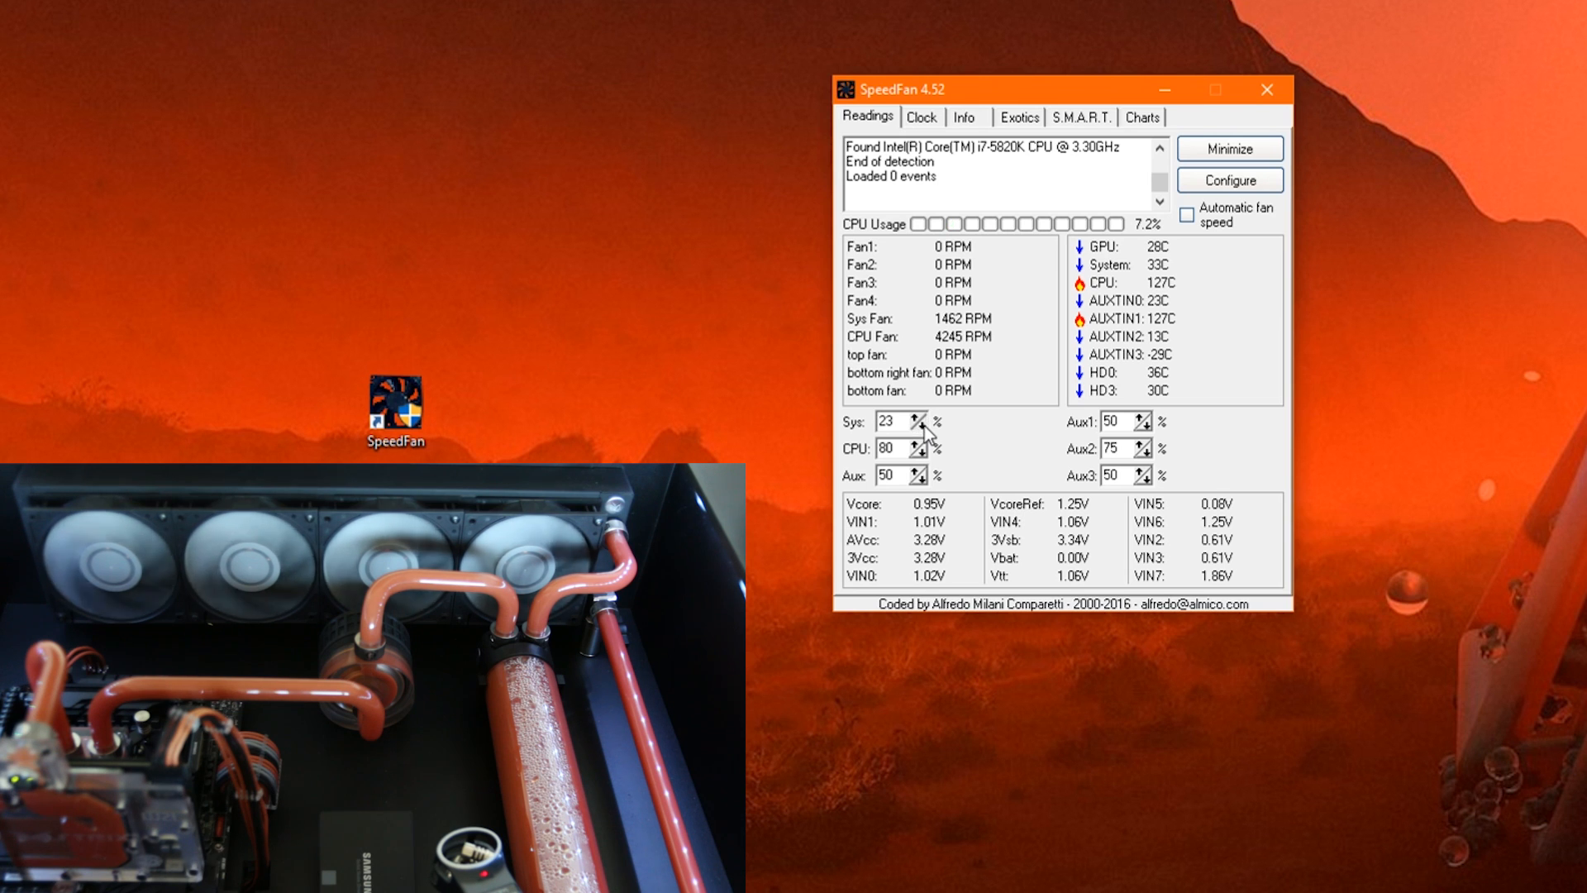
pyautogui.click(925, 428)
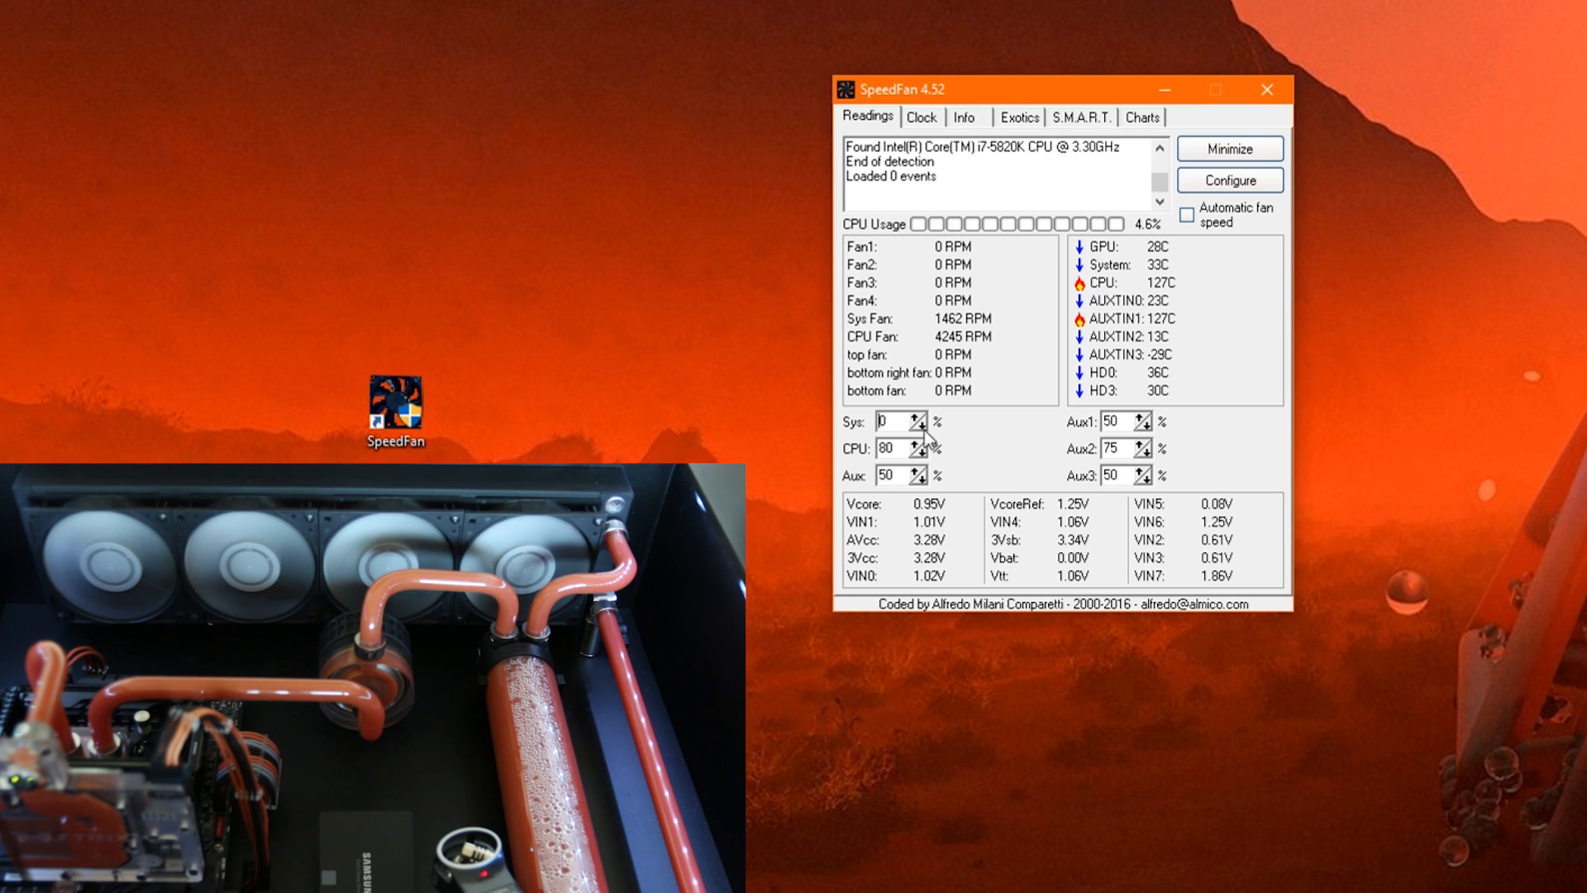
pyautogui.click(924, 455)
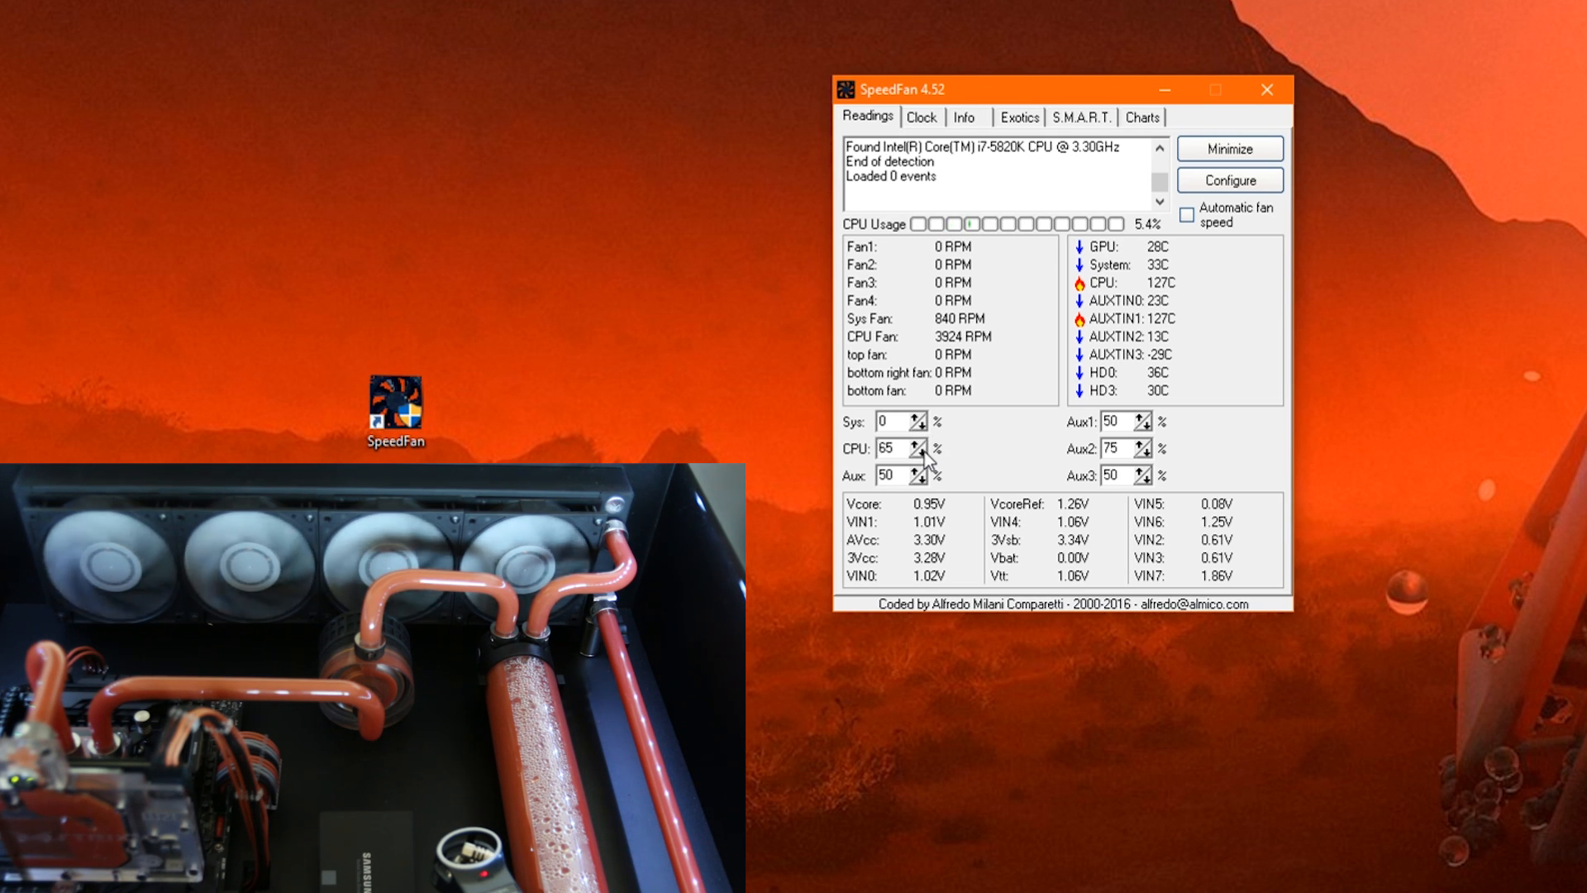
pyautogui.click(924, 454)
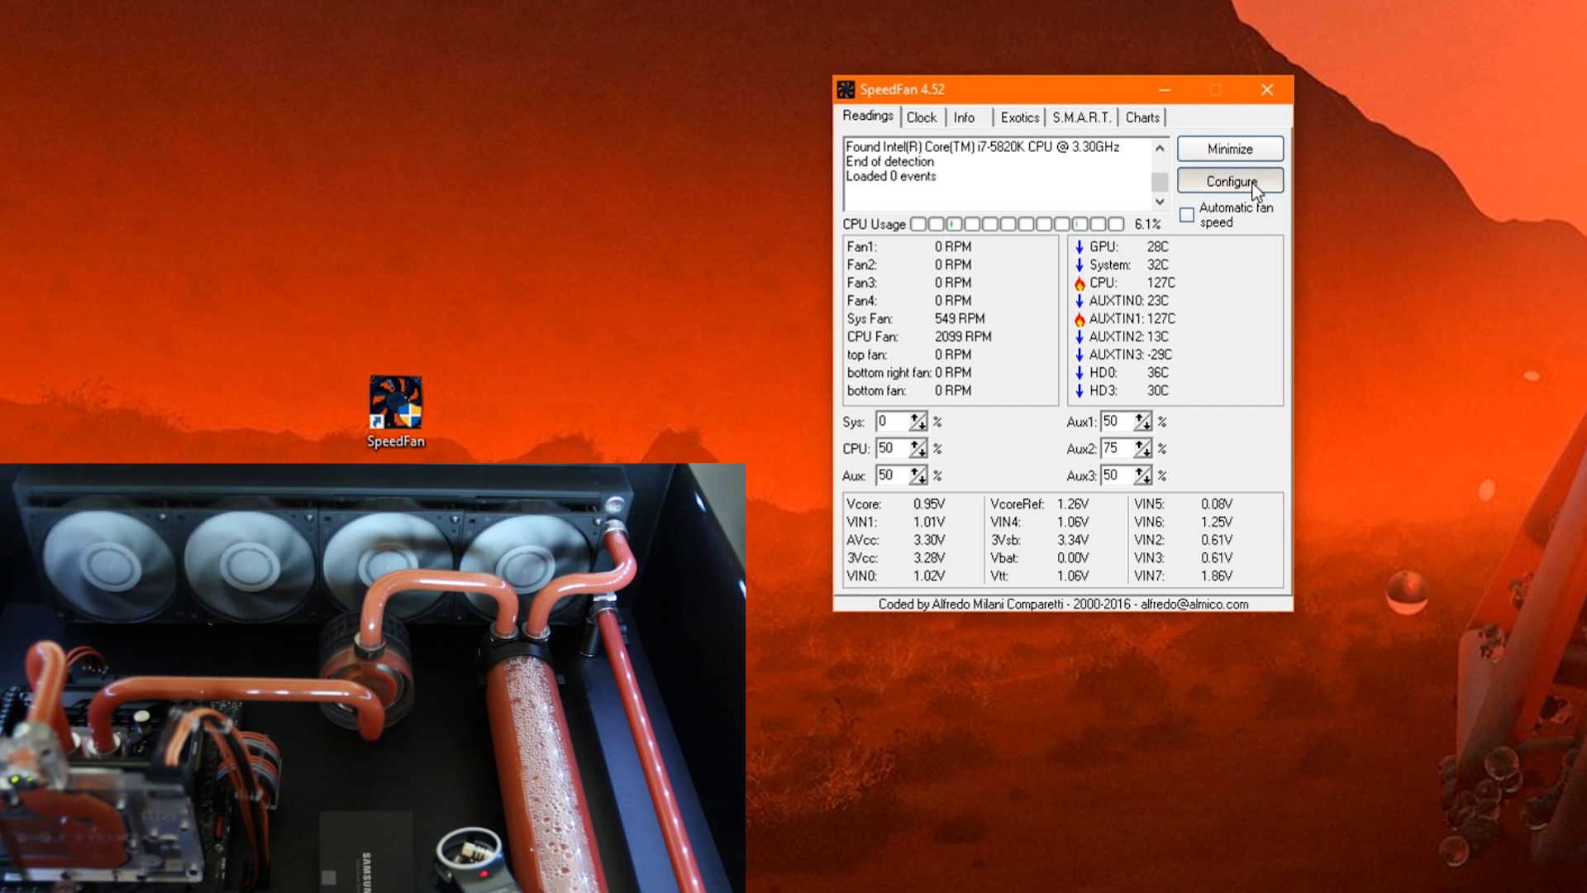
# Step: Show the Fan Control settings listing pump control, back radiator and CPU fan curve
pyautogui.click(1230, 180)
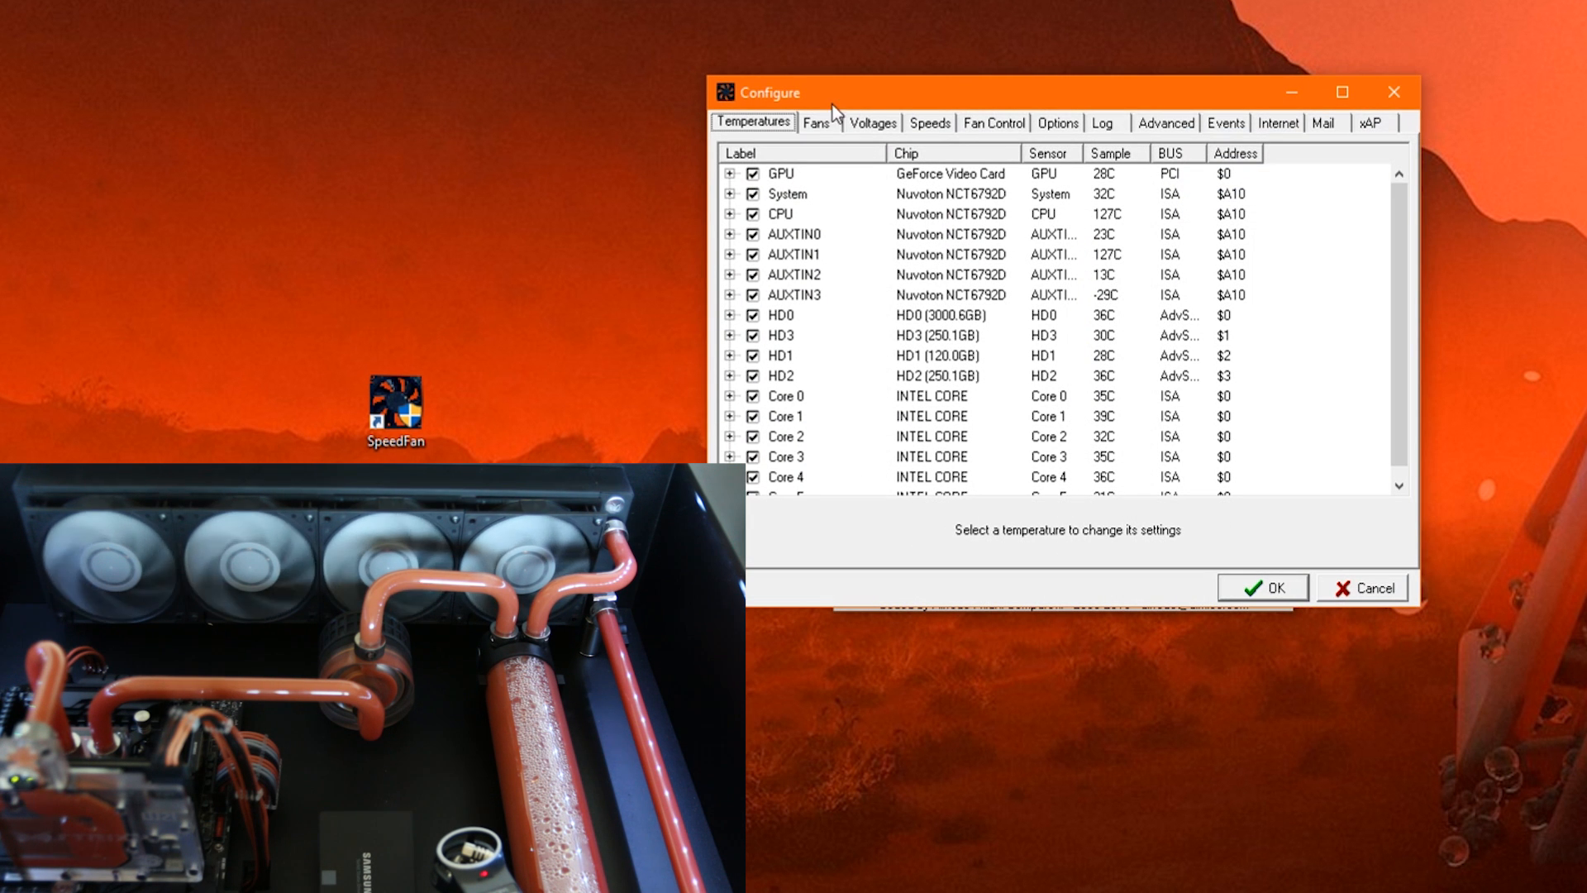
pyautogui.moveTo(986, 129)
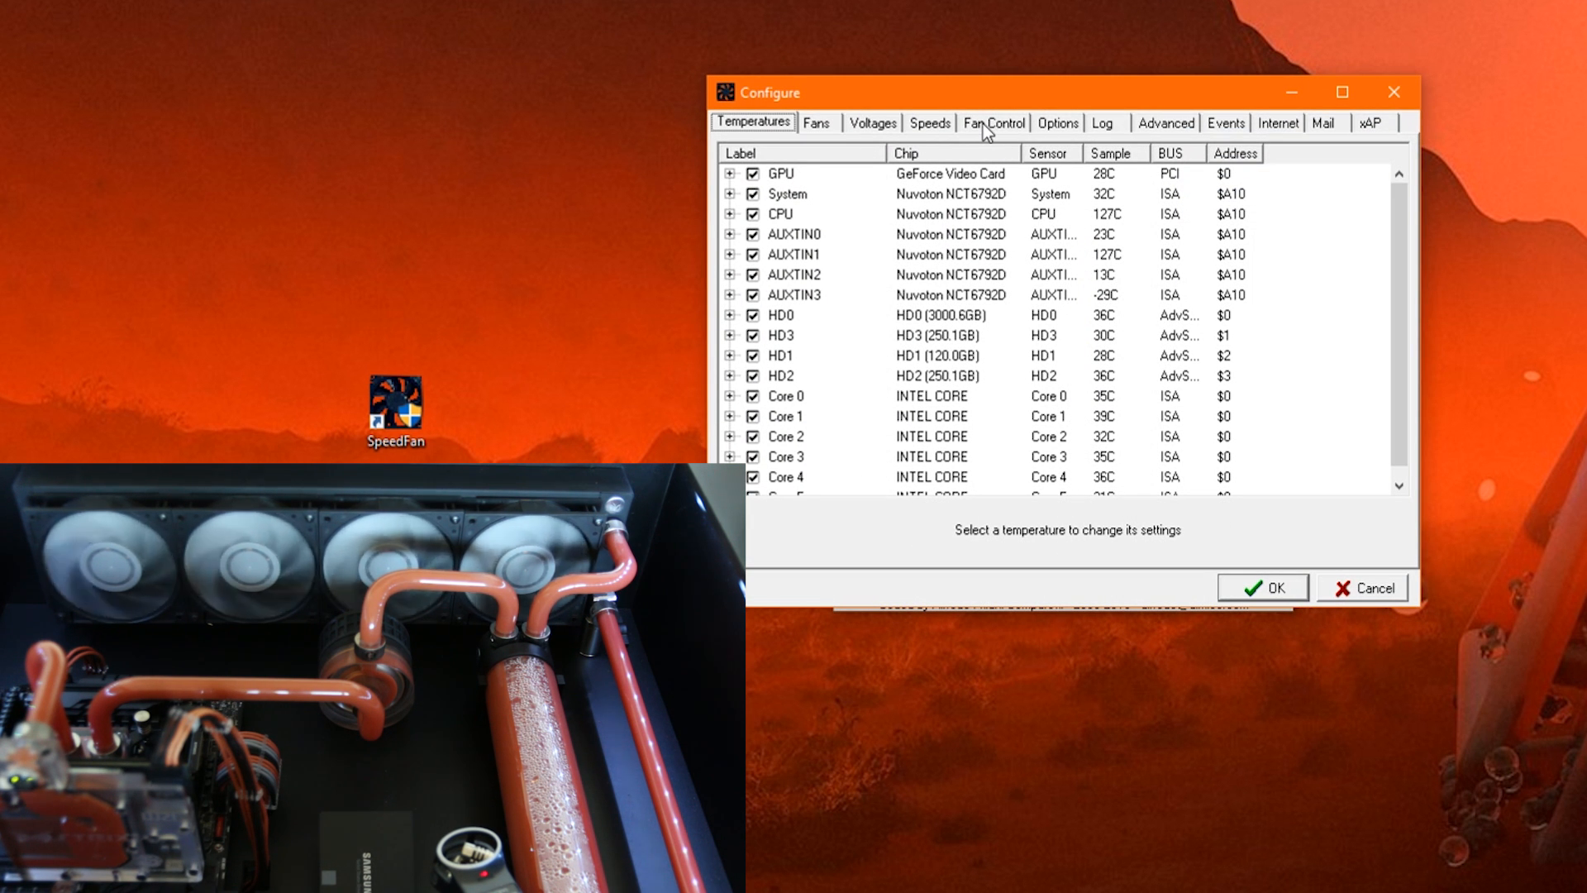
pyautogui.click(994, 122)
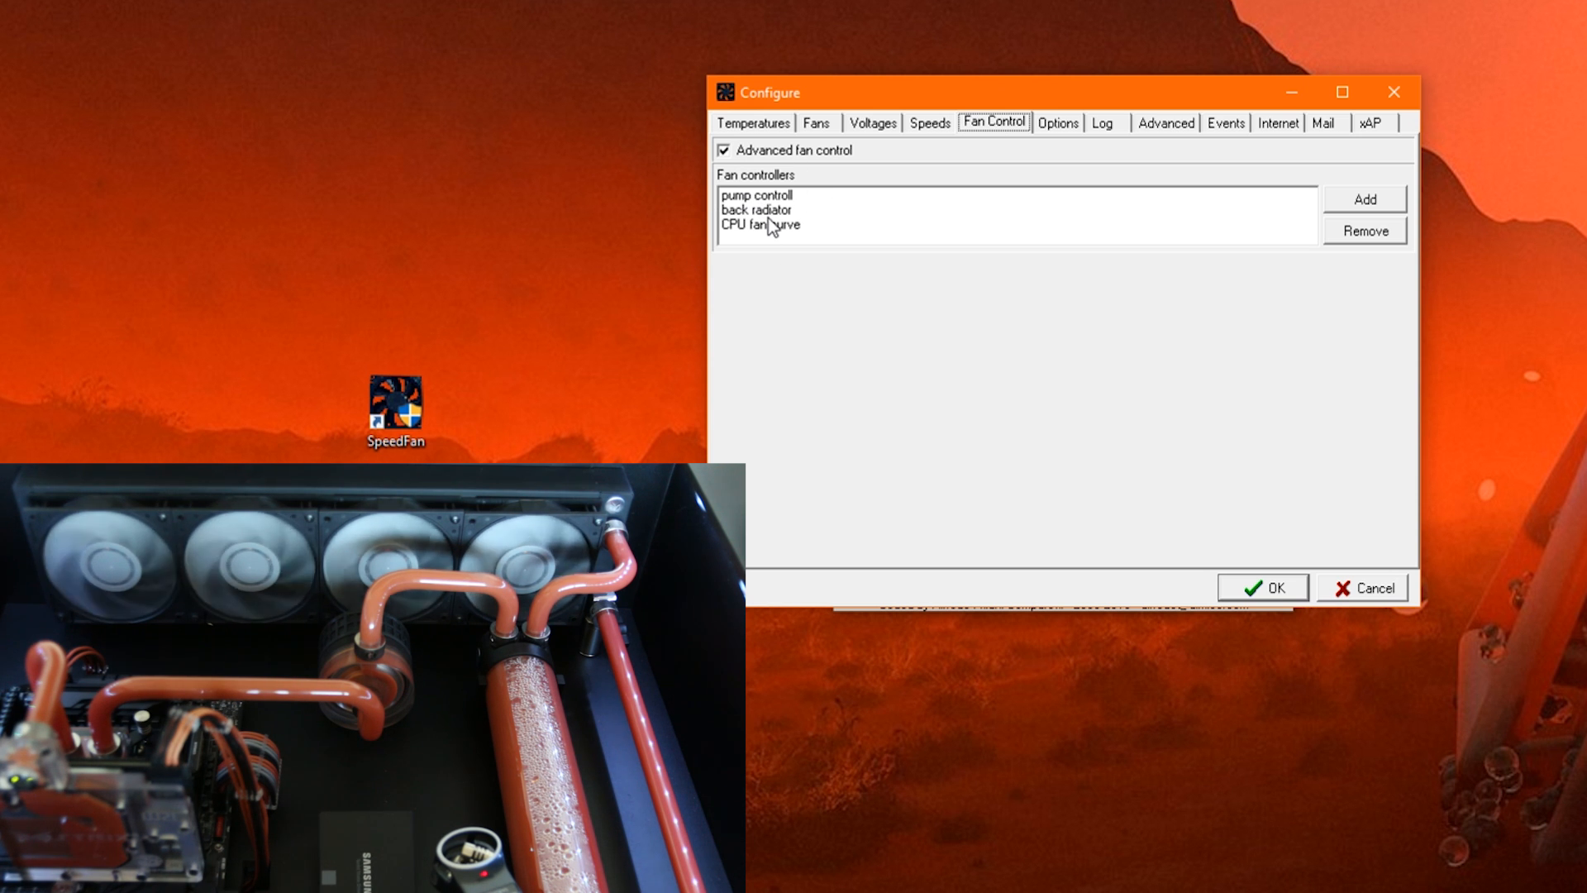
pyautogui.moveTo(1326, 322)
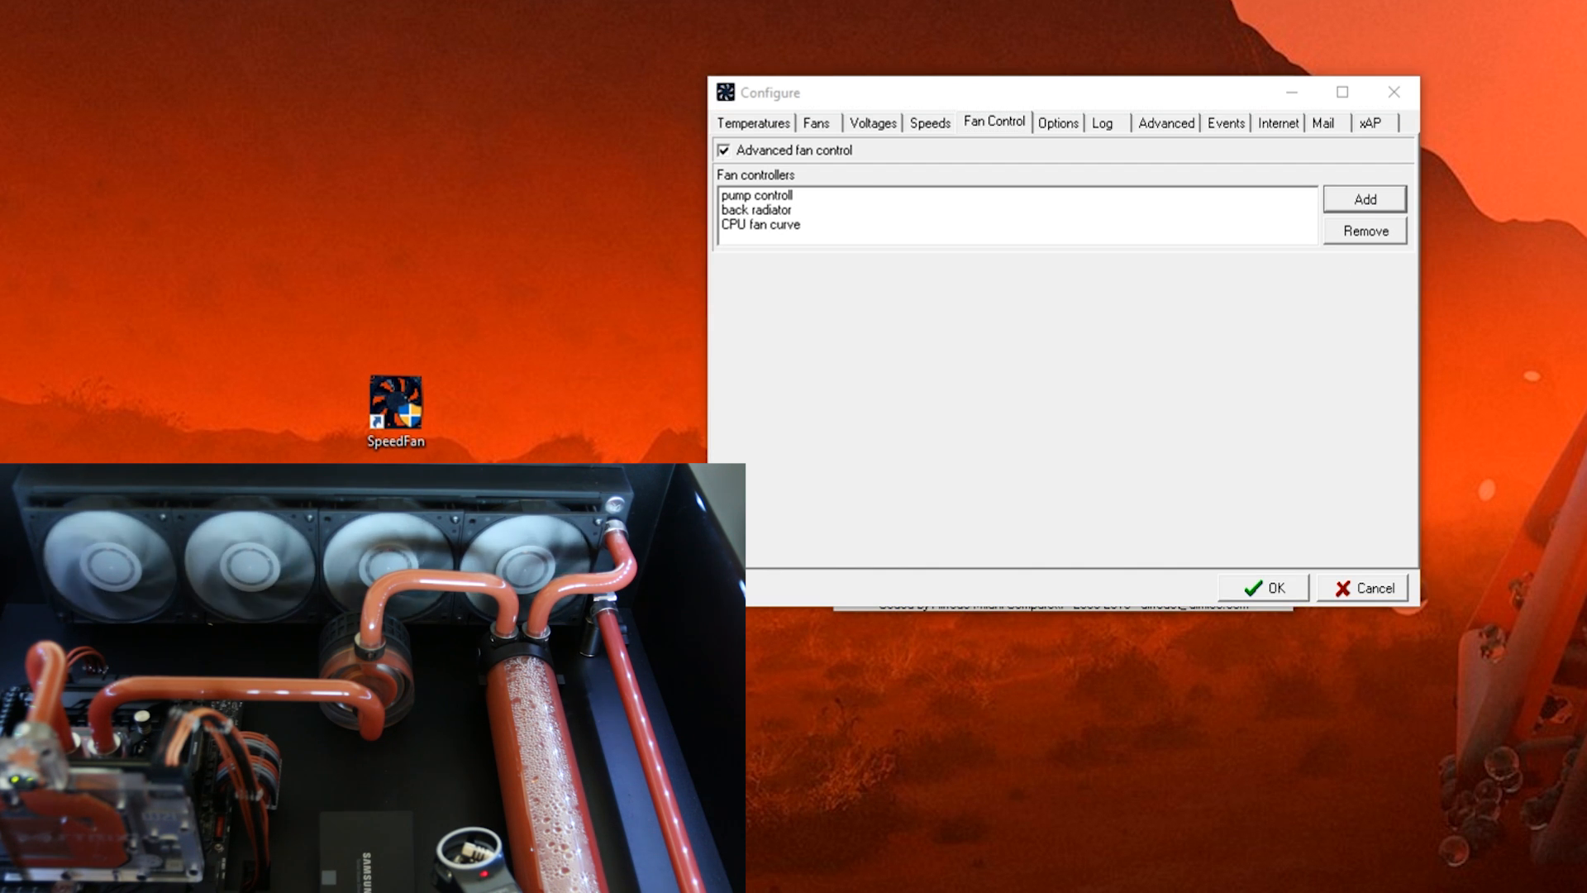
# Step: Add a fan controller named 'intake fans' and select it in the list
pyautogui.click(1365, 199)
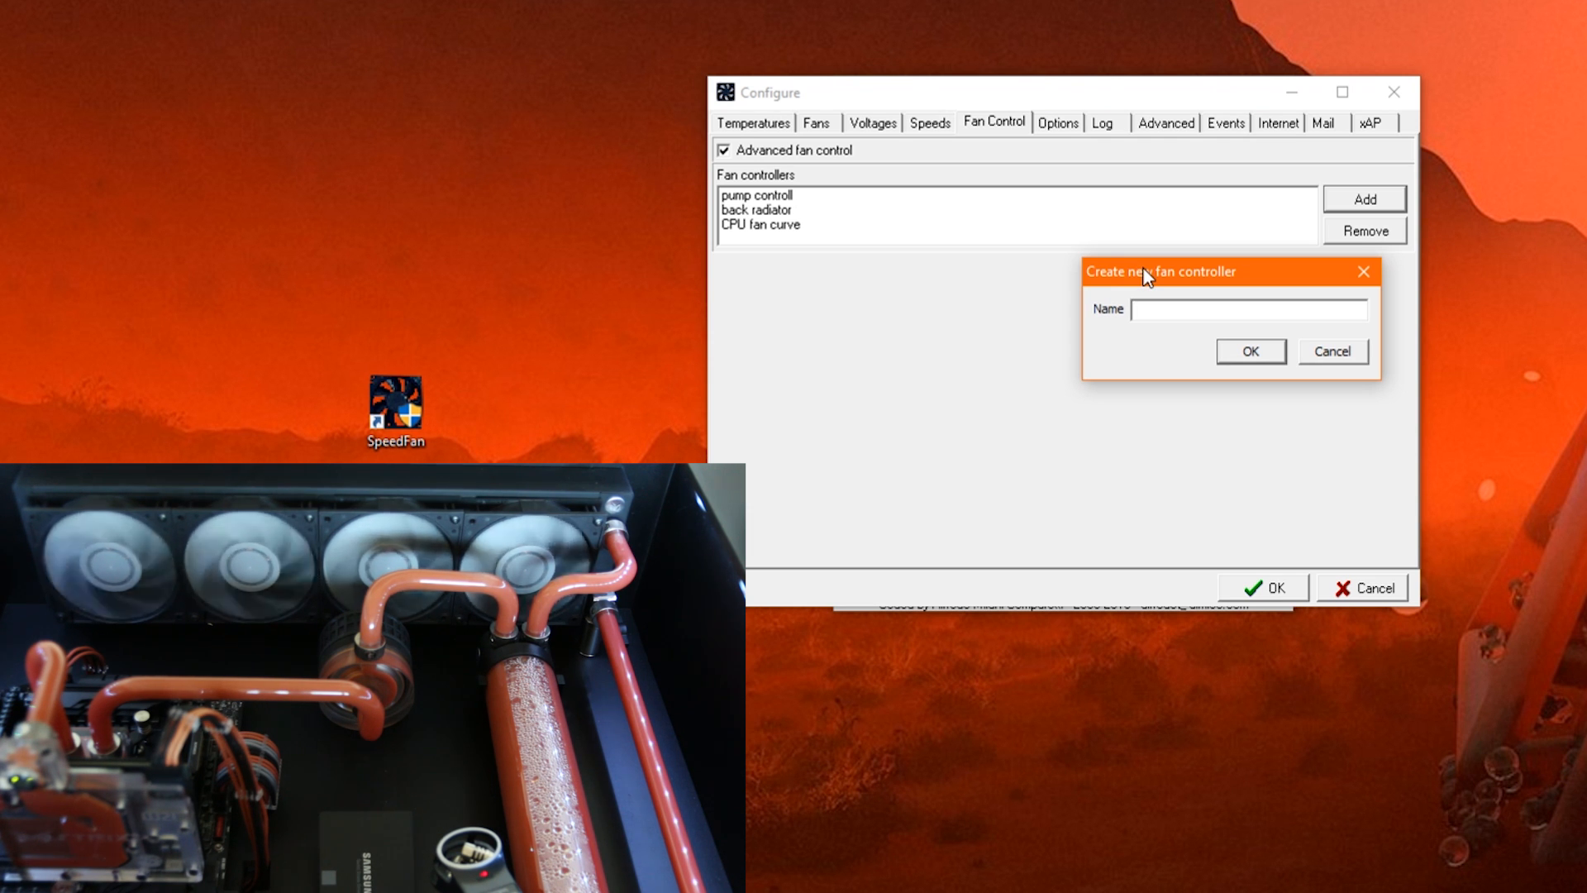
pyautogui.write('intke fan')
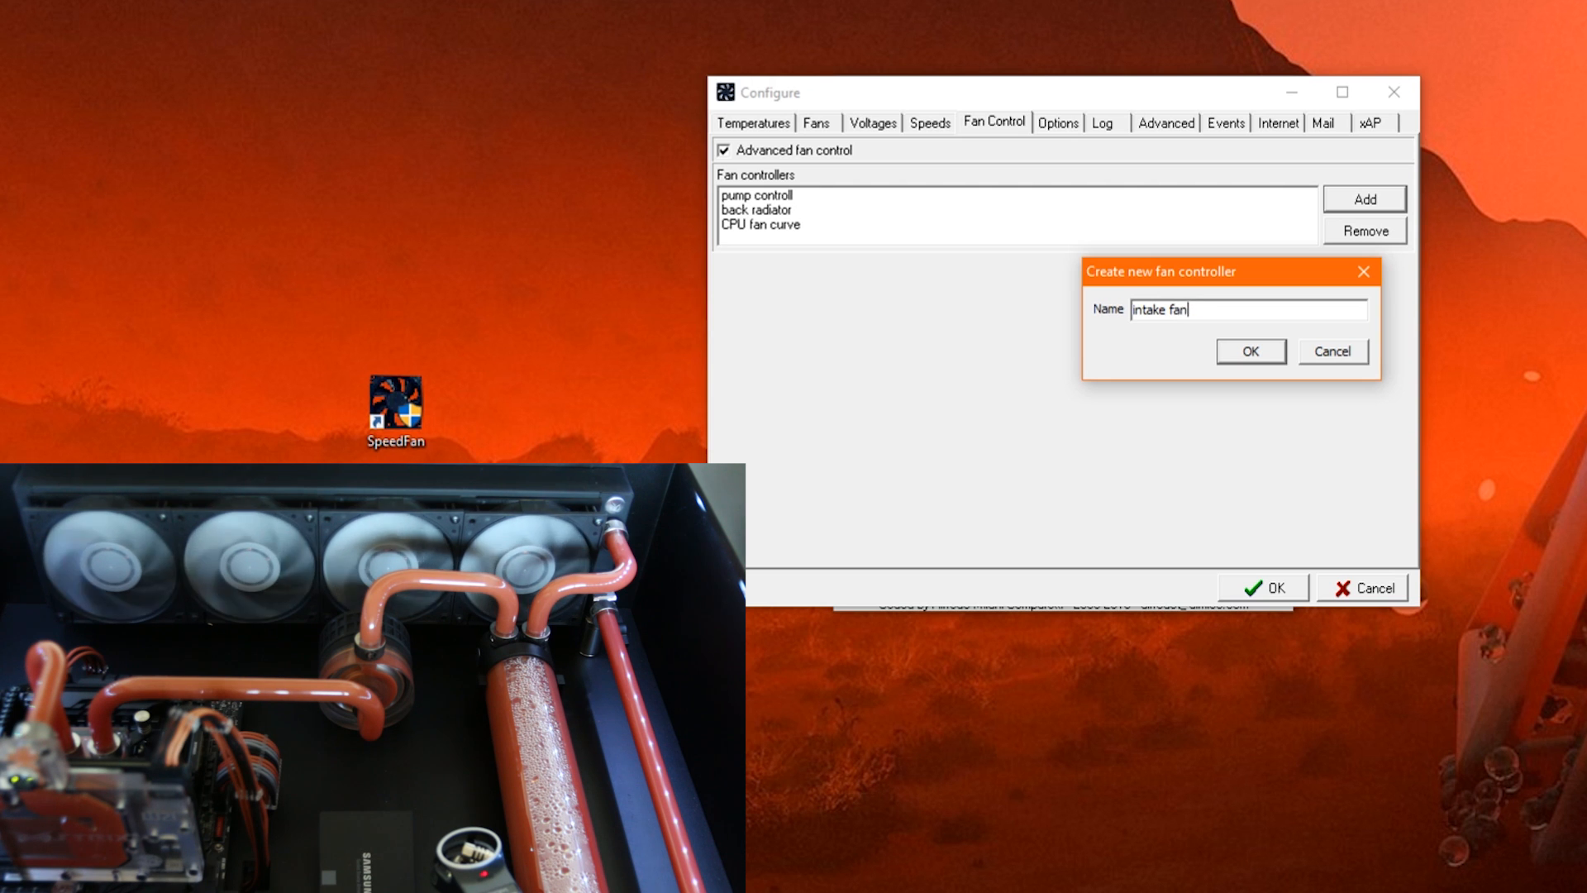
pyautogui.click(1251, 352)
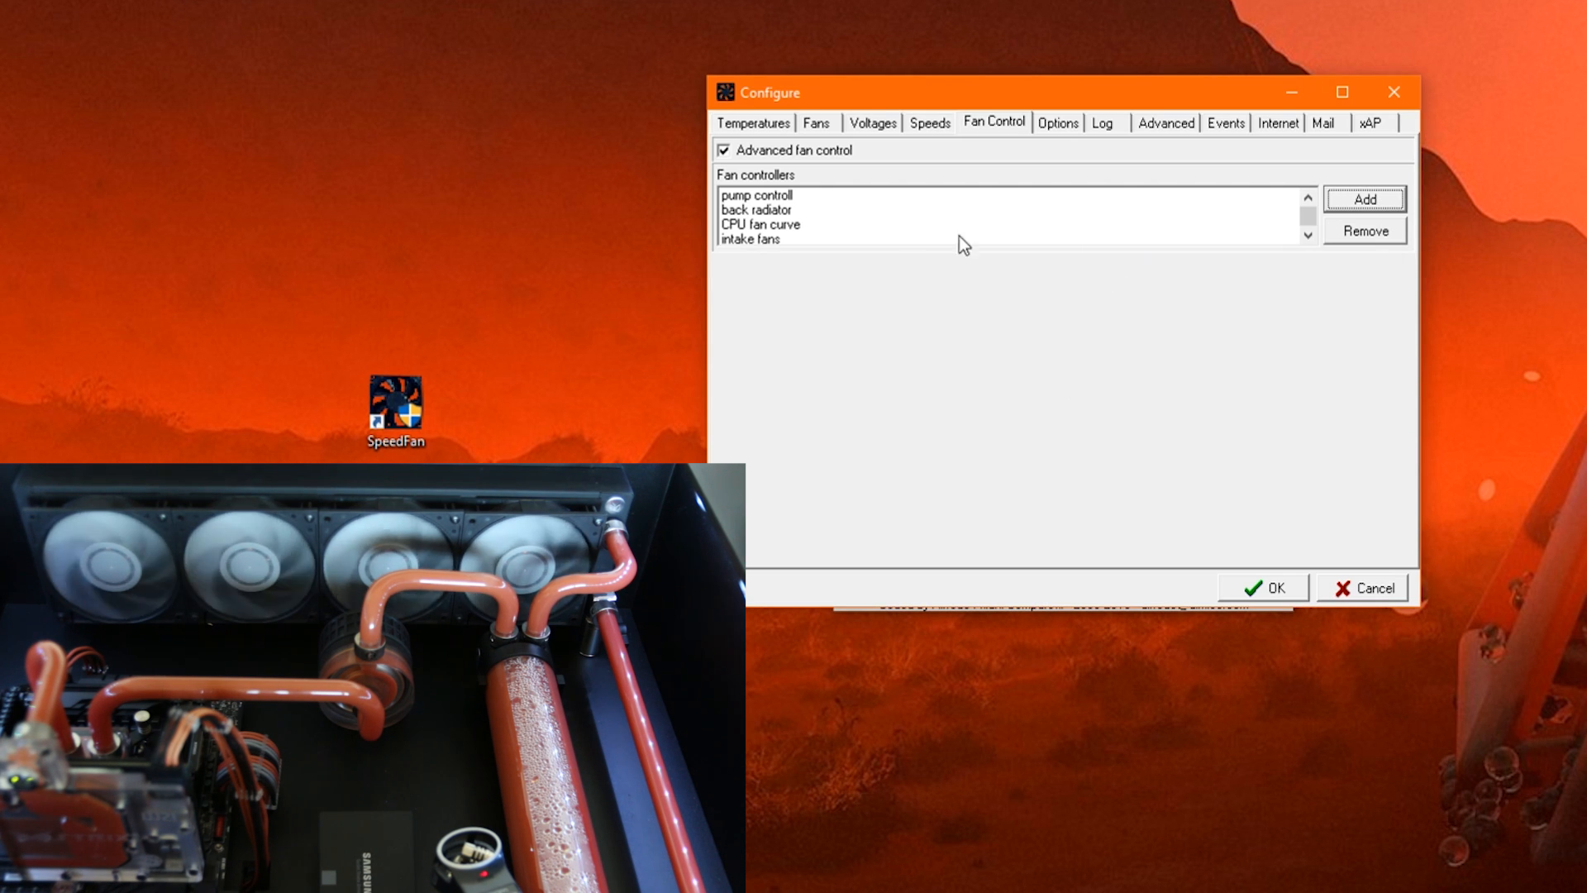
pyautogui.click(754, 239)
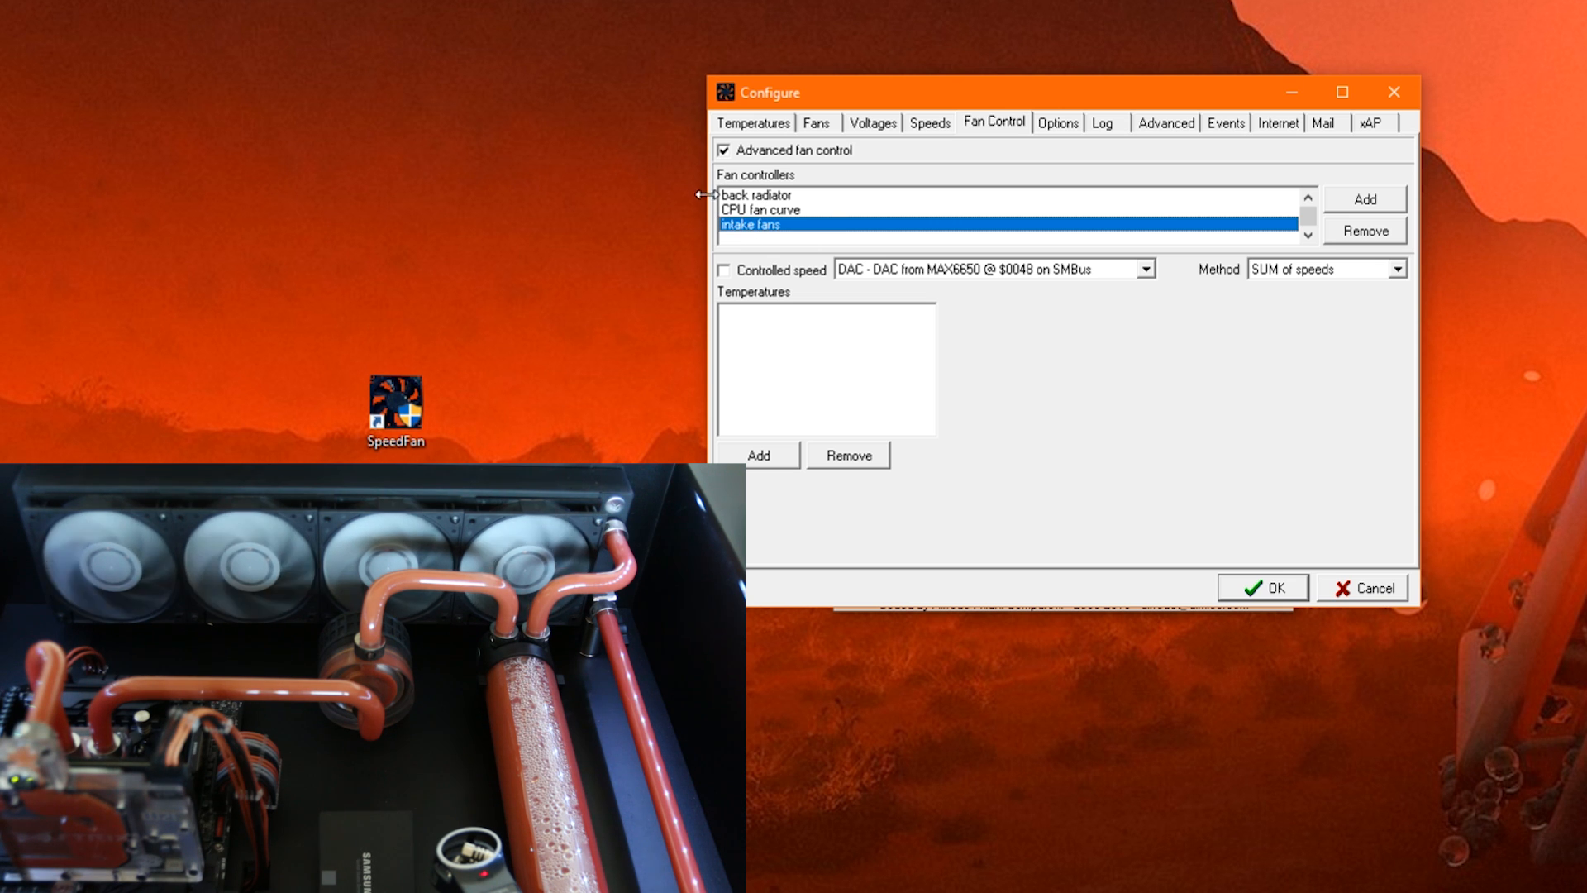
pyautogui.moveTo(800, 351)
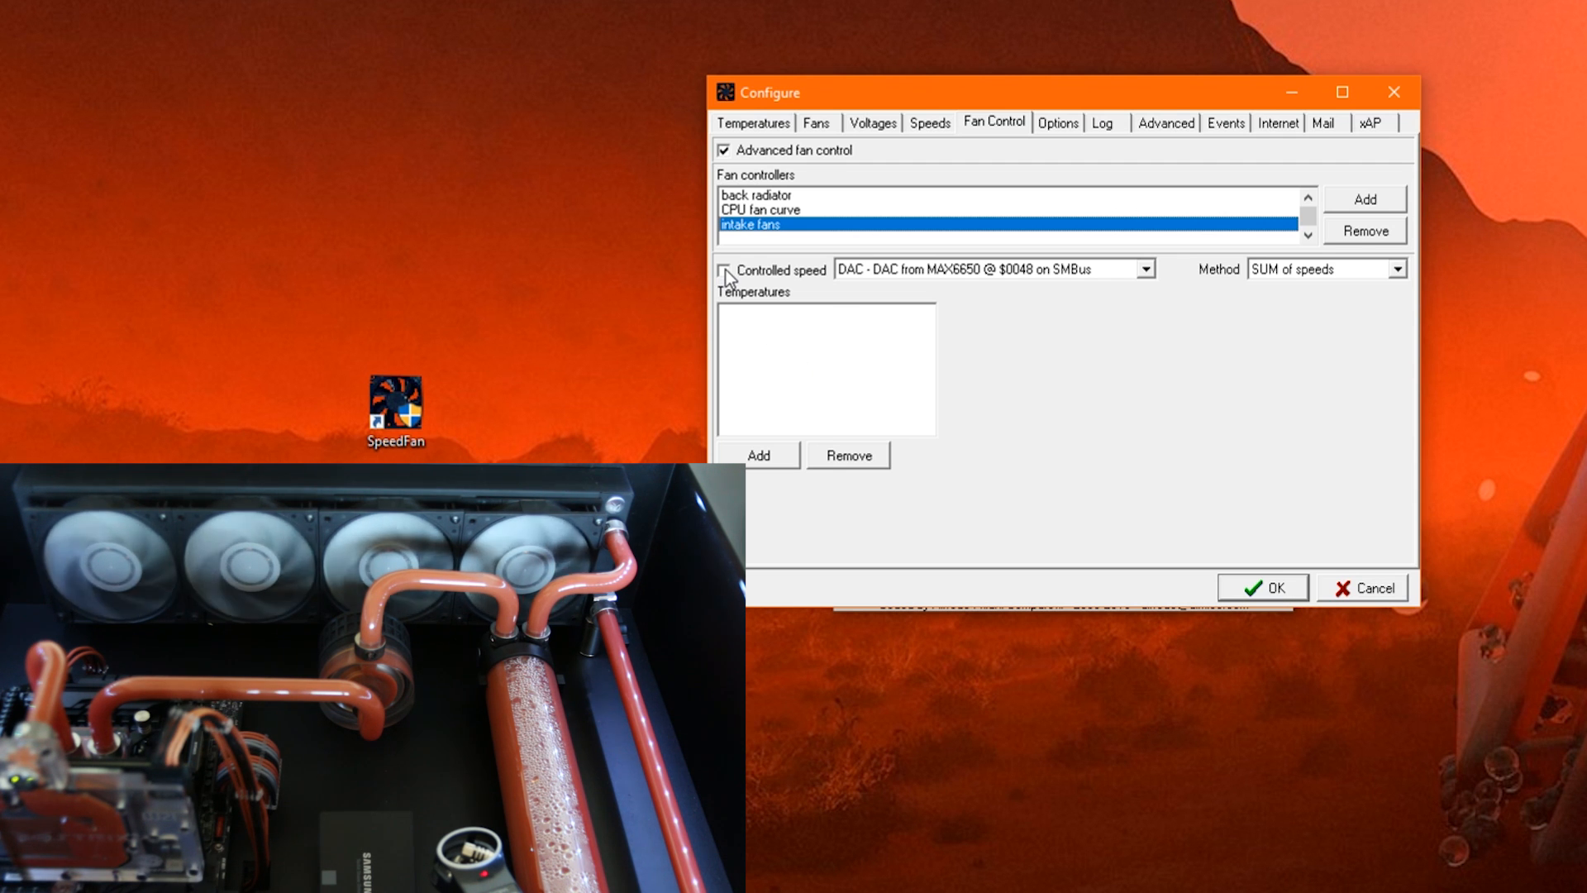
# Step: Enable Controlled speed for intake fans, assigned to 'Aux - Aux from Nuvoton NCT6792D'
pyautogui.click(725, 270)
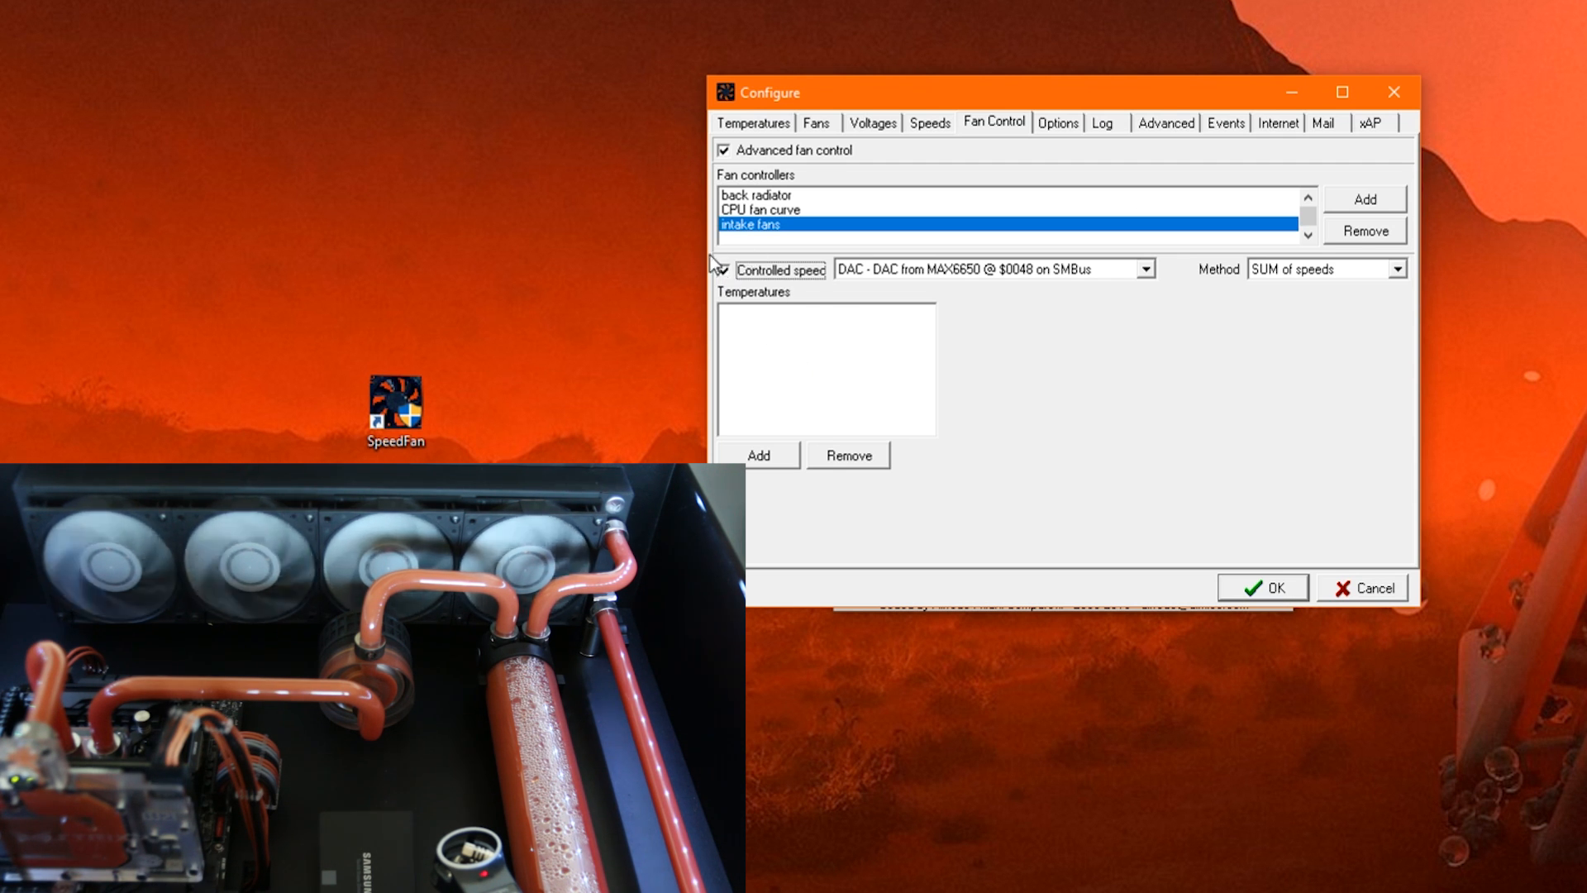
pyautogui.click(725, 270)
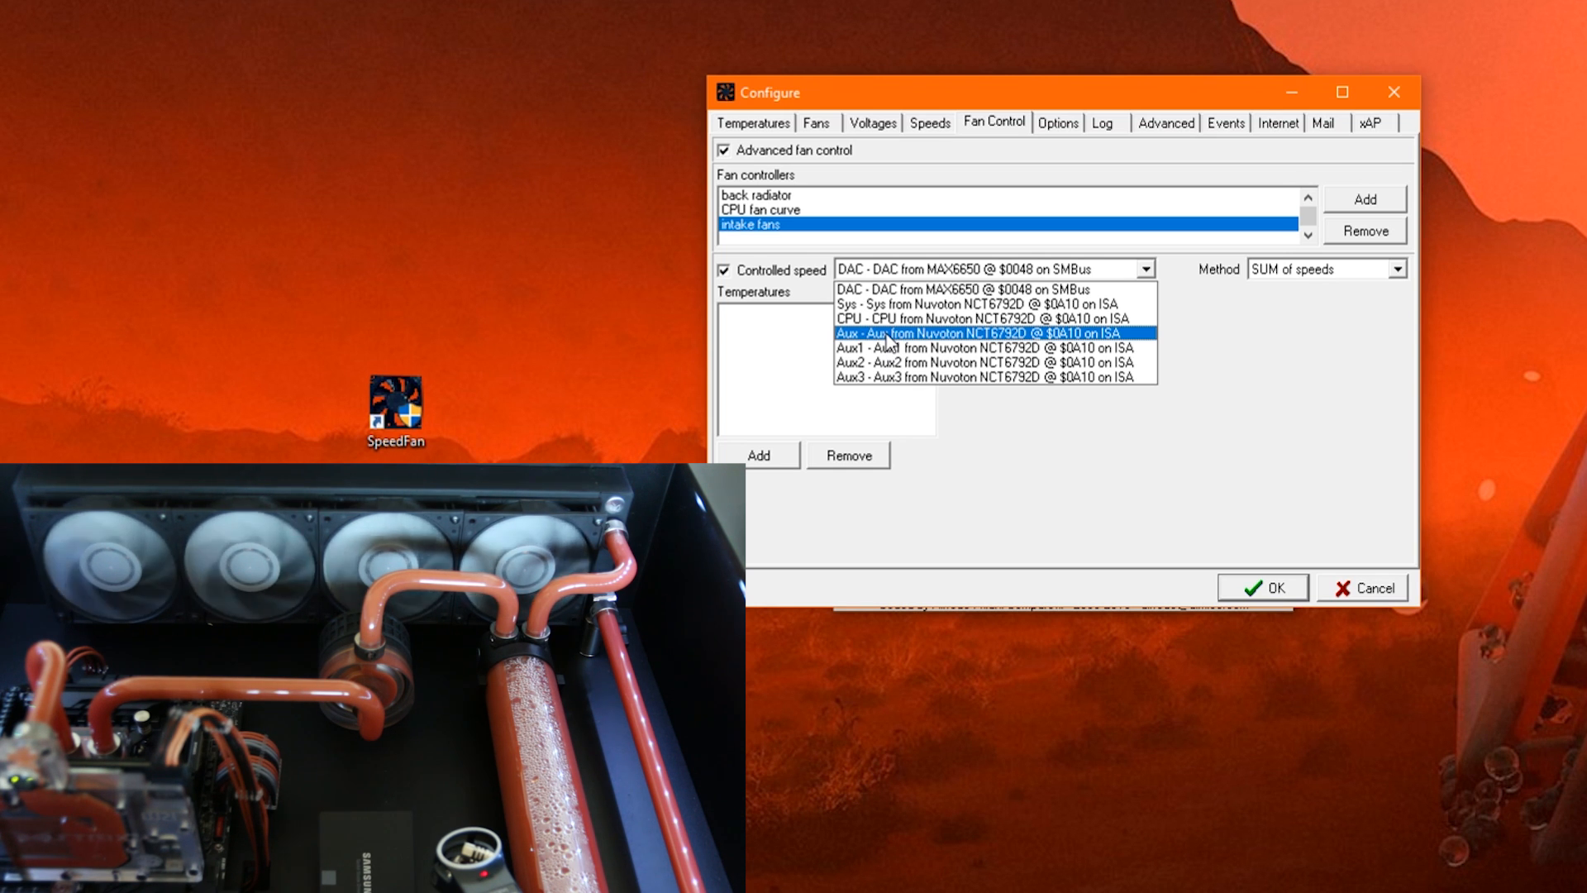
pyautogui.click(985, 333)
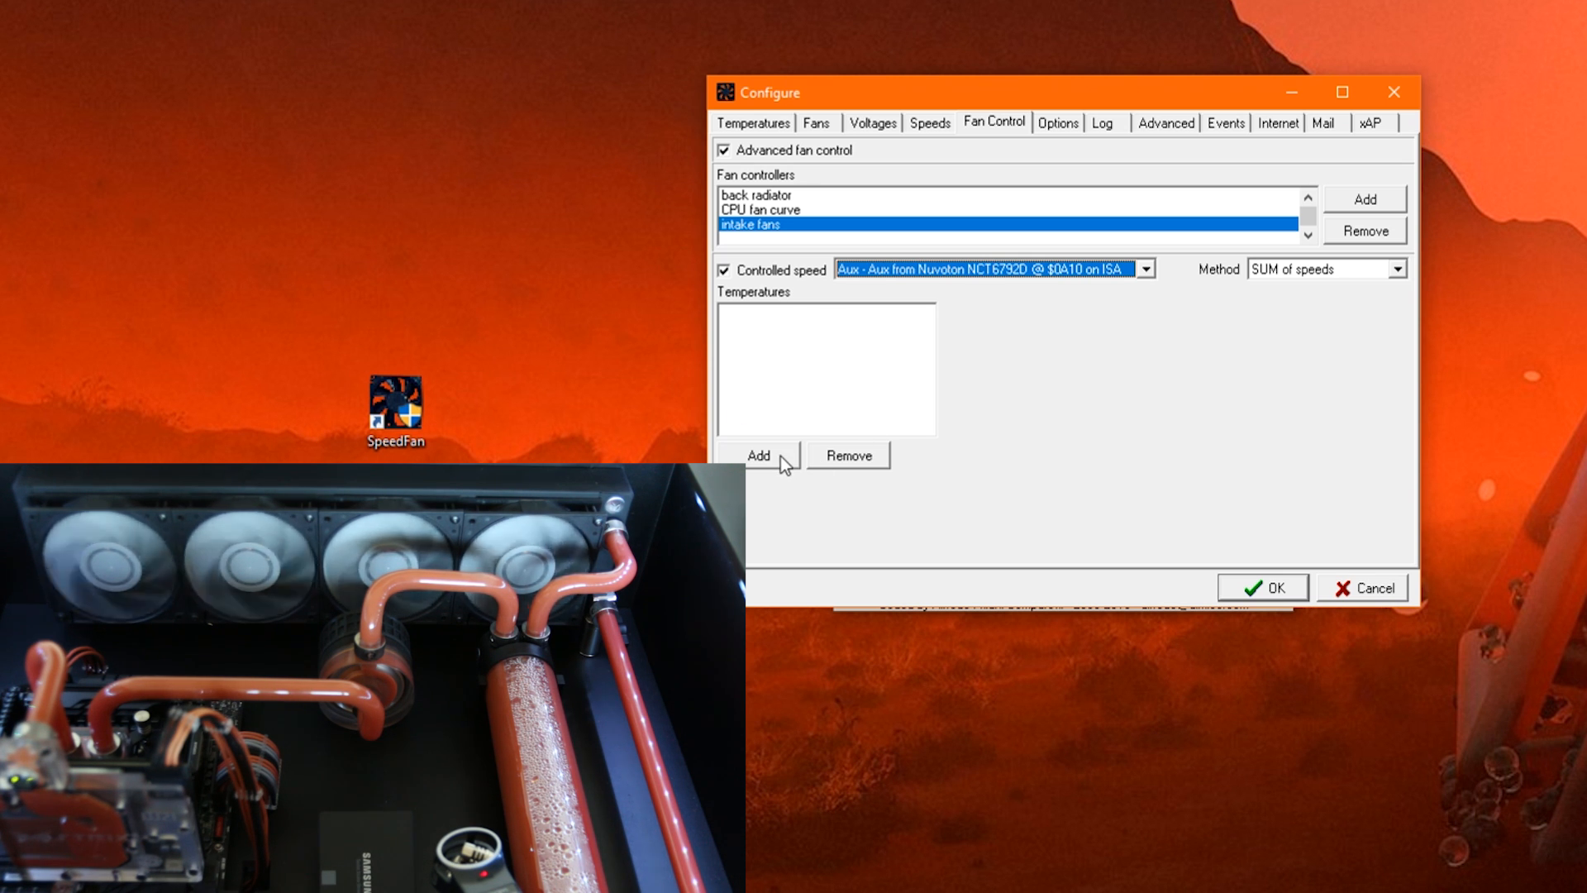
pyautogui.click(761, 456)
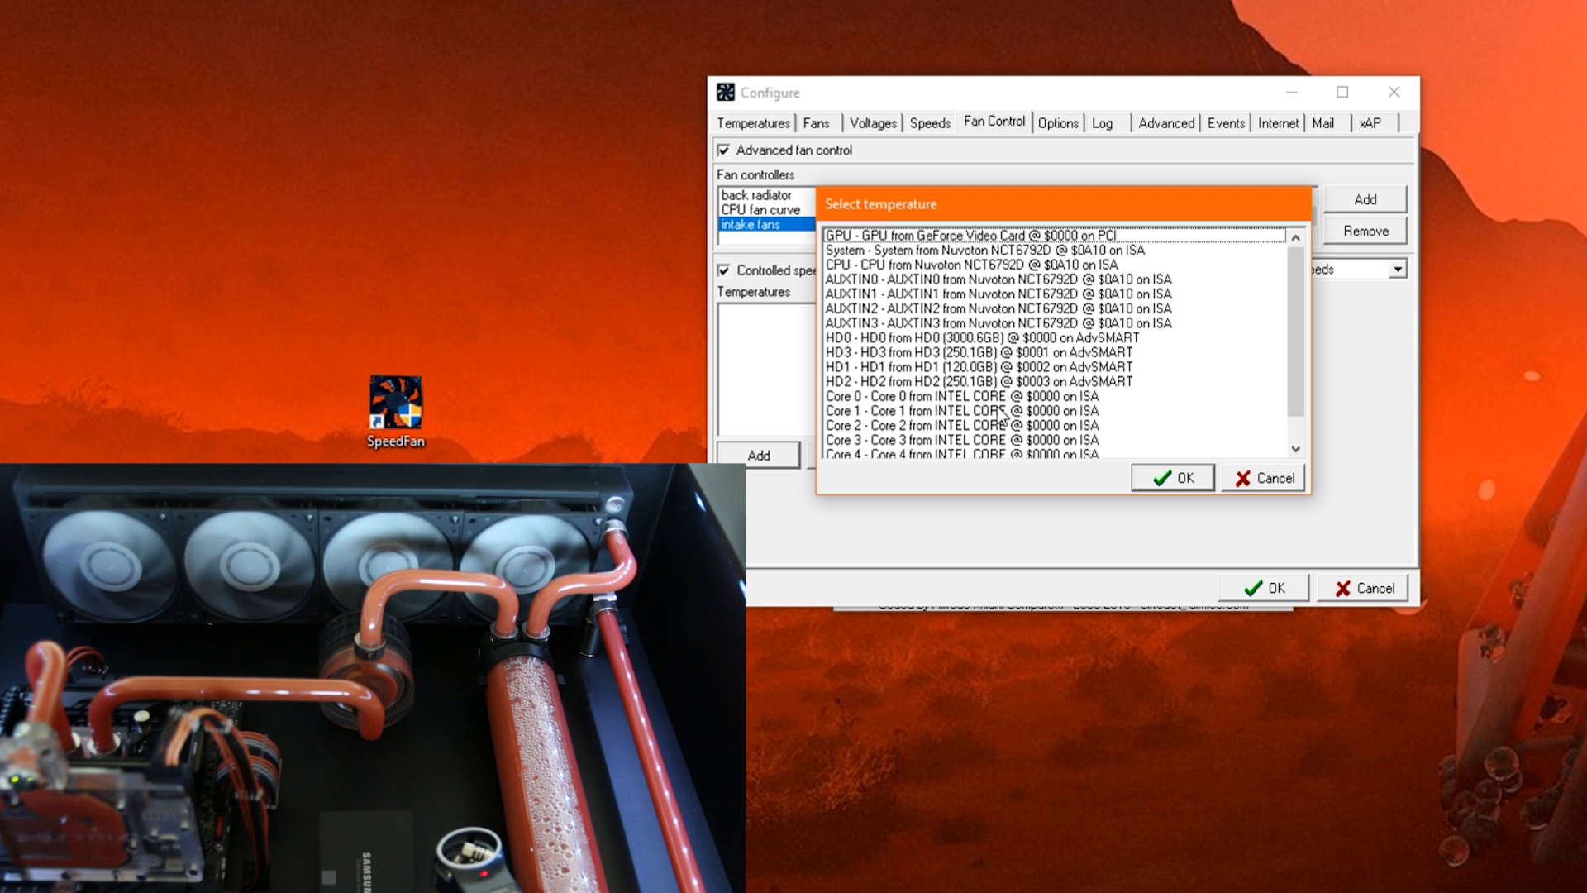
# Step: Choose 'Core 0 - Core 0 from INTEL CORE' in the Select temperature list and confirm
pyautogui.scroll(-3)
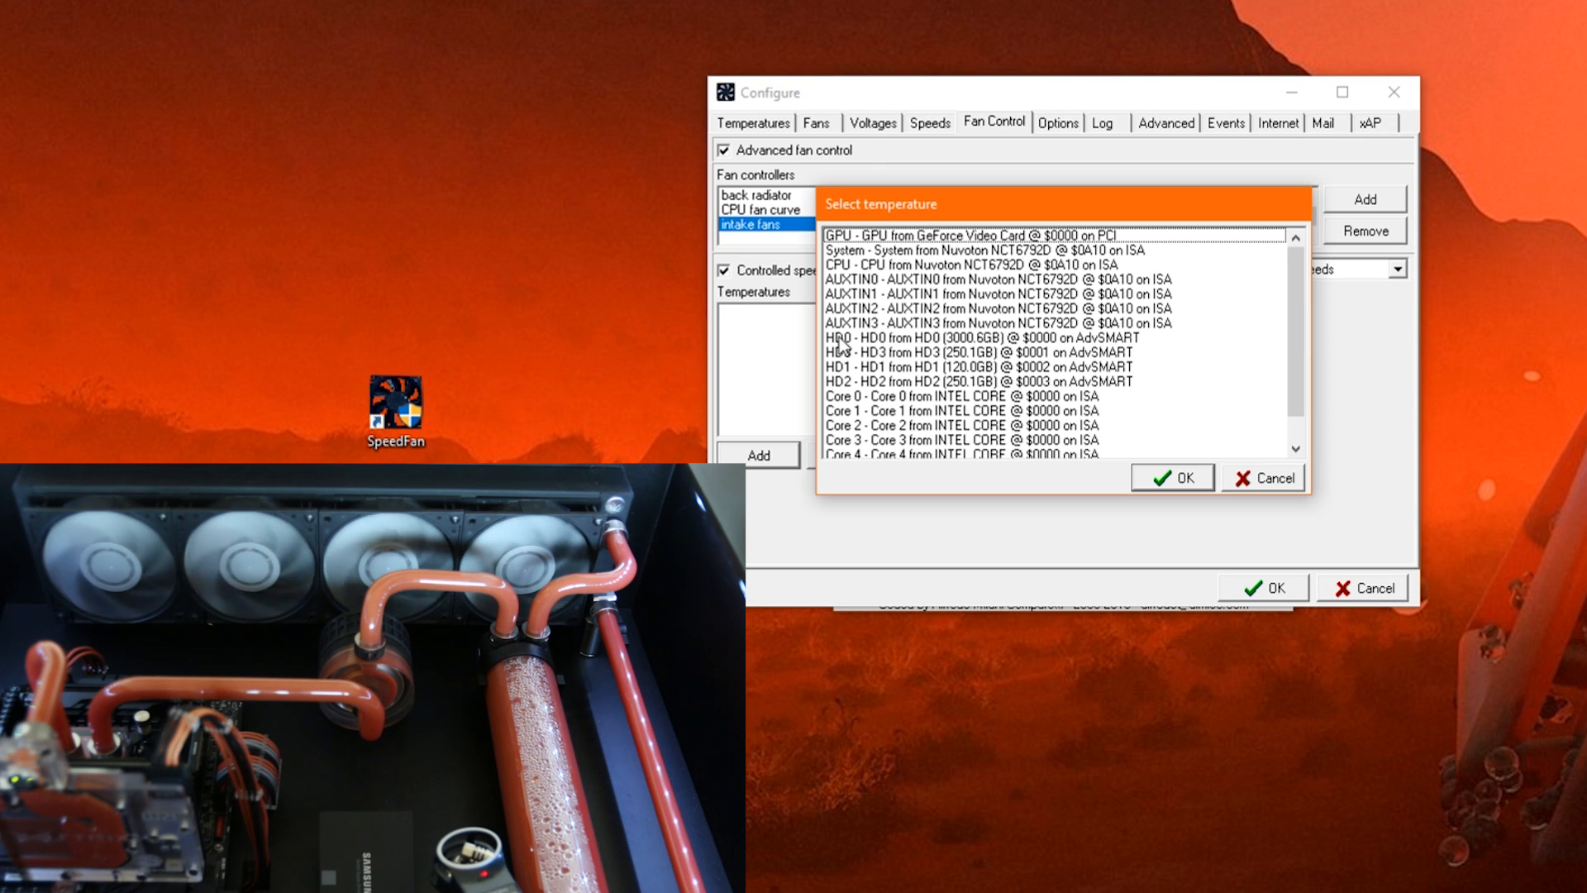
pyautogui.scroll(-3)
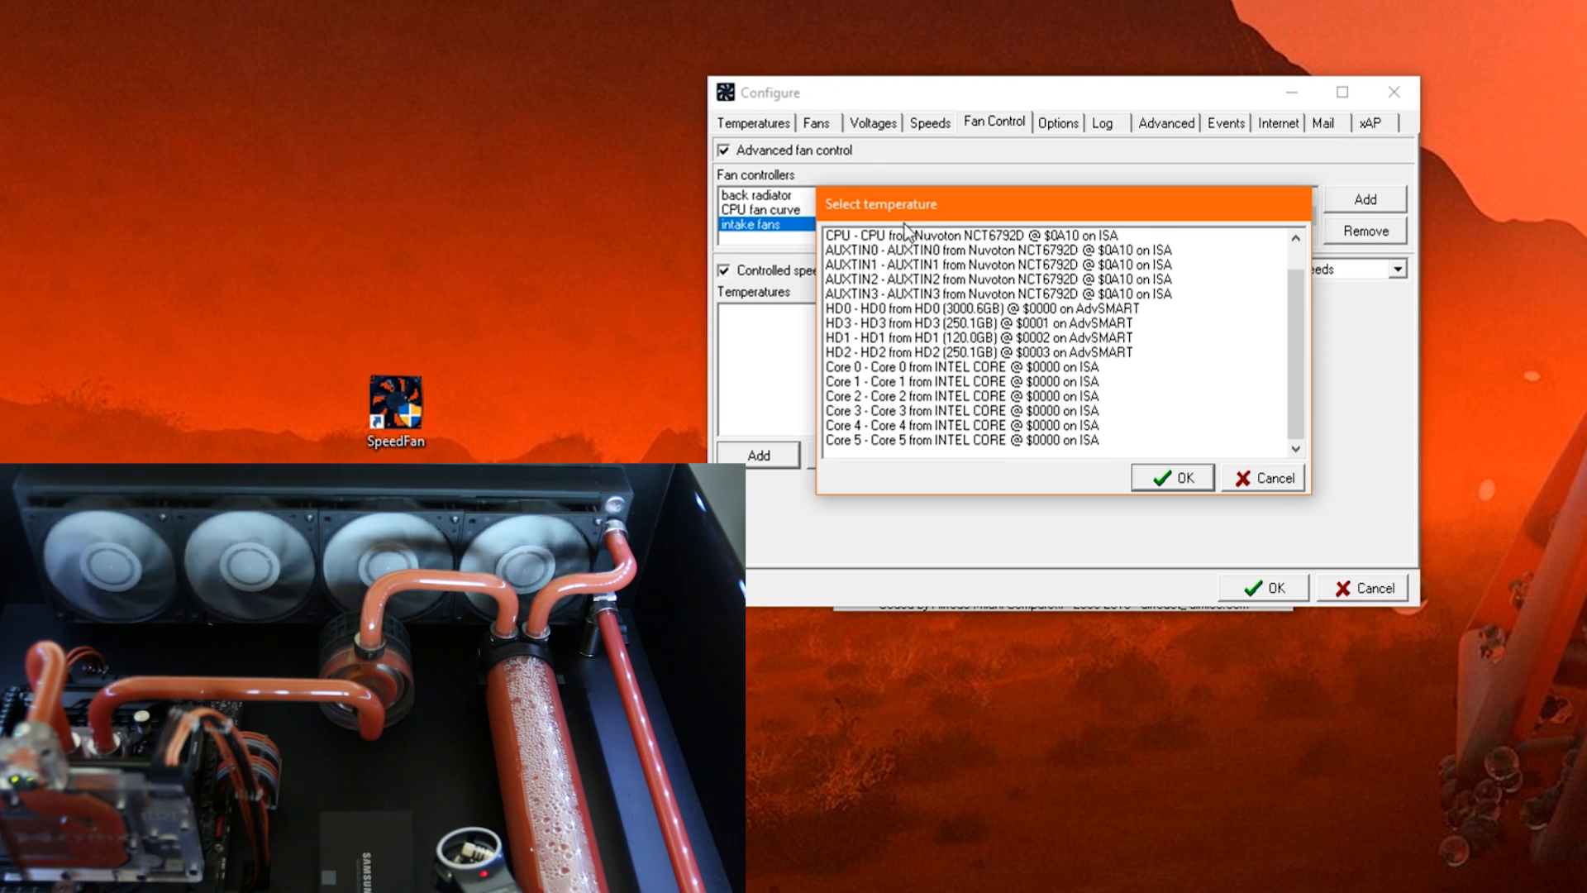
pyautogui.moveTo(967, 288)
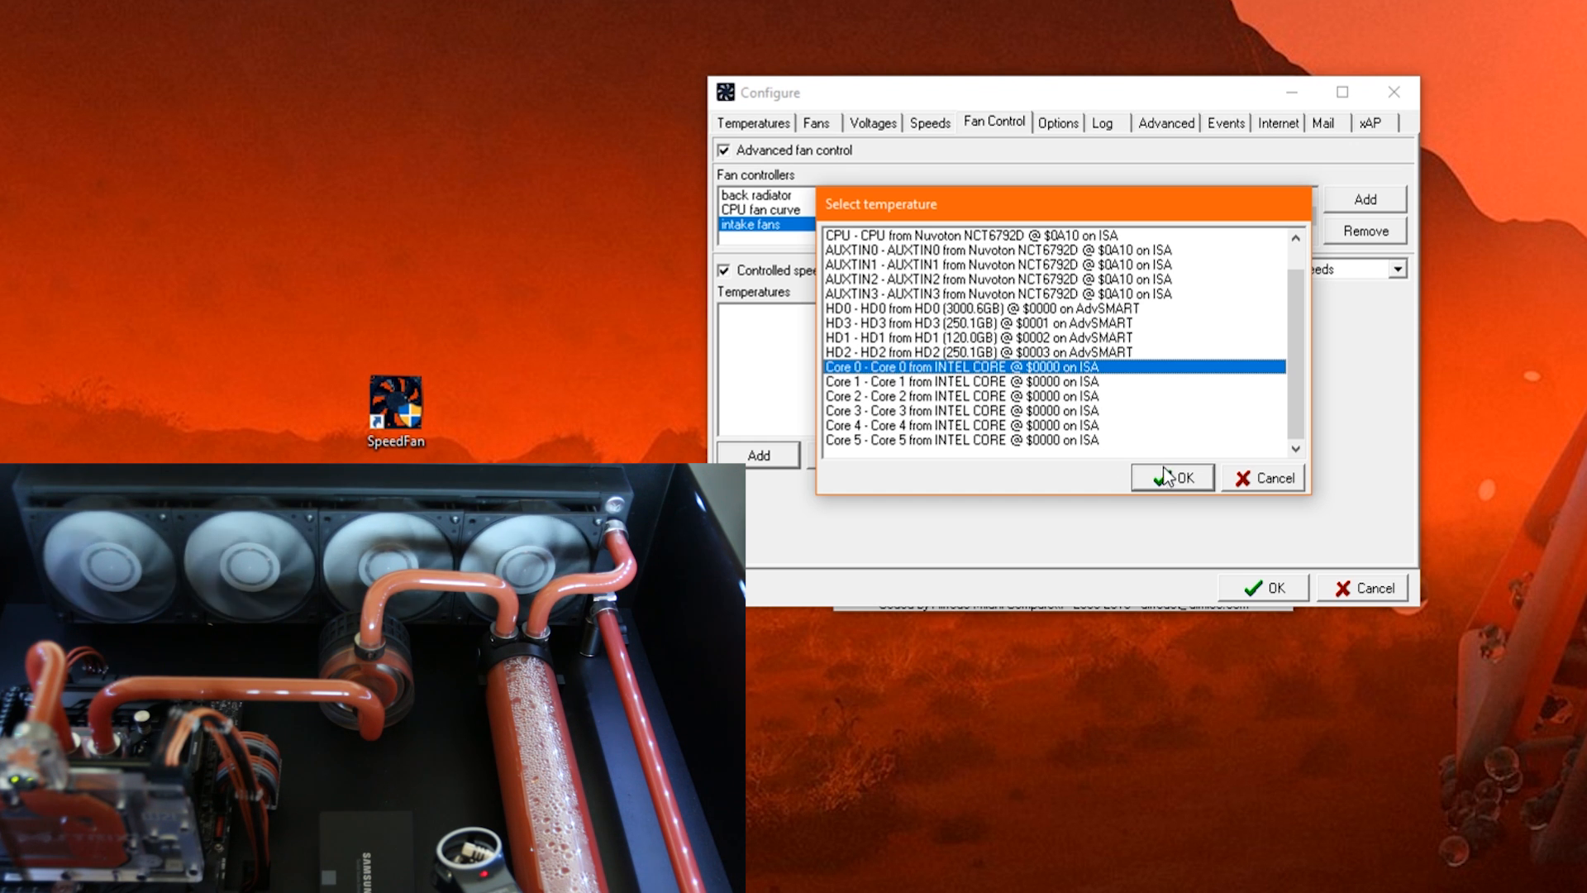
pyautogui.click(1174, 477)
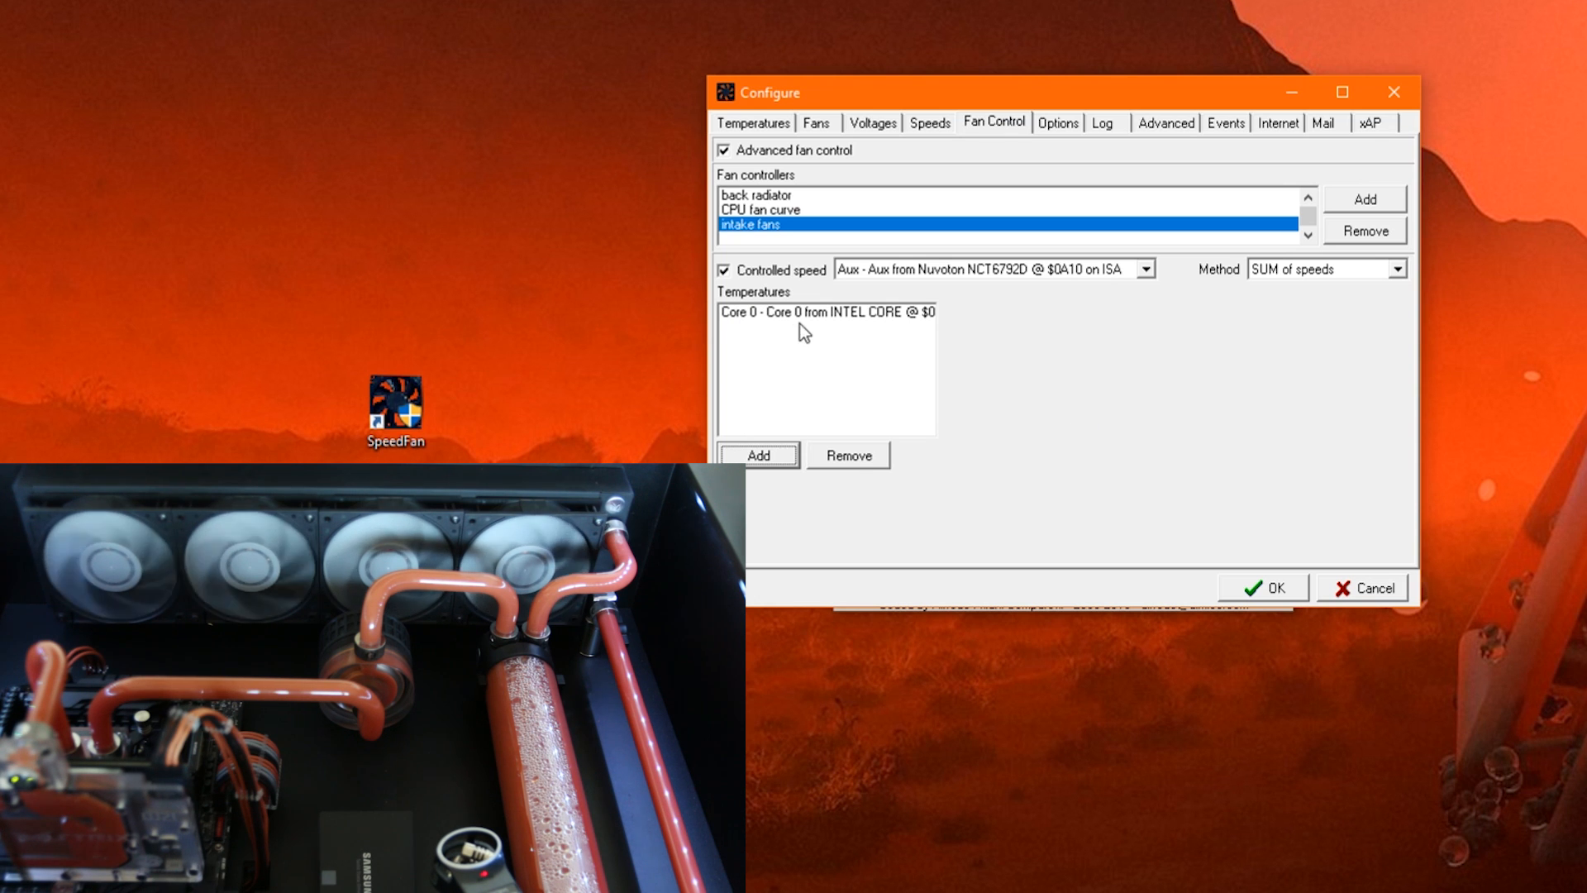
pyautogui.click(807, 312)
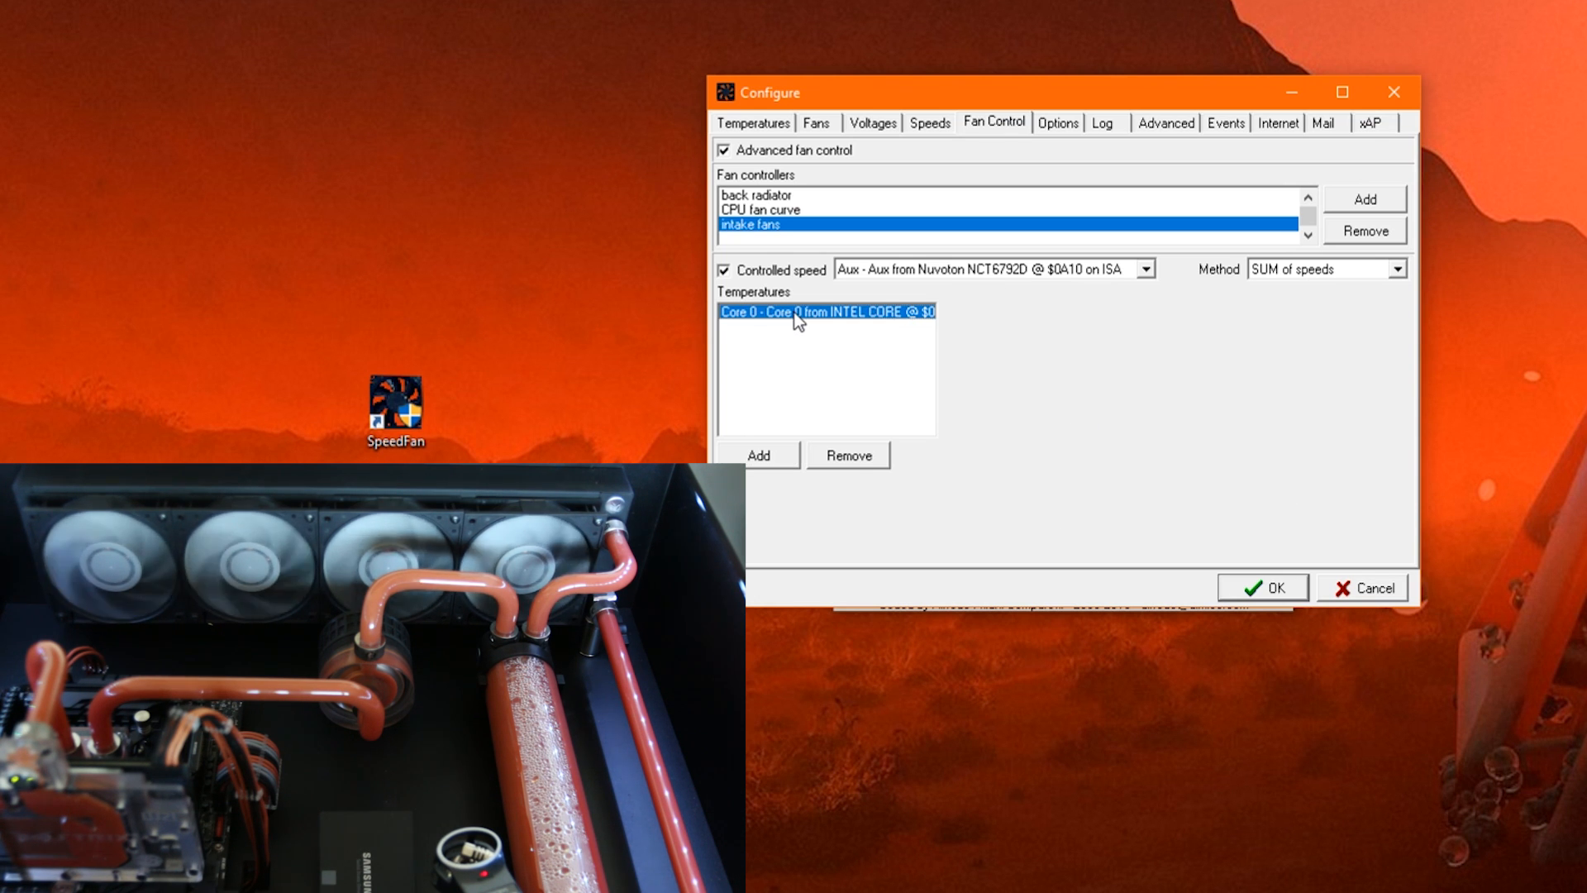
# Step: Drop the Core 0 curve's lowest points to 0% and set its range to 32–70°C
pyautogui.click(799, 312)
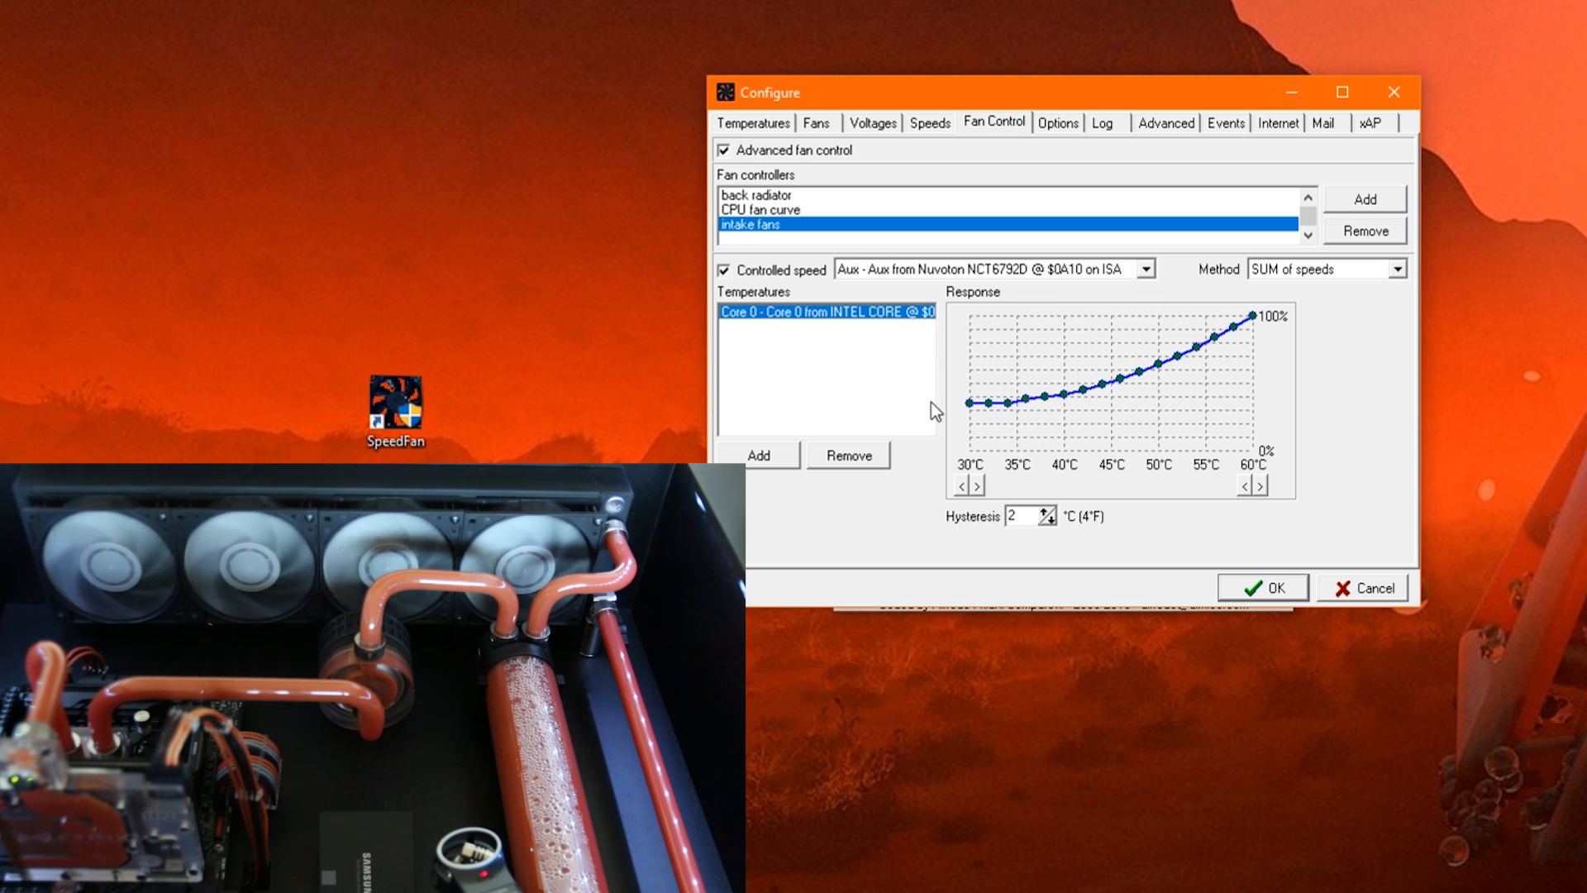
pyautogui.moveTo(1108, 430)
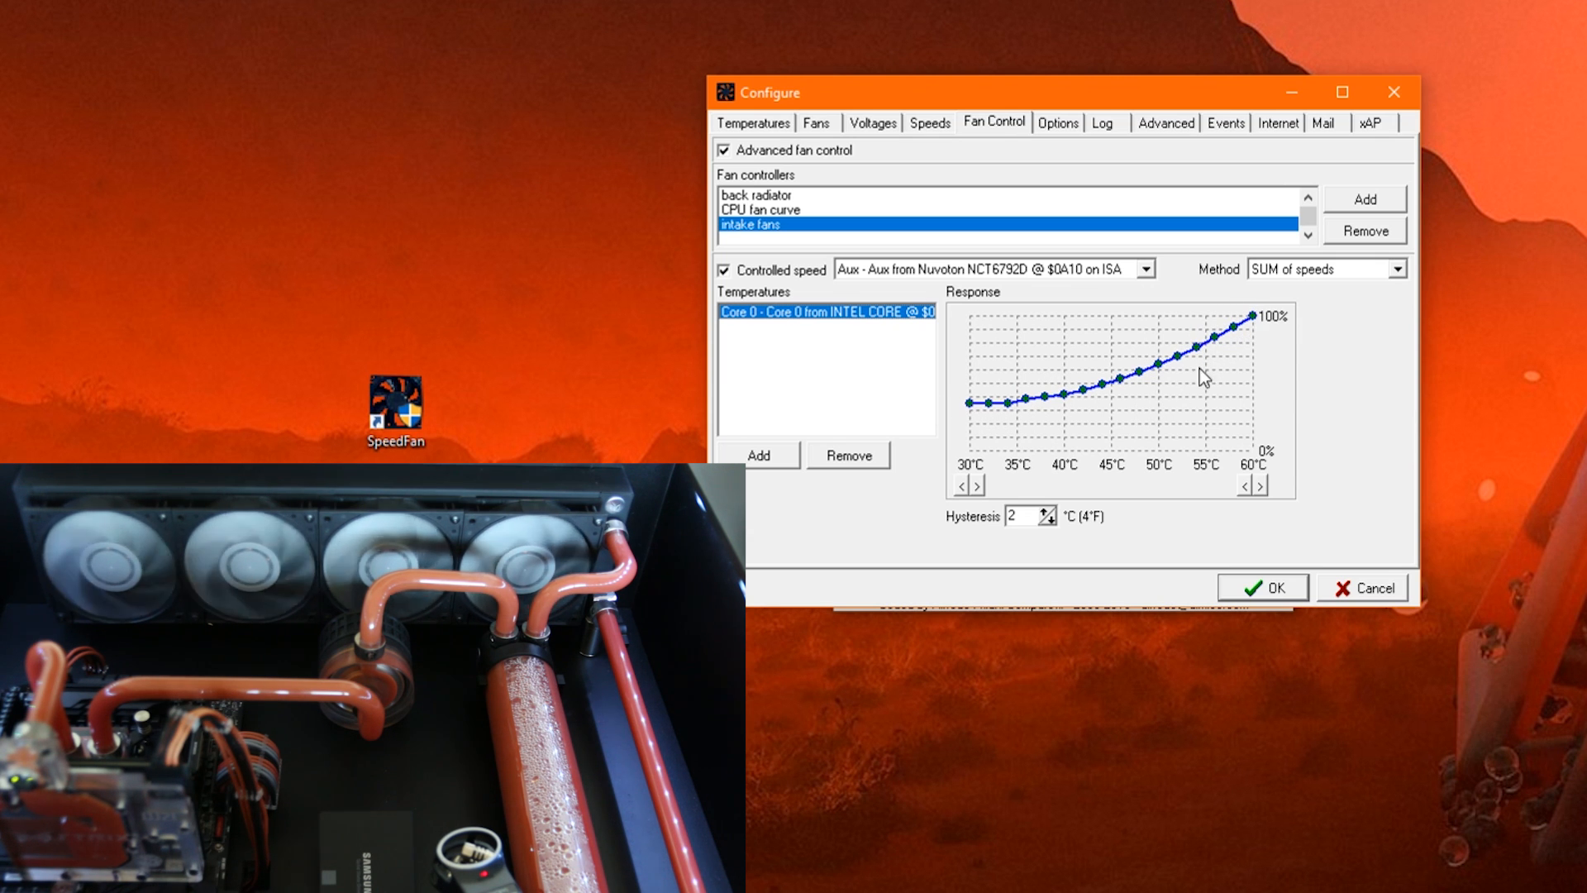
pyautogui.moveTo(975, 461)
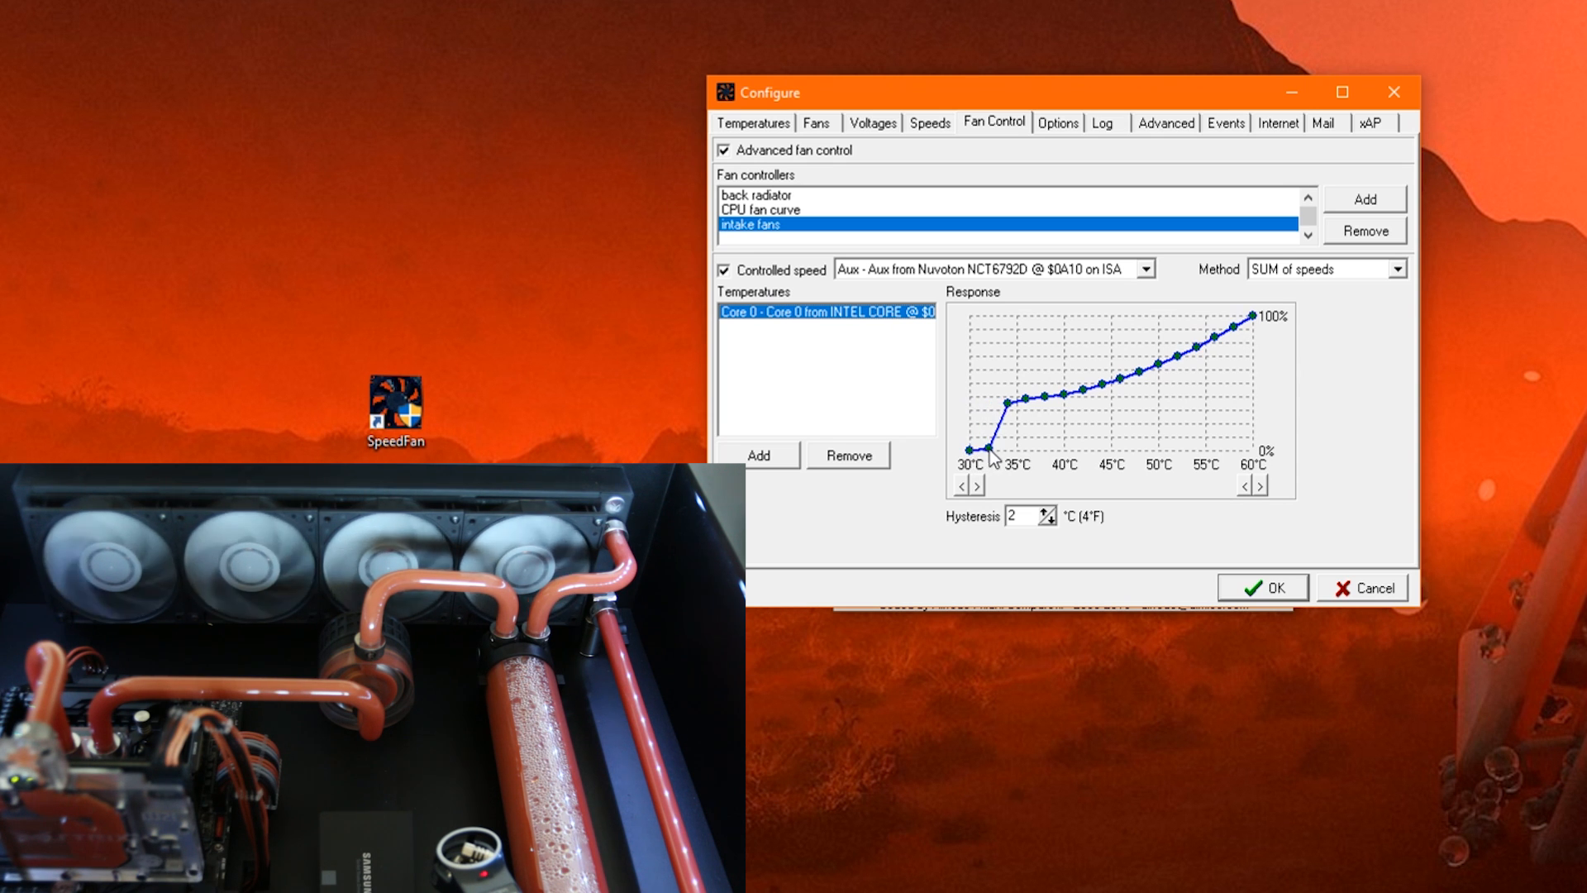
pyautogui.moveTo(1023, 370); pyautogui.dragTo(1022, 450)
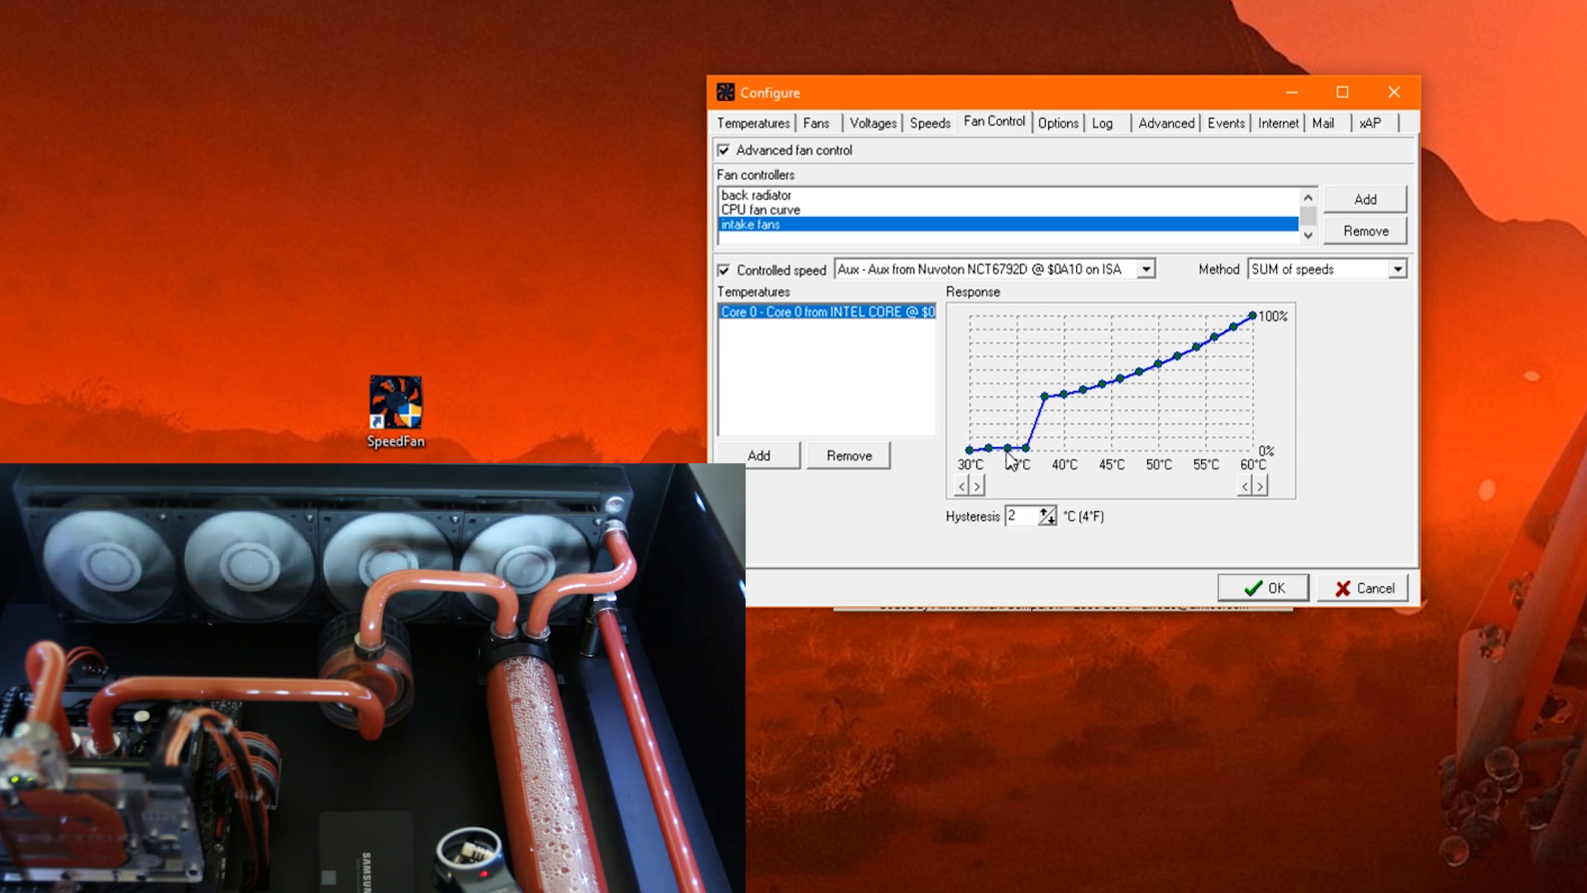
pyautogui.moveTo(1000, 481)
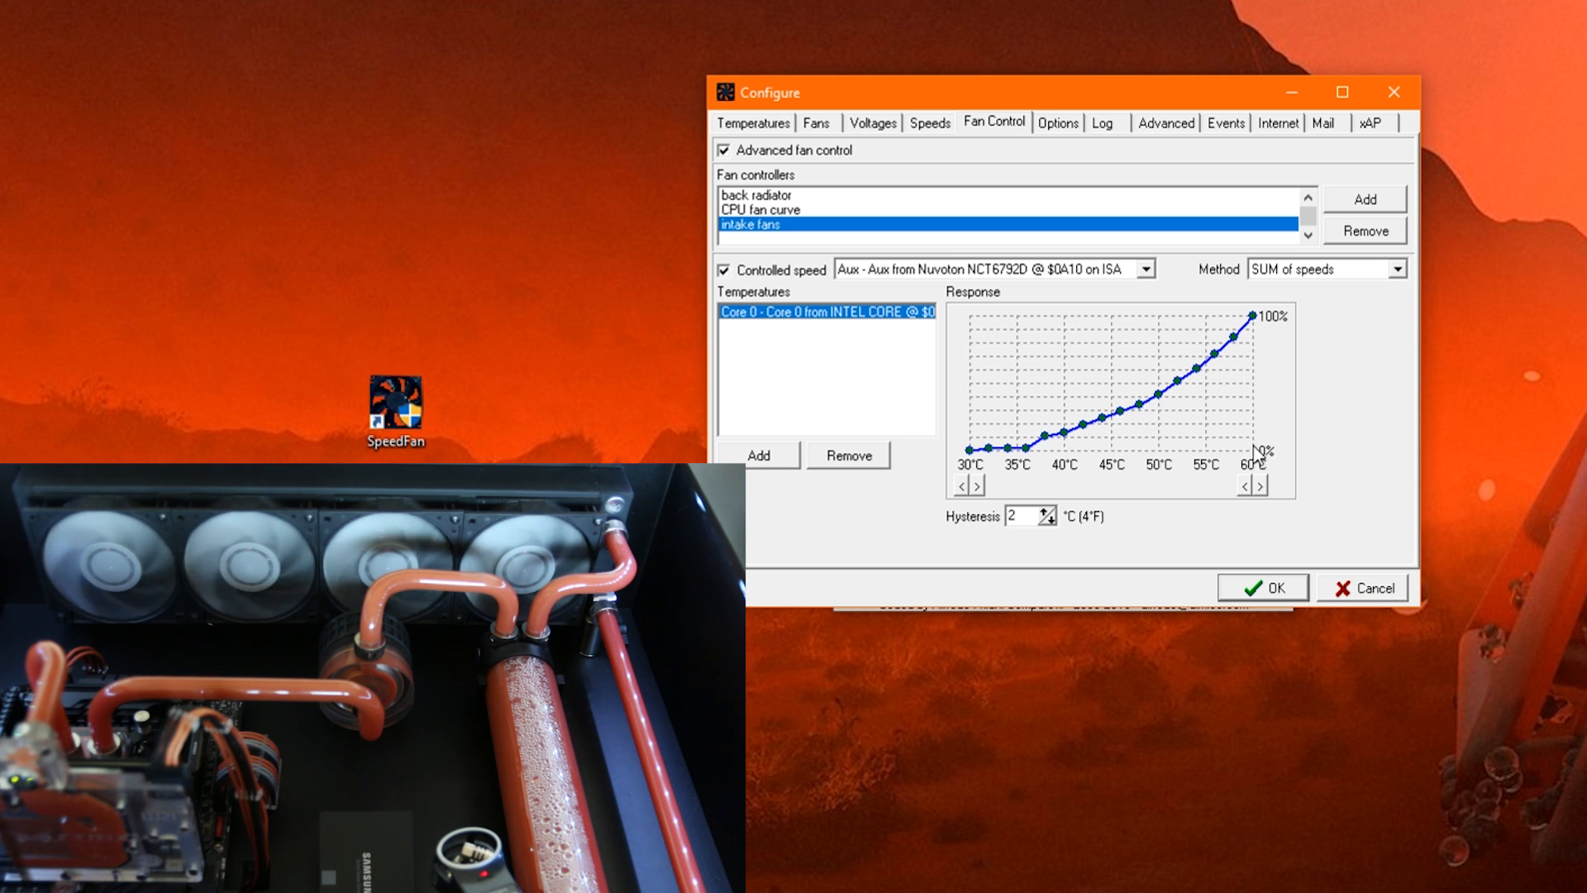
pyautogui.moveTo(1262, 368)
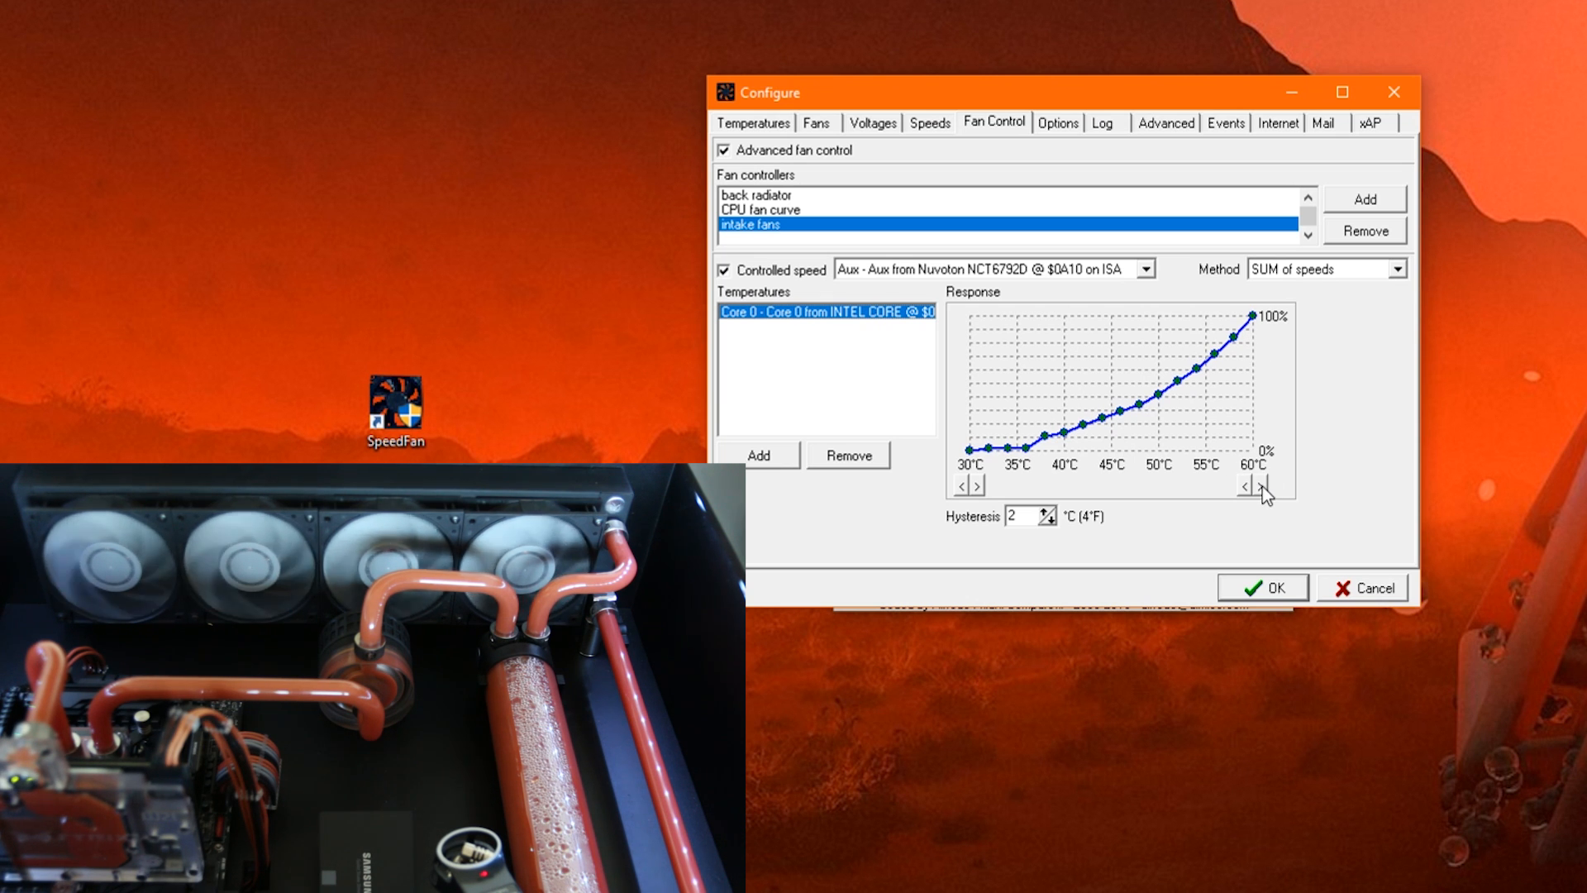
pyautogui.click(1266, 485)
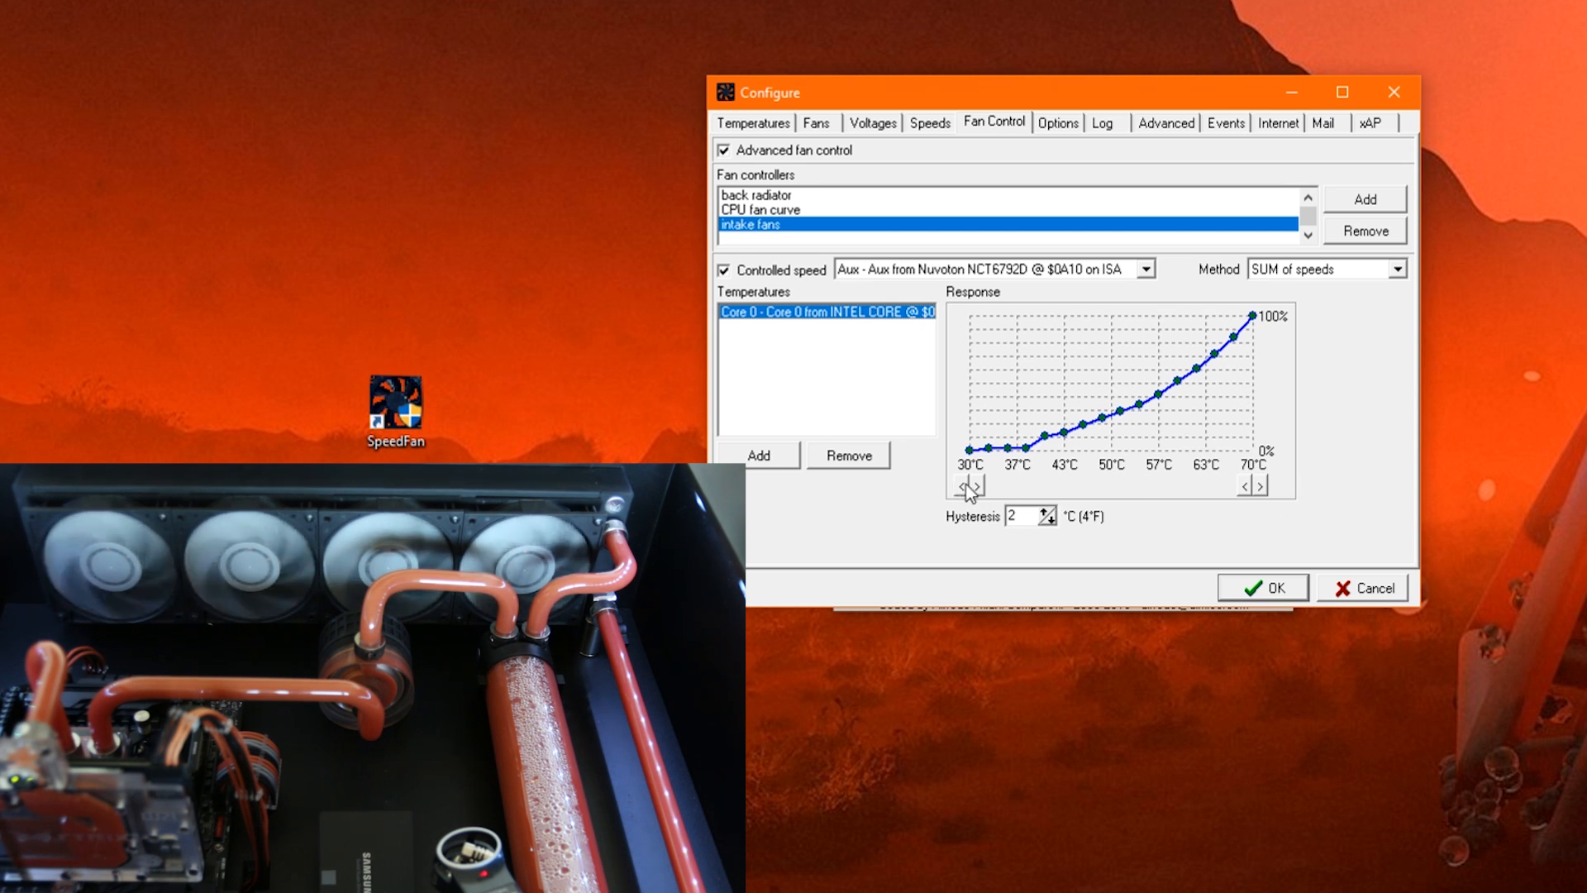
pyautogui.click(978, 483)
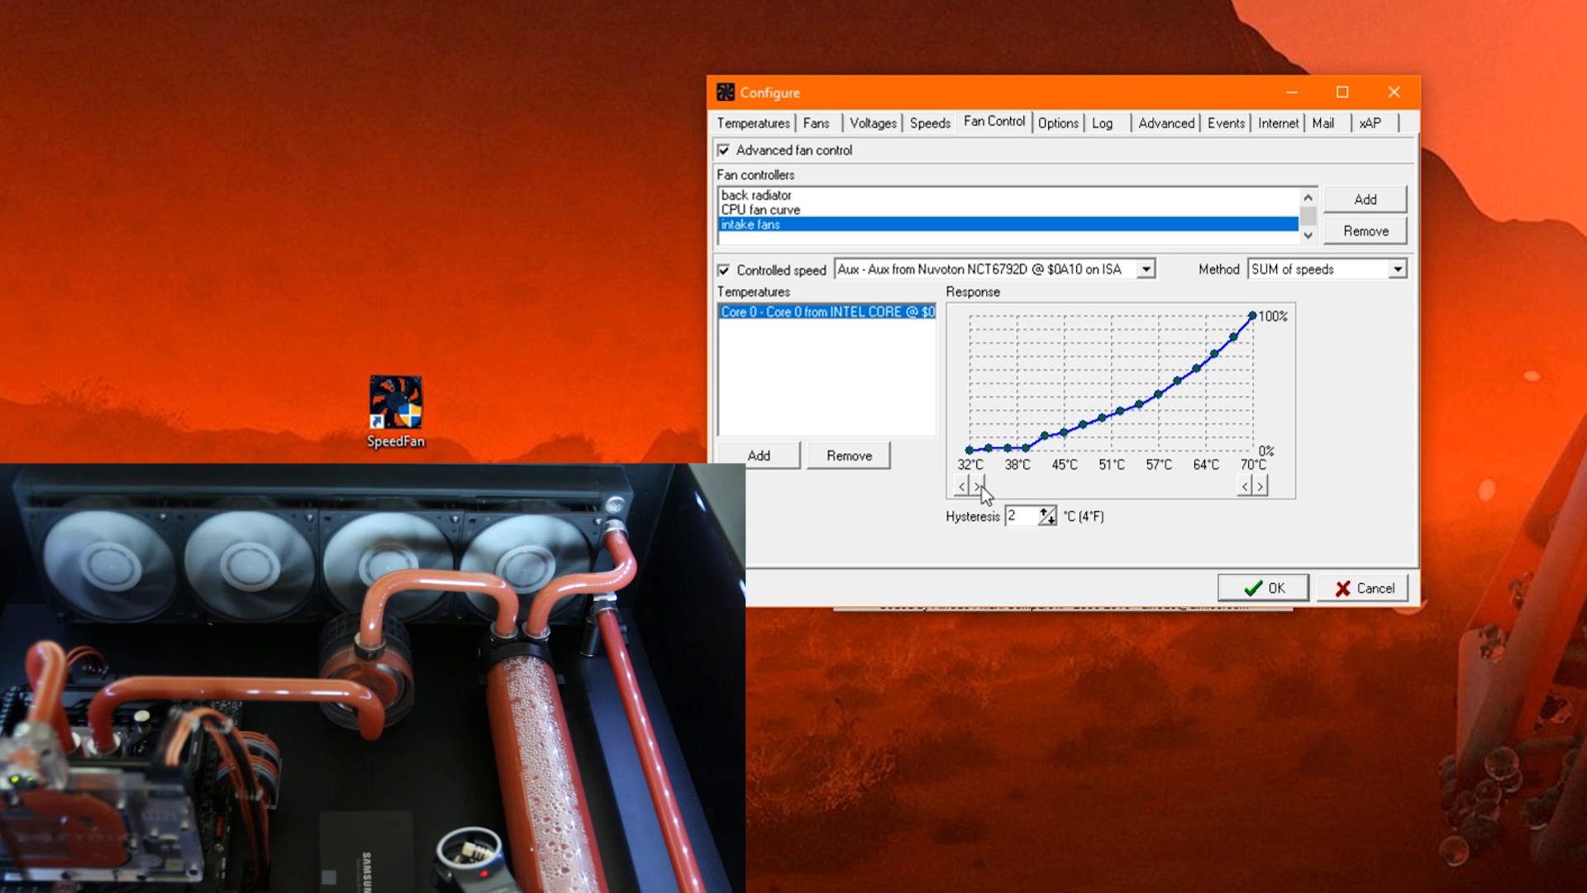
pyautogui.moveTo(1095, 332)
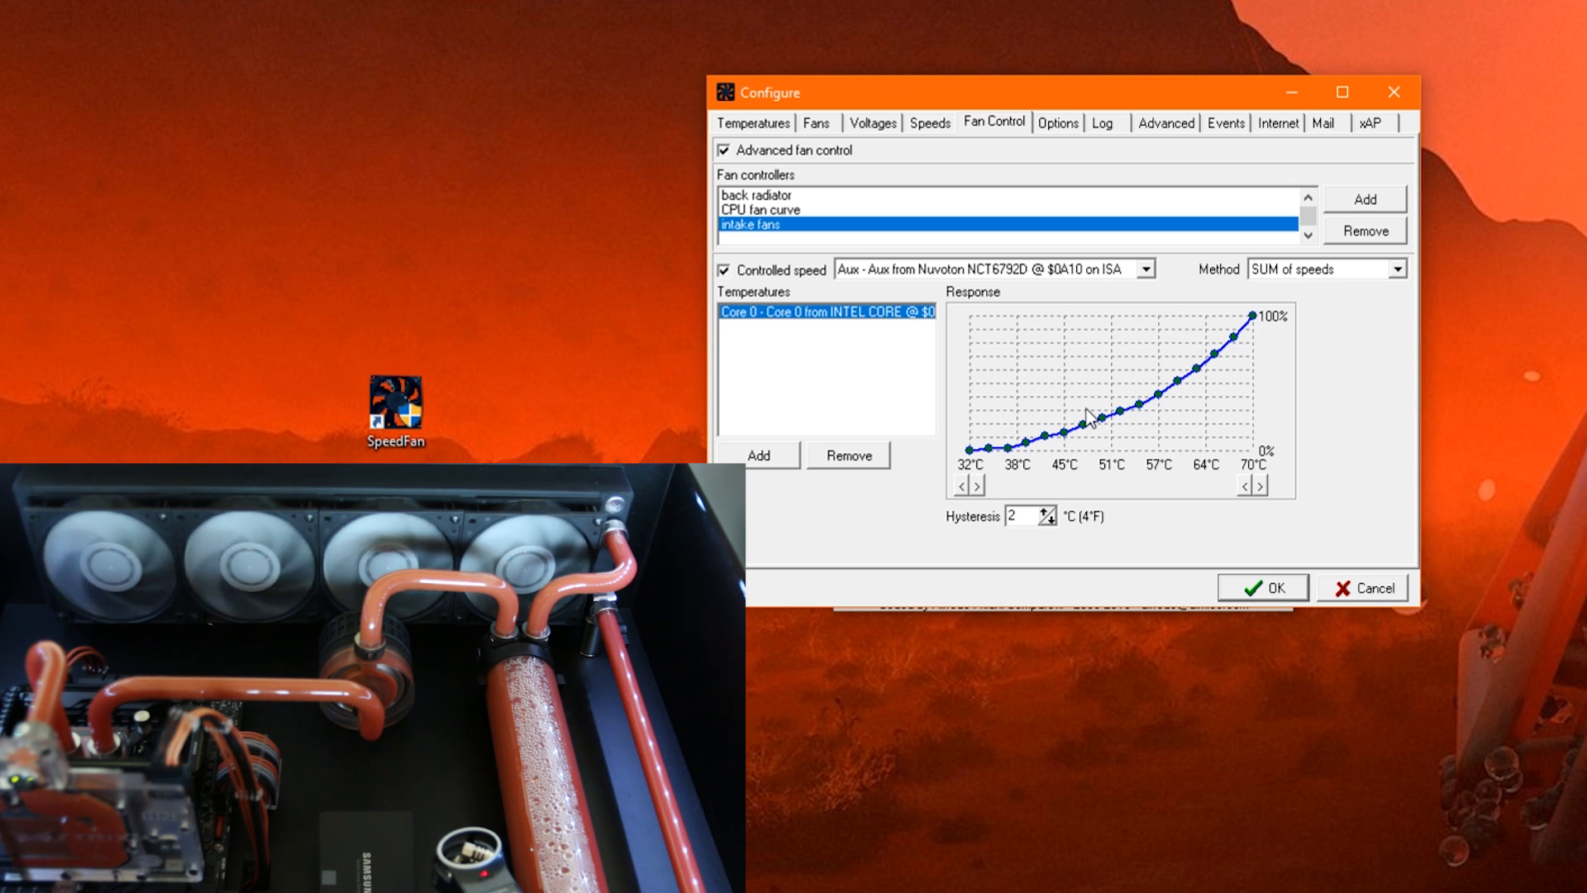
pyautogui.moveTo(1192, 410)
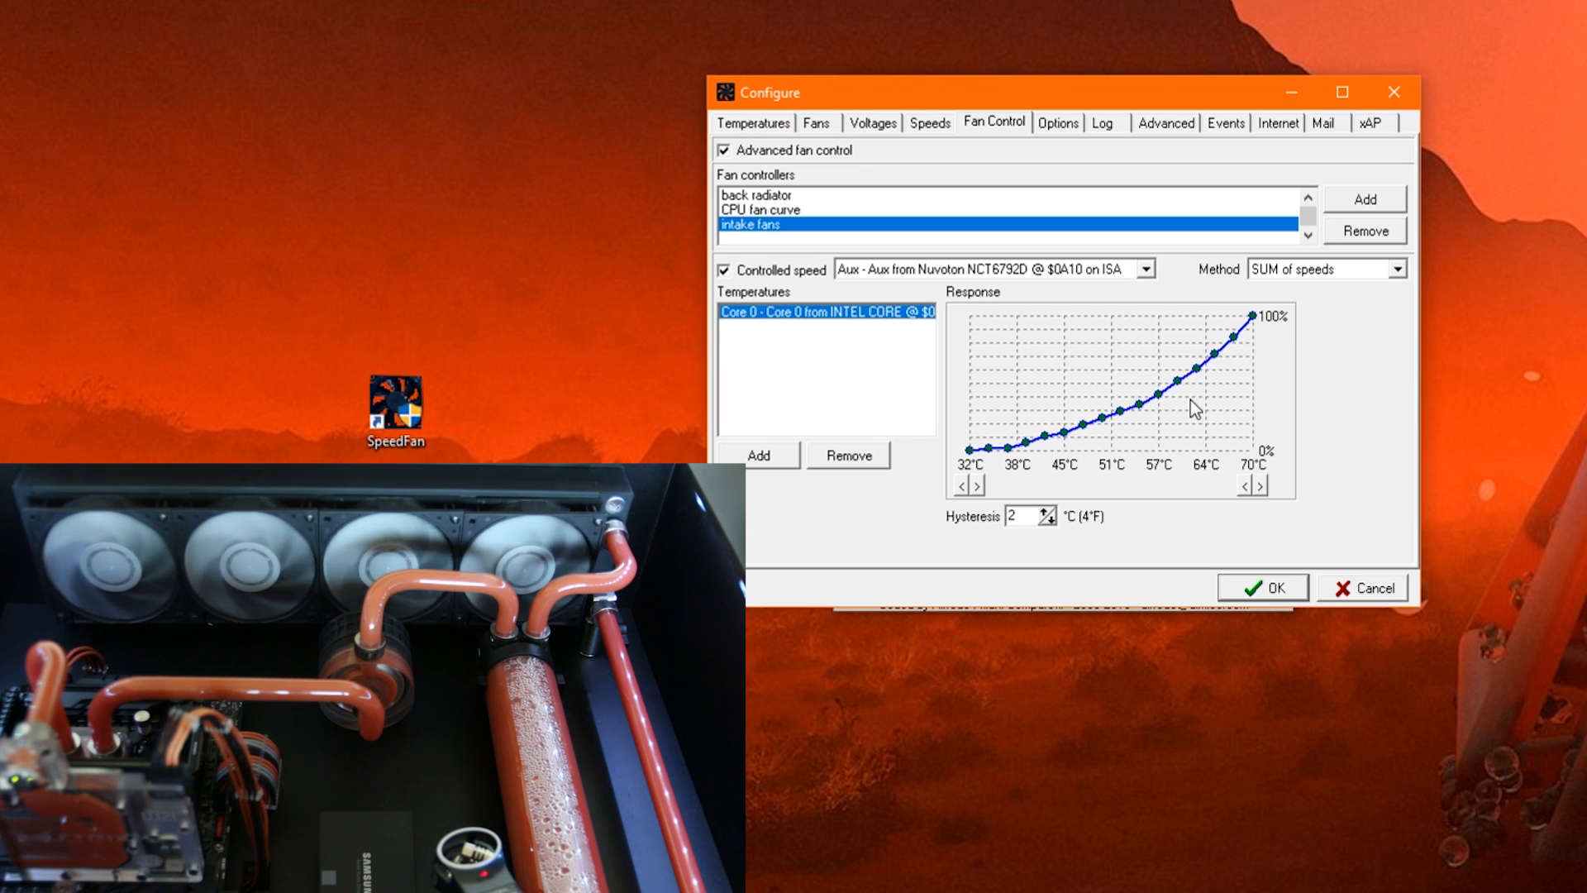
pyautogui.moveTo(933, 424)
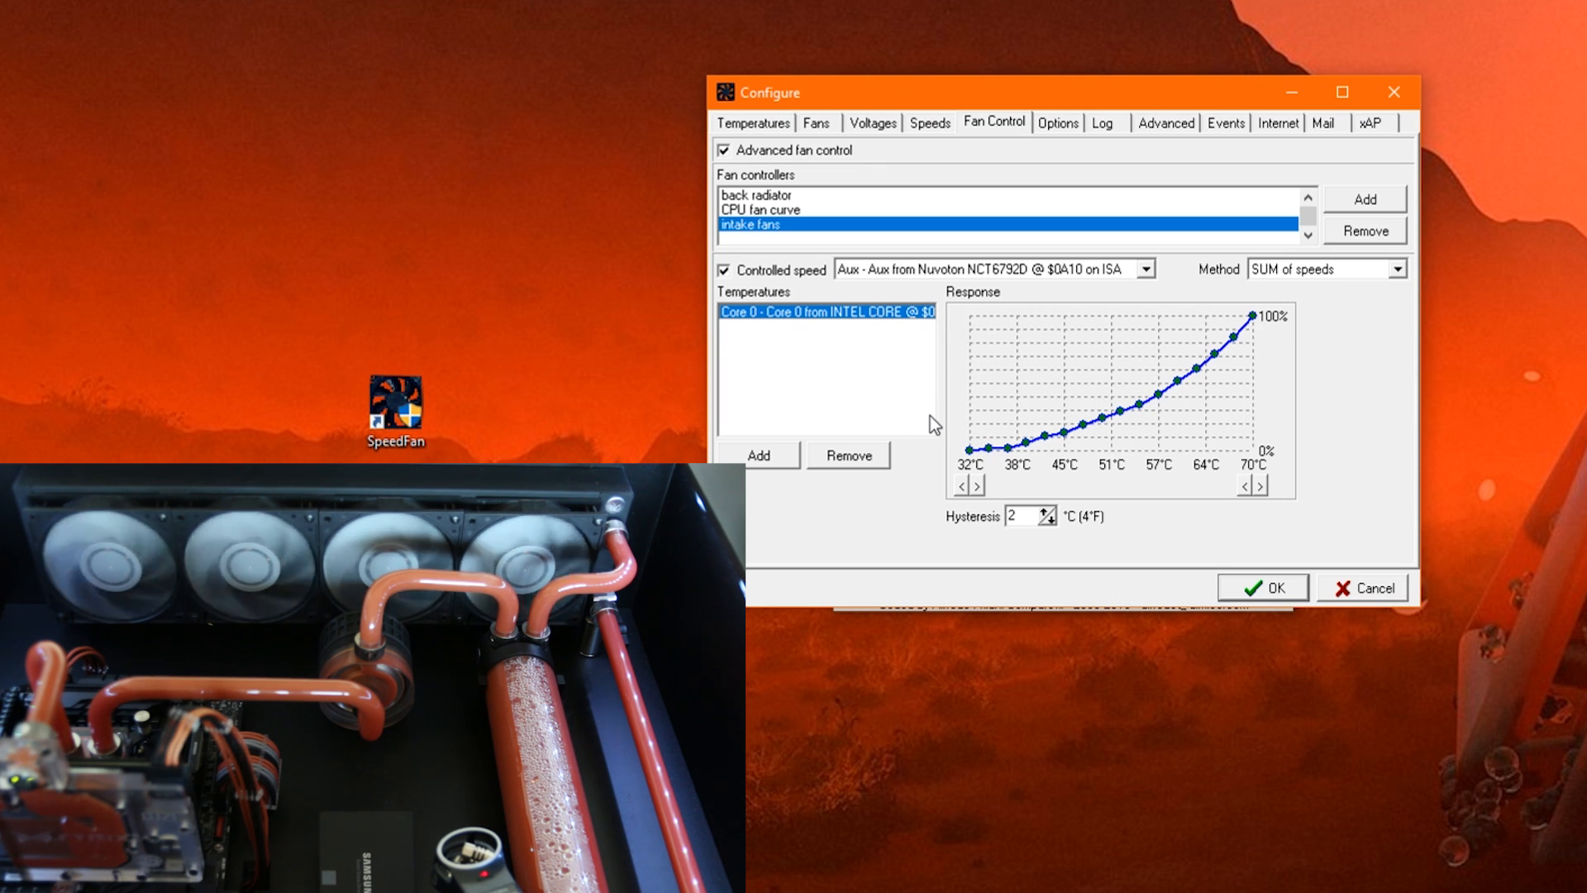
pyautogui.moveTo(855, 391)
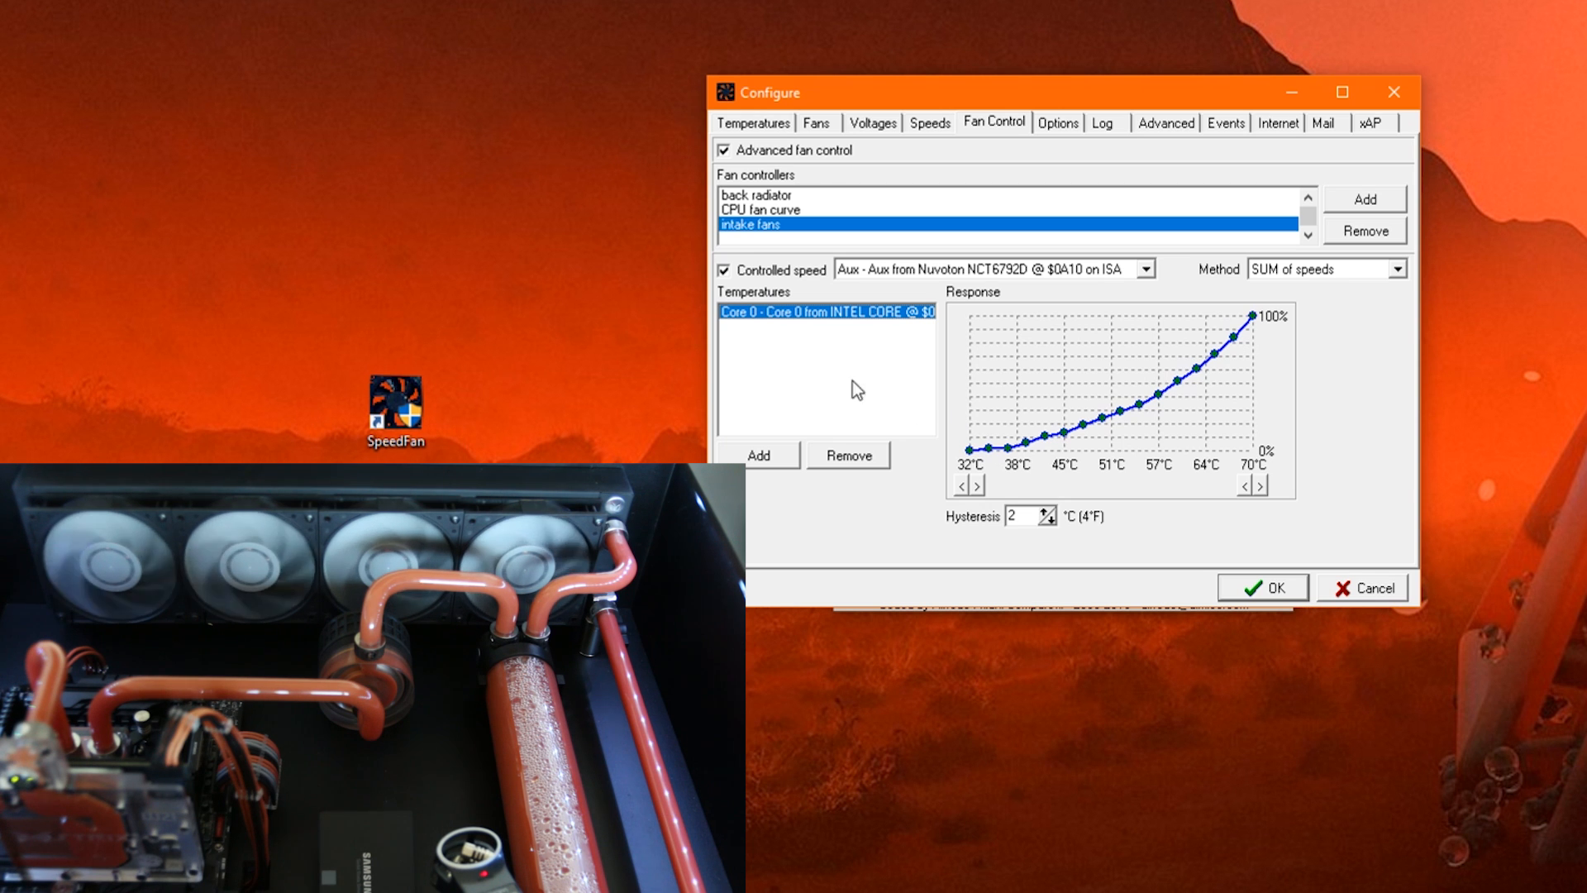
# Step: Add the GeForce GPU temperature as a second source for intake fans
pyautogui.click(760, 455)
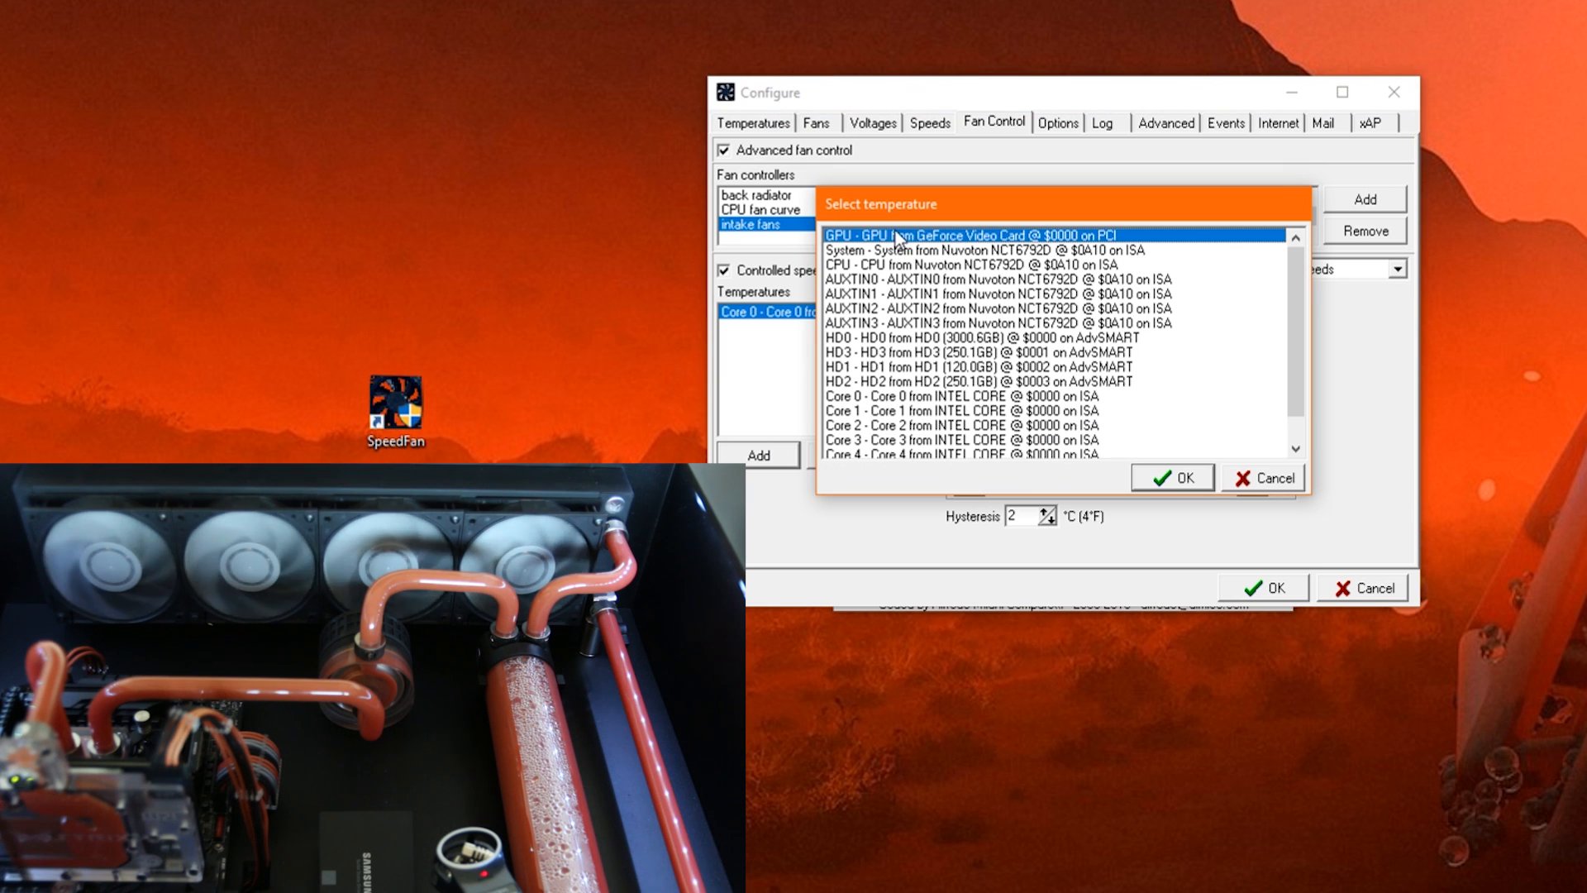
pyautogui.click(1172, 476)
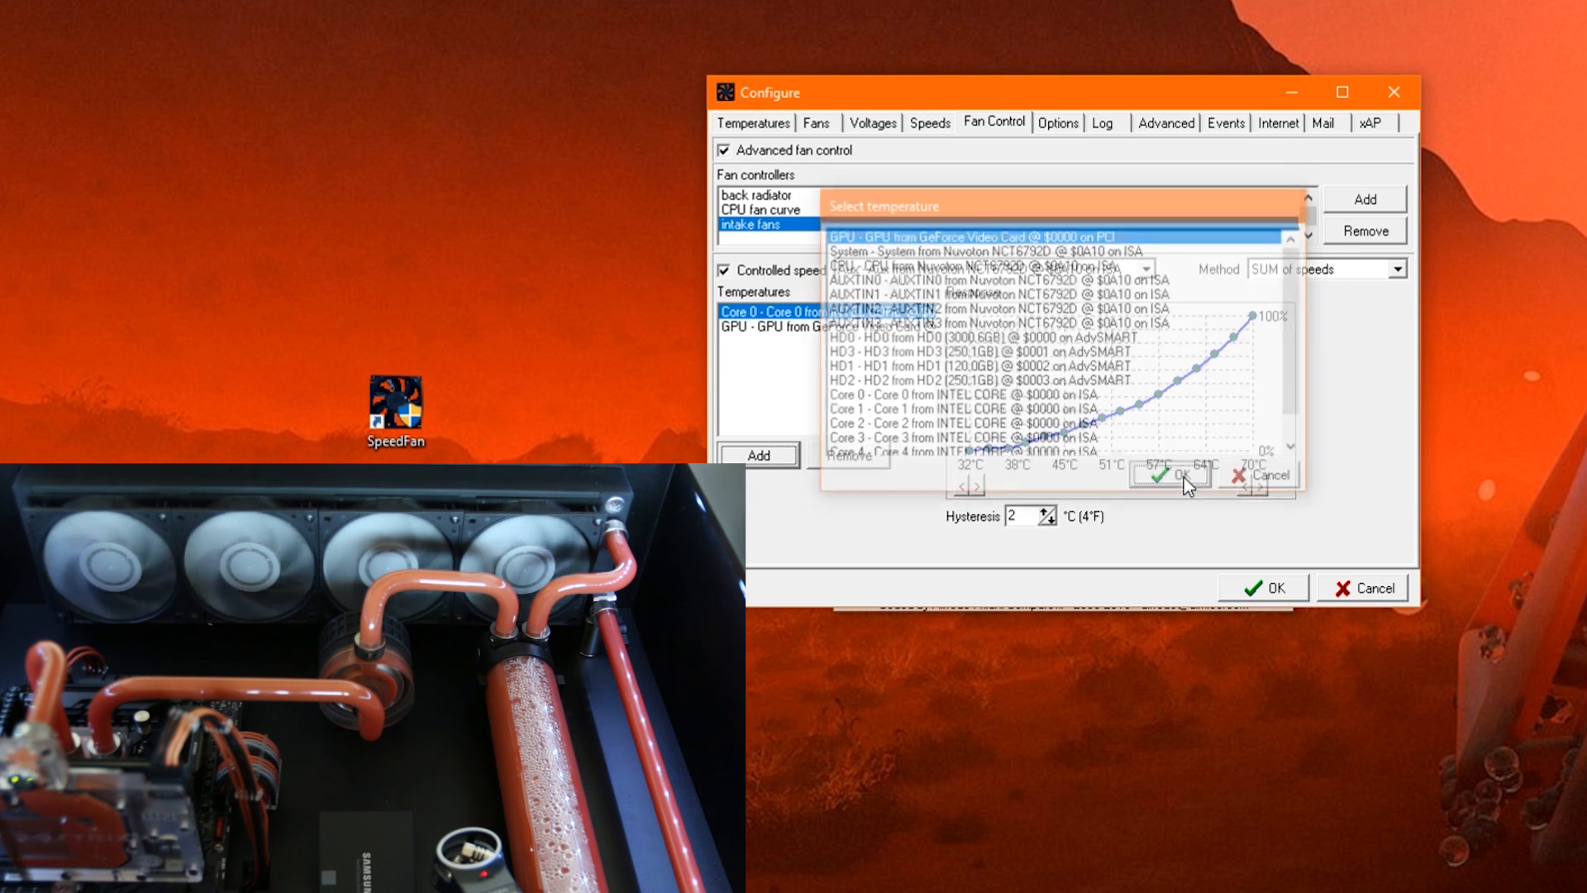
pyautogui.click(1169, 477)
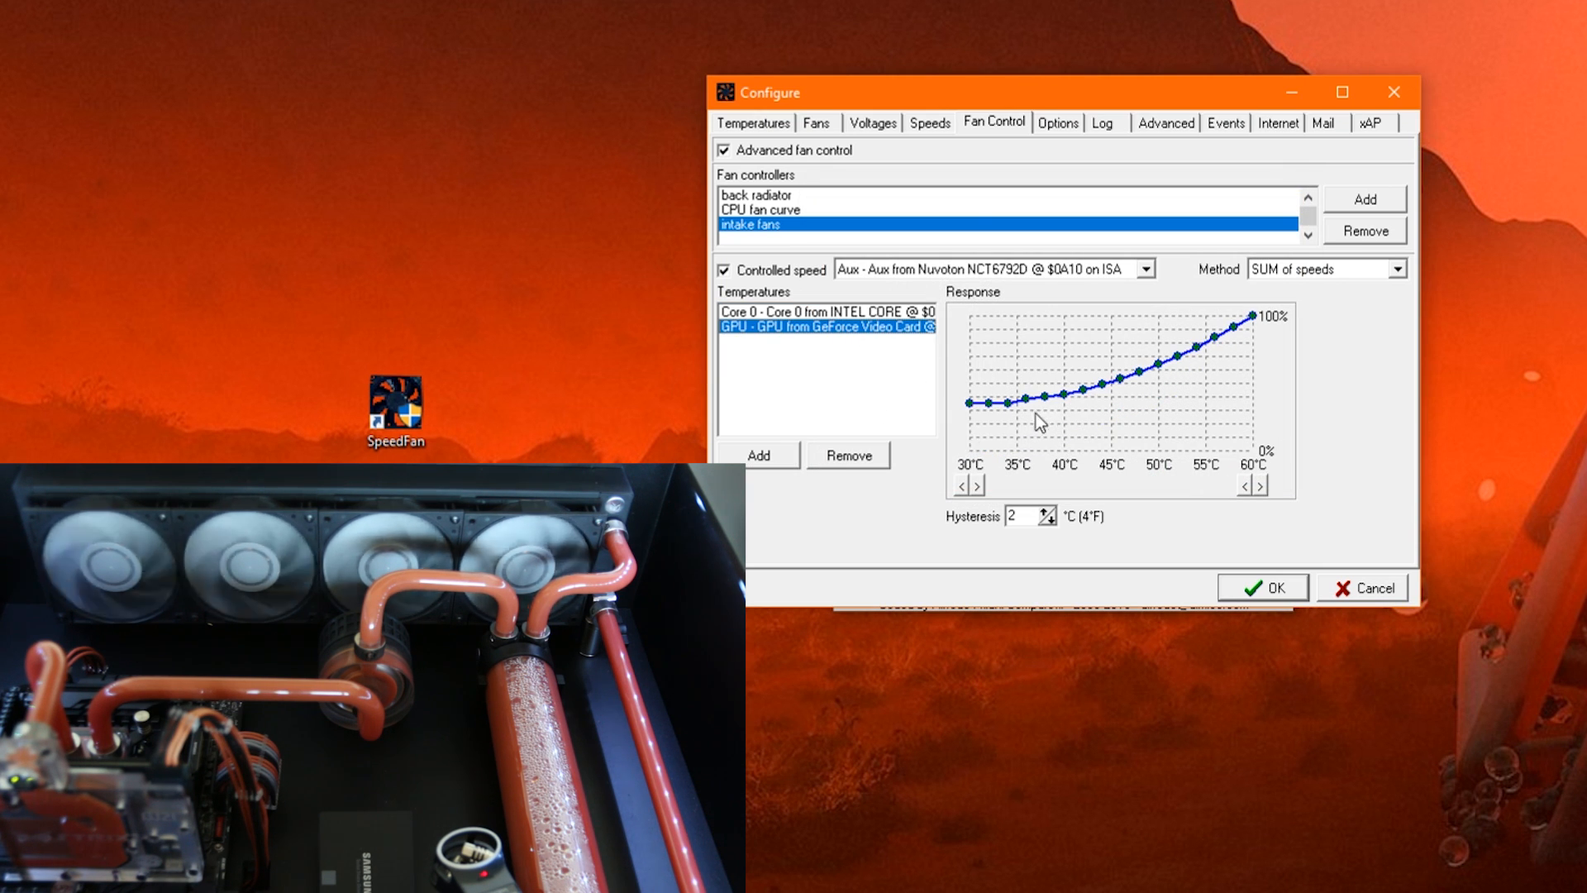
pyautogui.moveTo(974, 429)
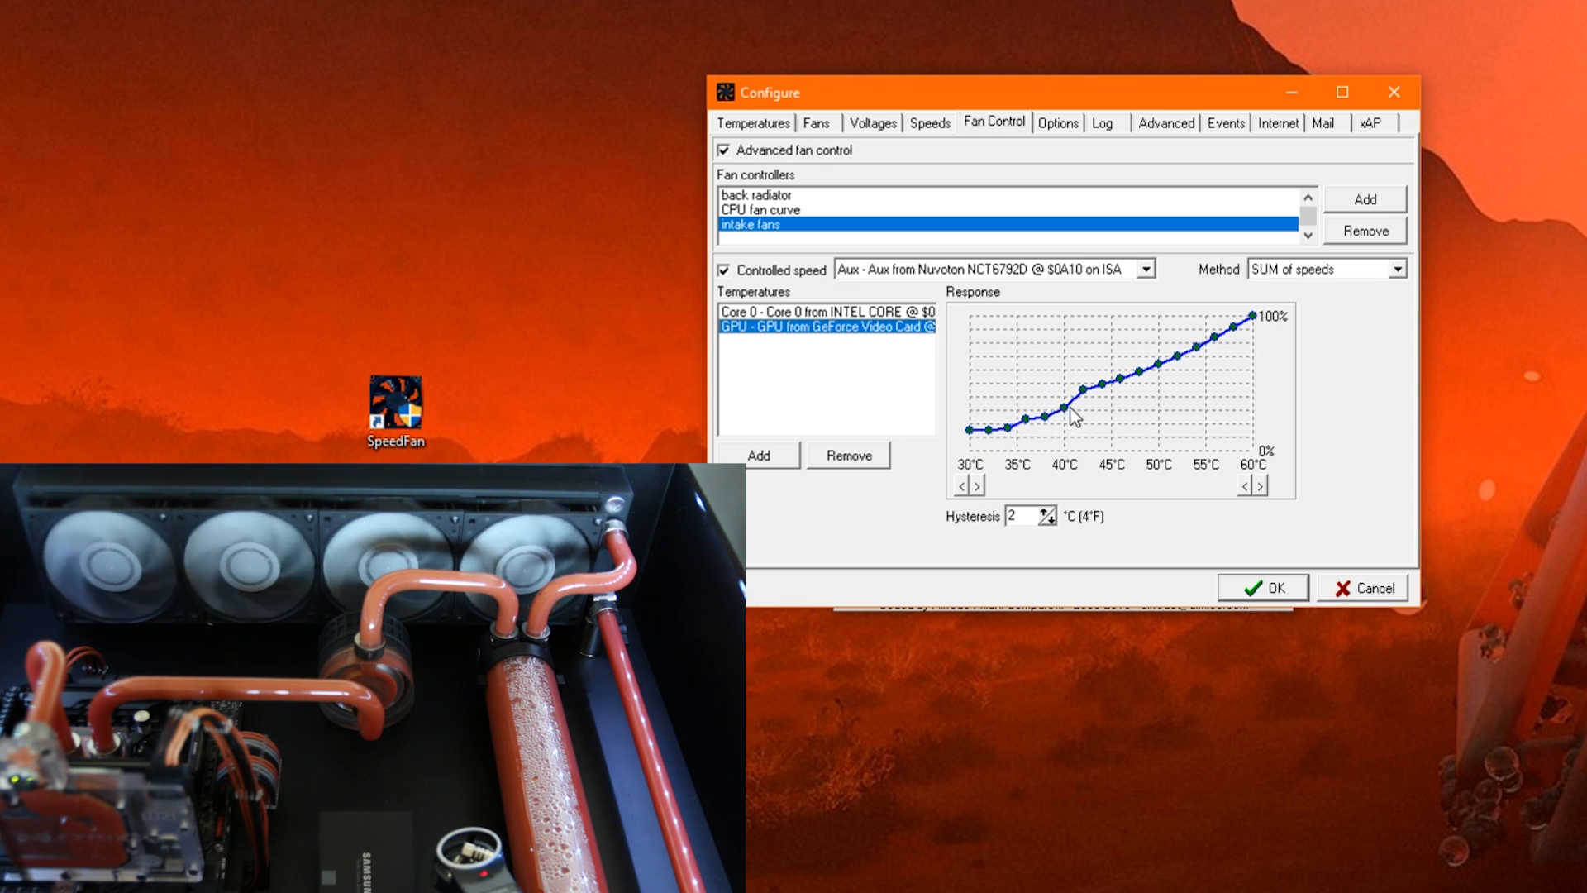
pyautogui.moveTo(907, 372)
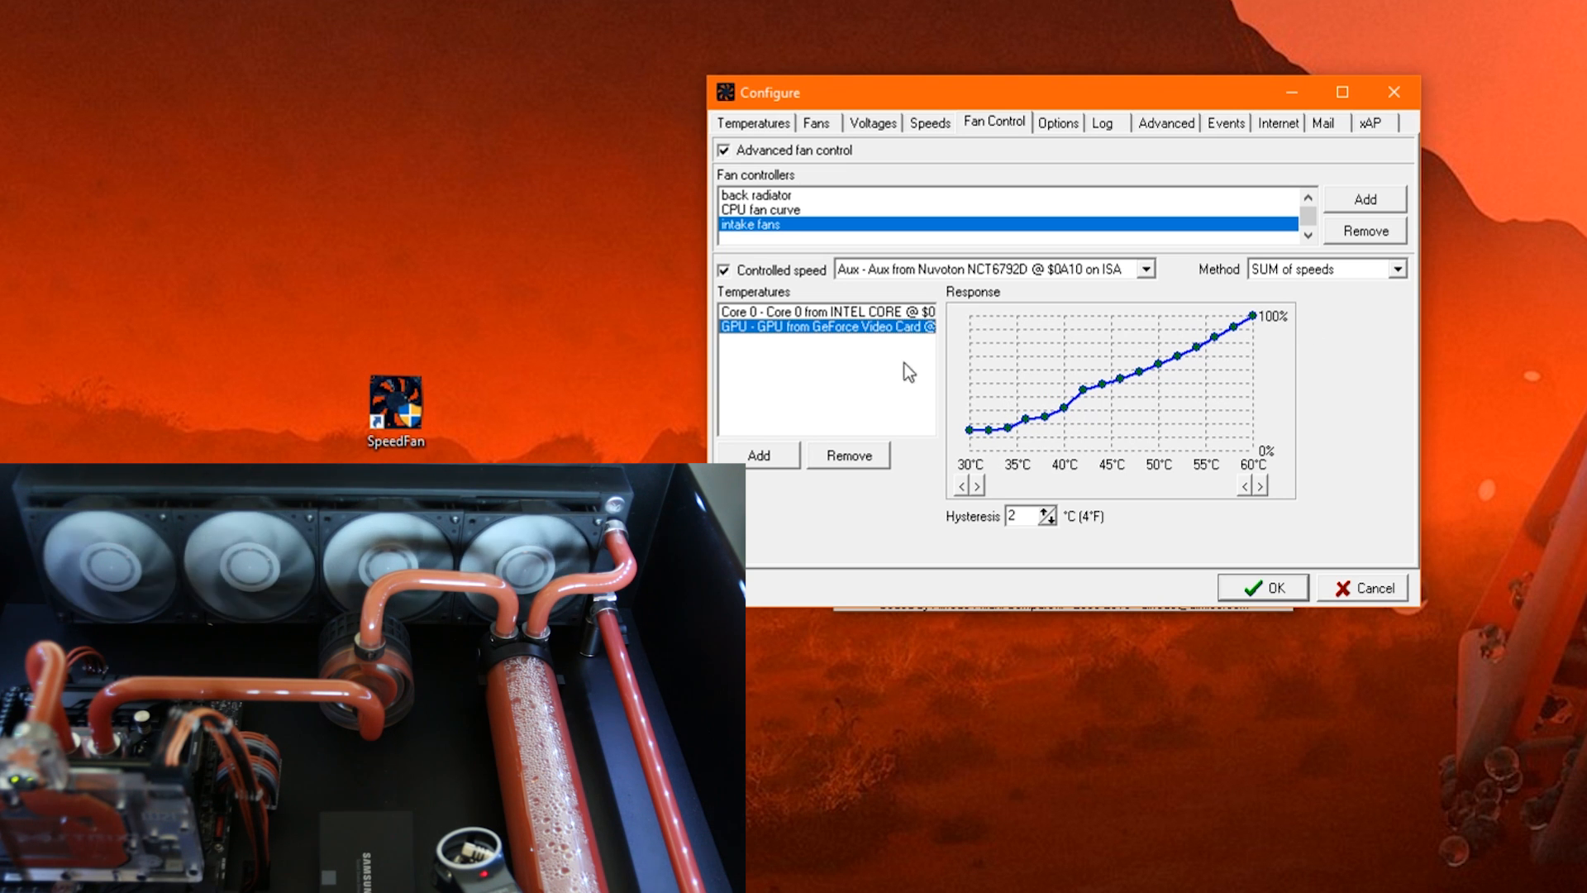
pyautogui.moveTo(1426, 268)
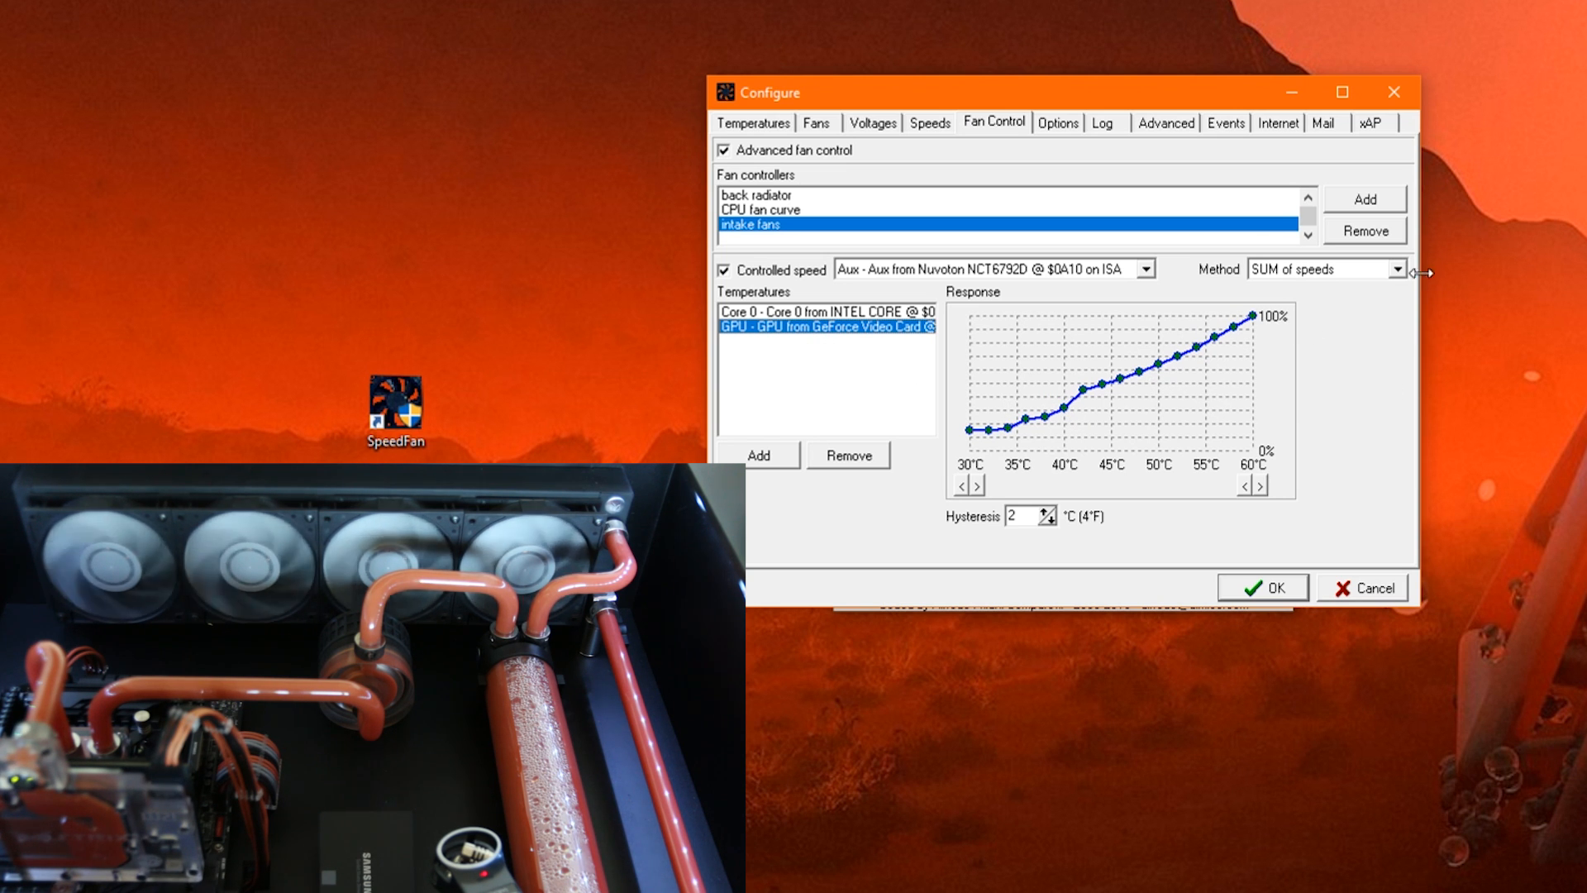
pyautogui.moveTo(1213, 284)
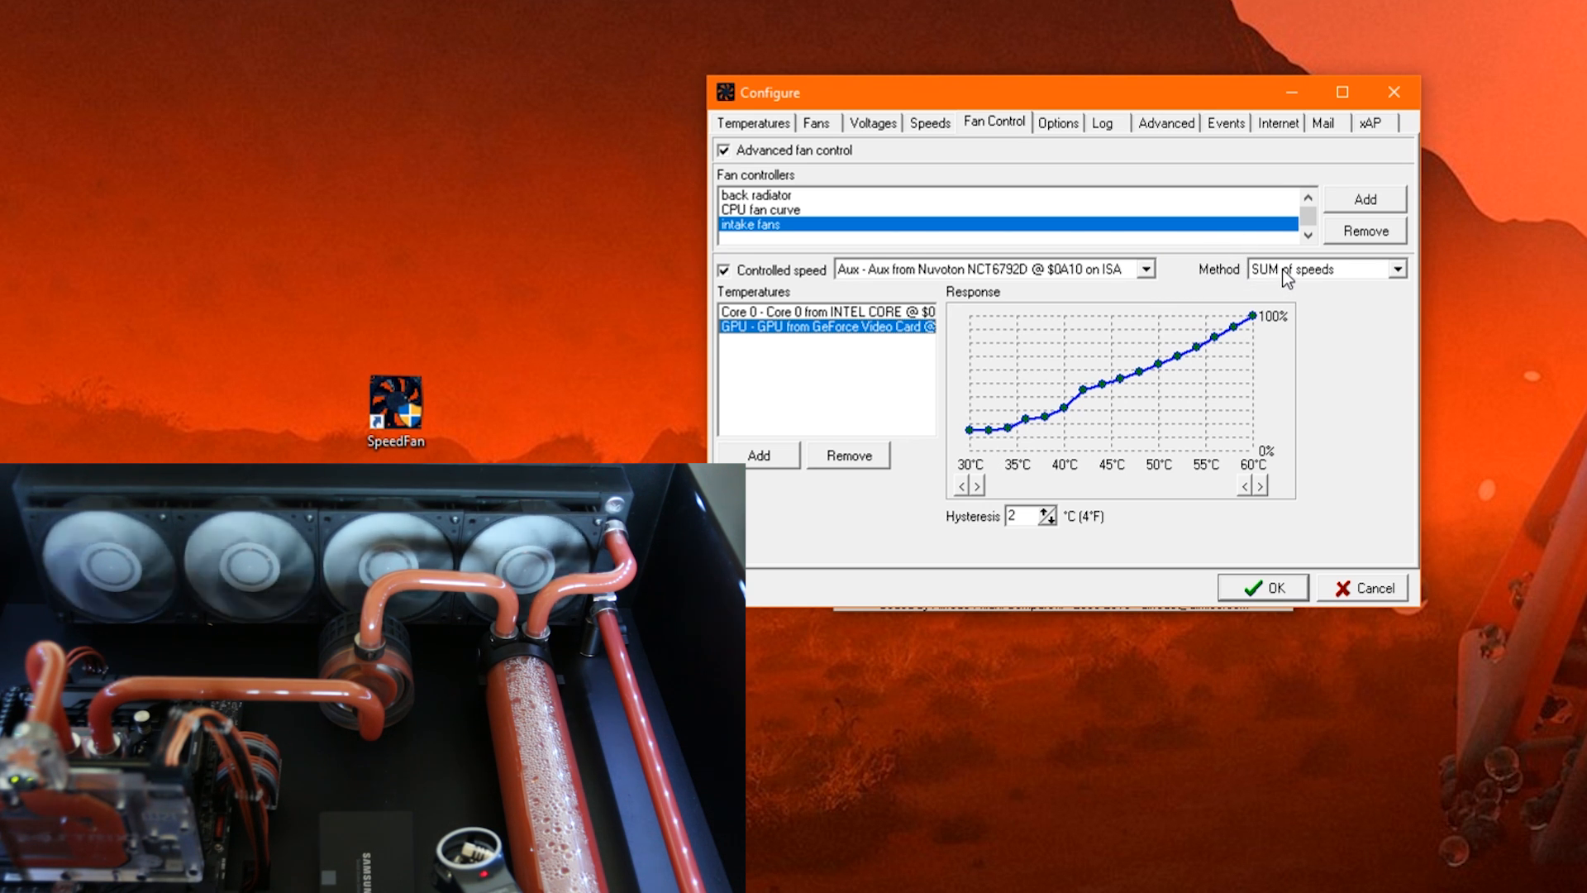
pyautogui.moveTo(994, 415)
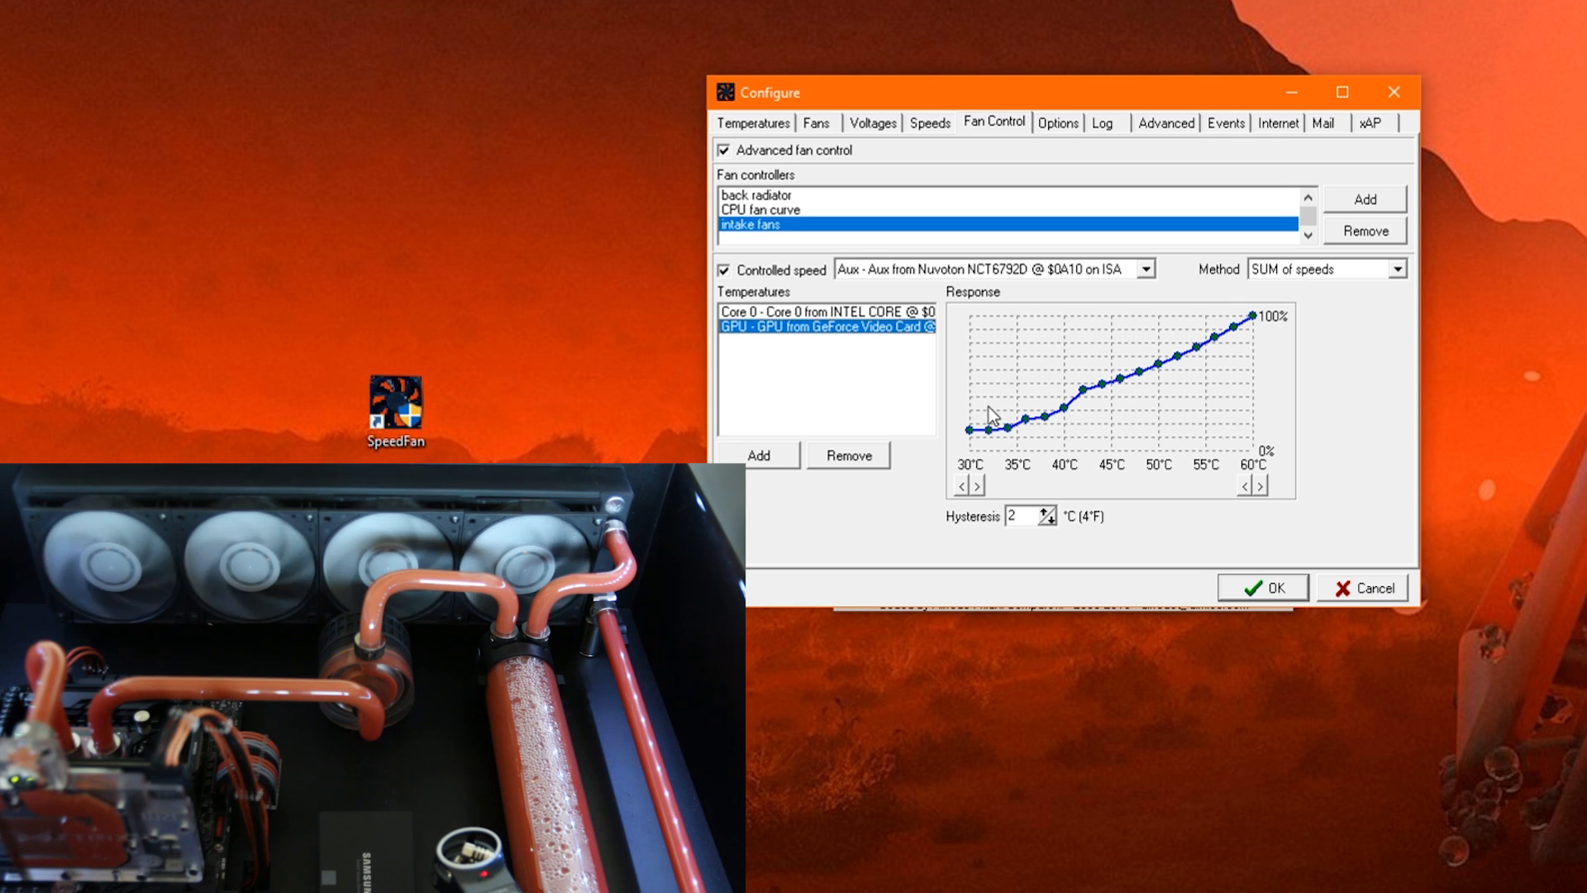
pyautogui.moveTo(1083, 443)
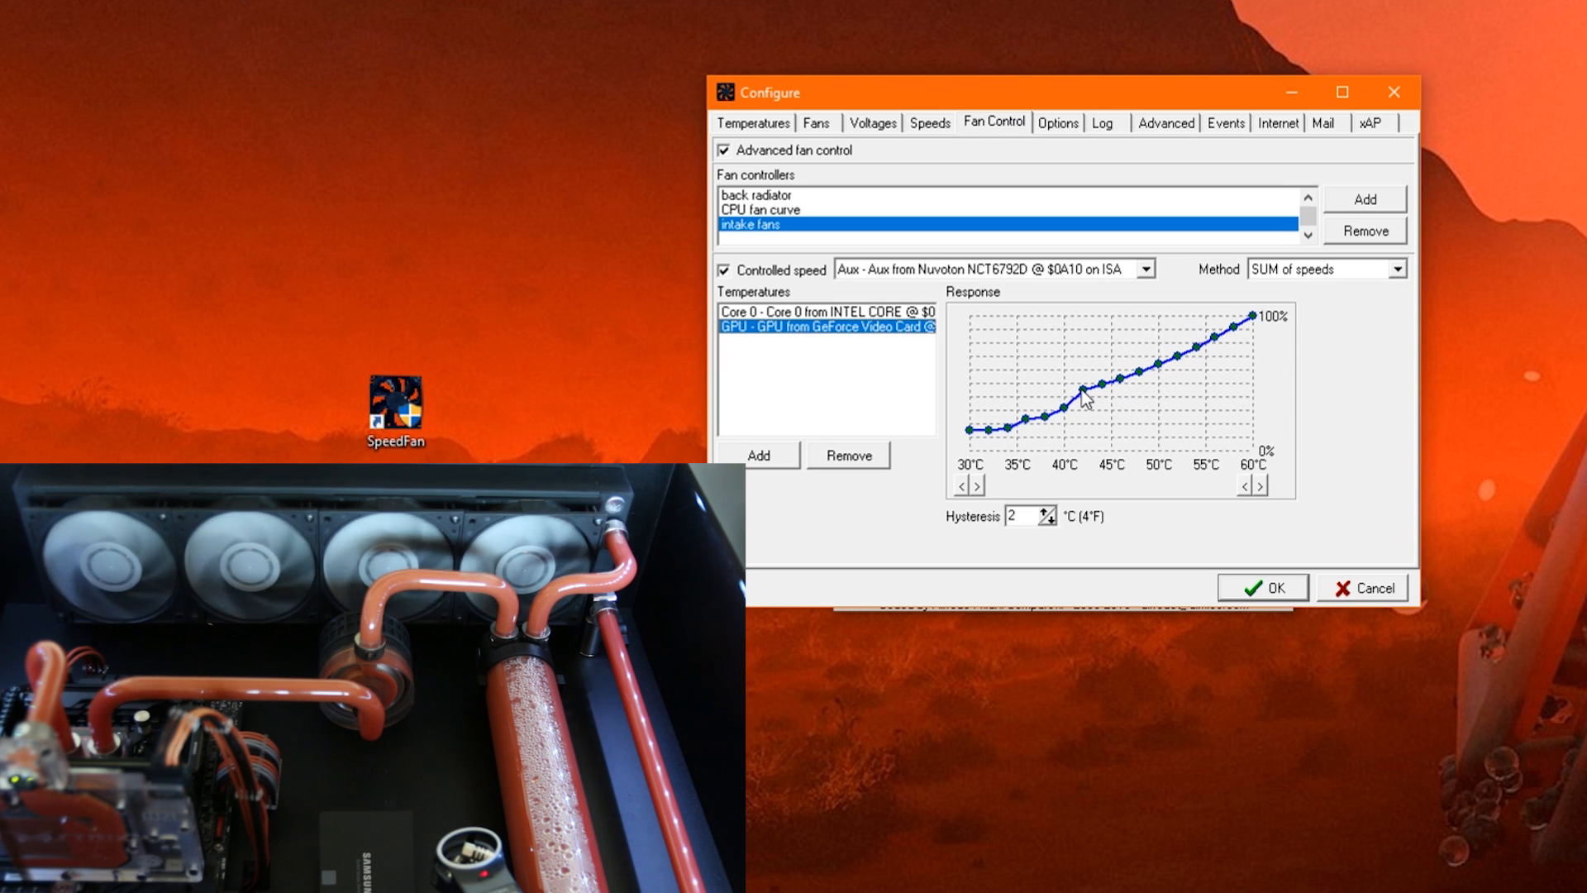
pyautogui.moveTo(903, 370)
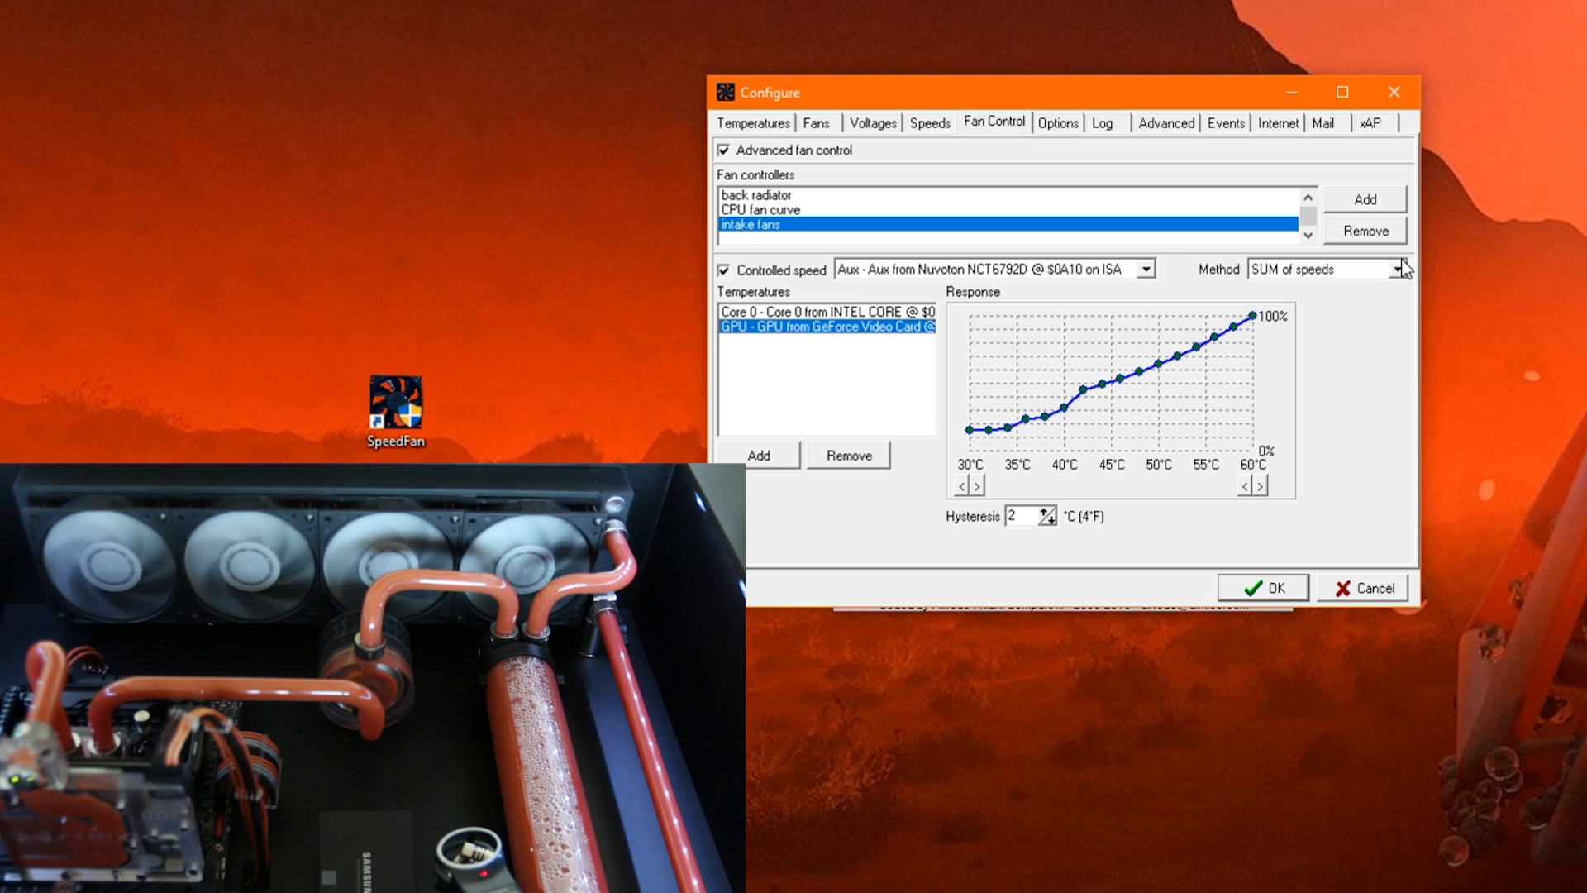
# Step: Set the intake fans controller's Method to MAX of speeds
pyautogui.click(1414, 268)
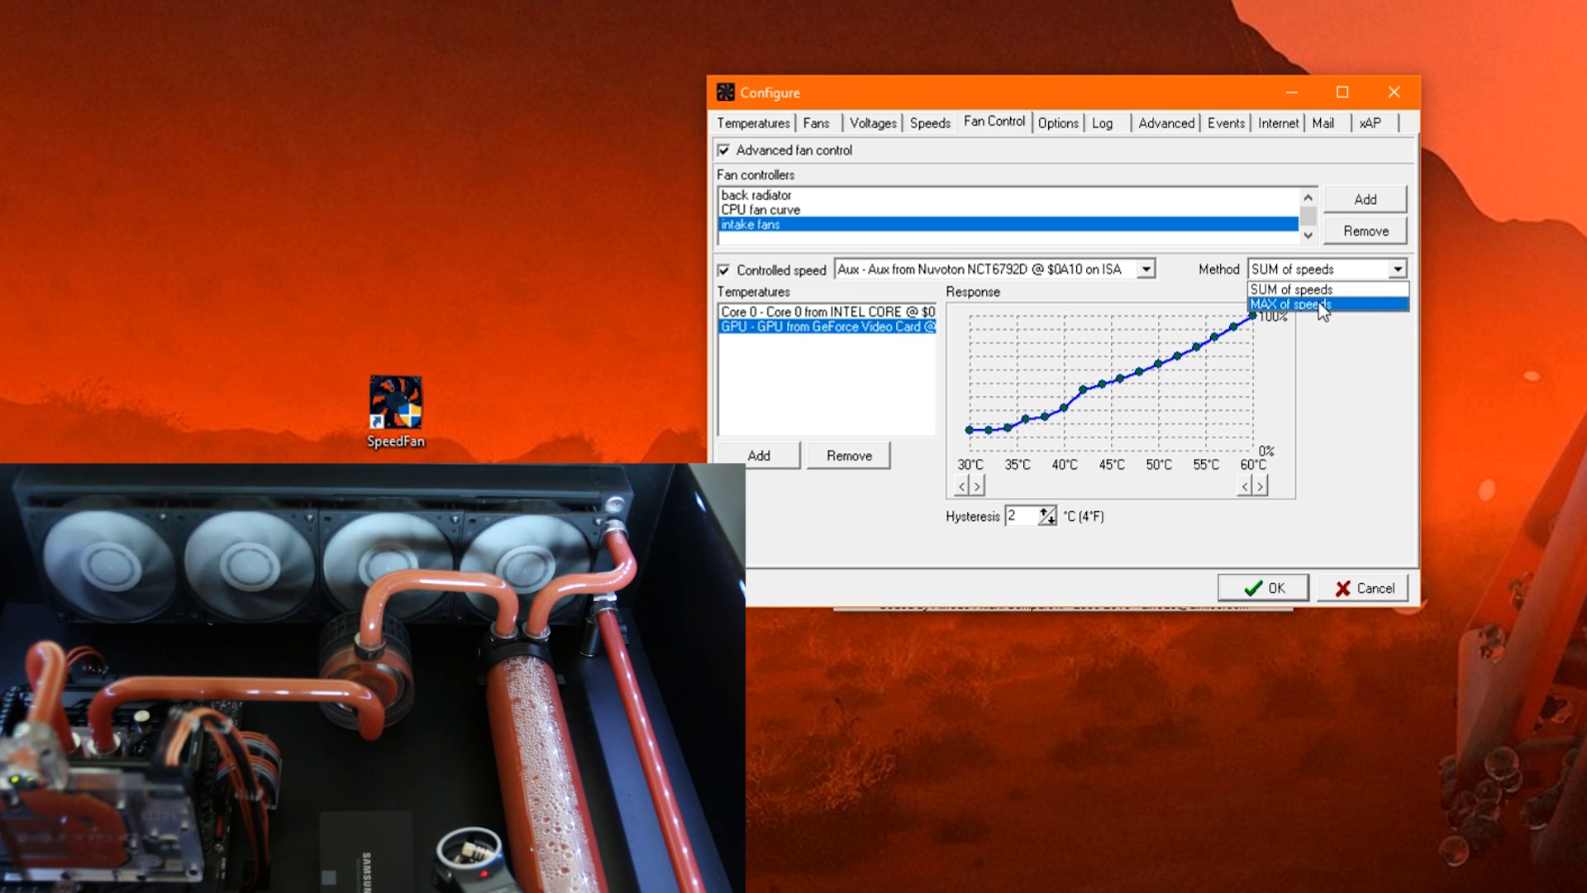
pyautogui.click(1290, 303)
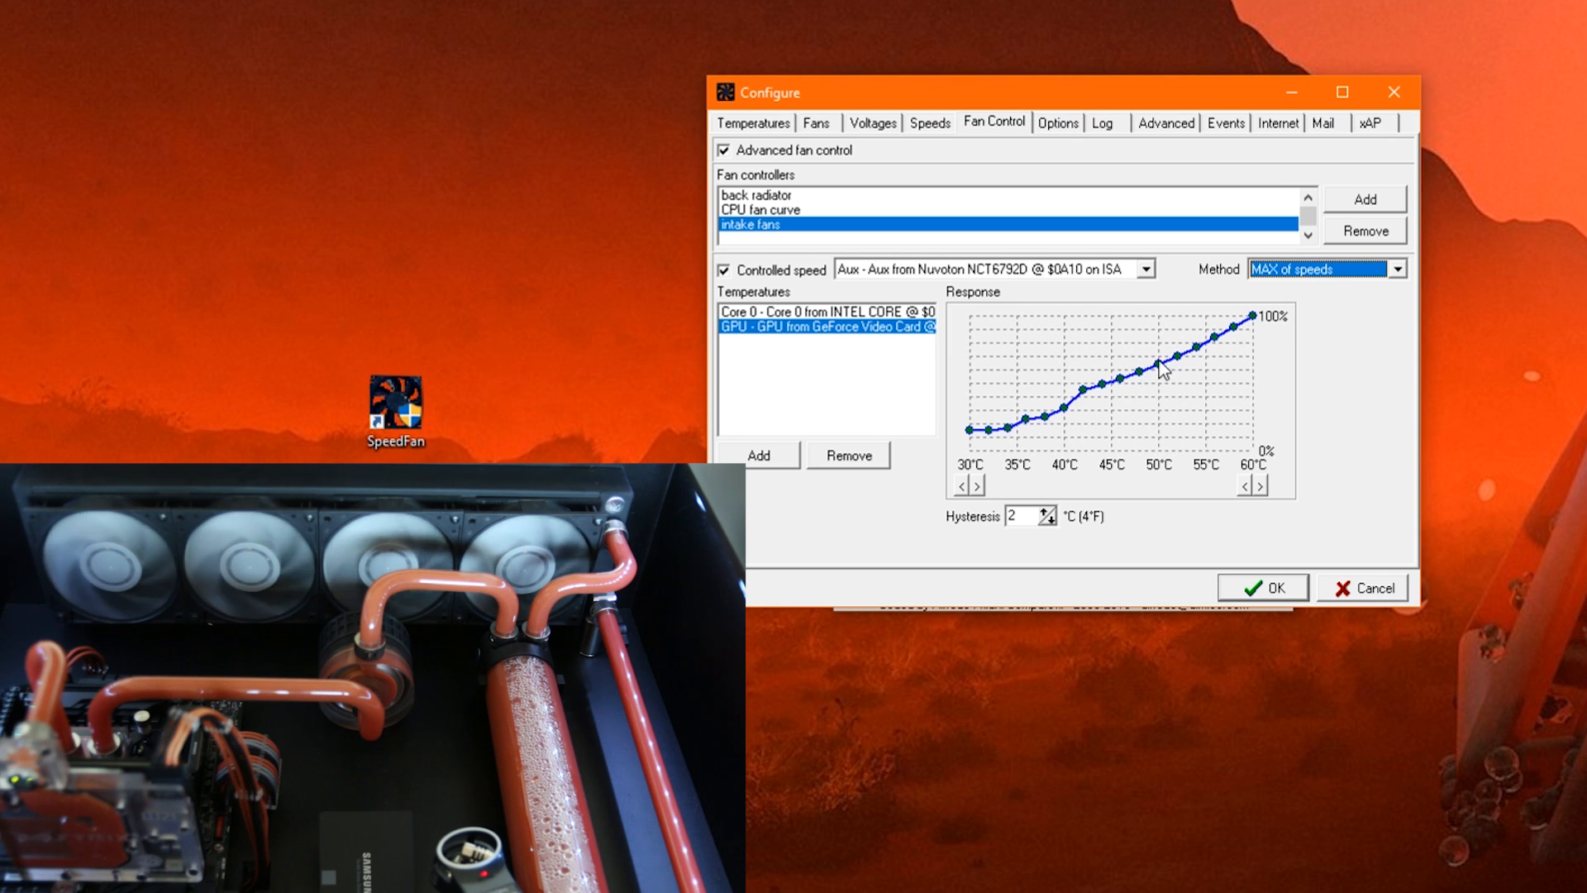
pyautogui.moveTo(853, 343)
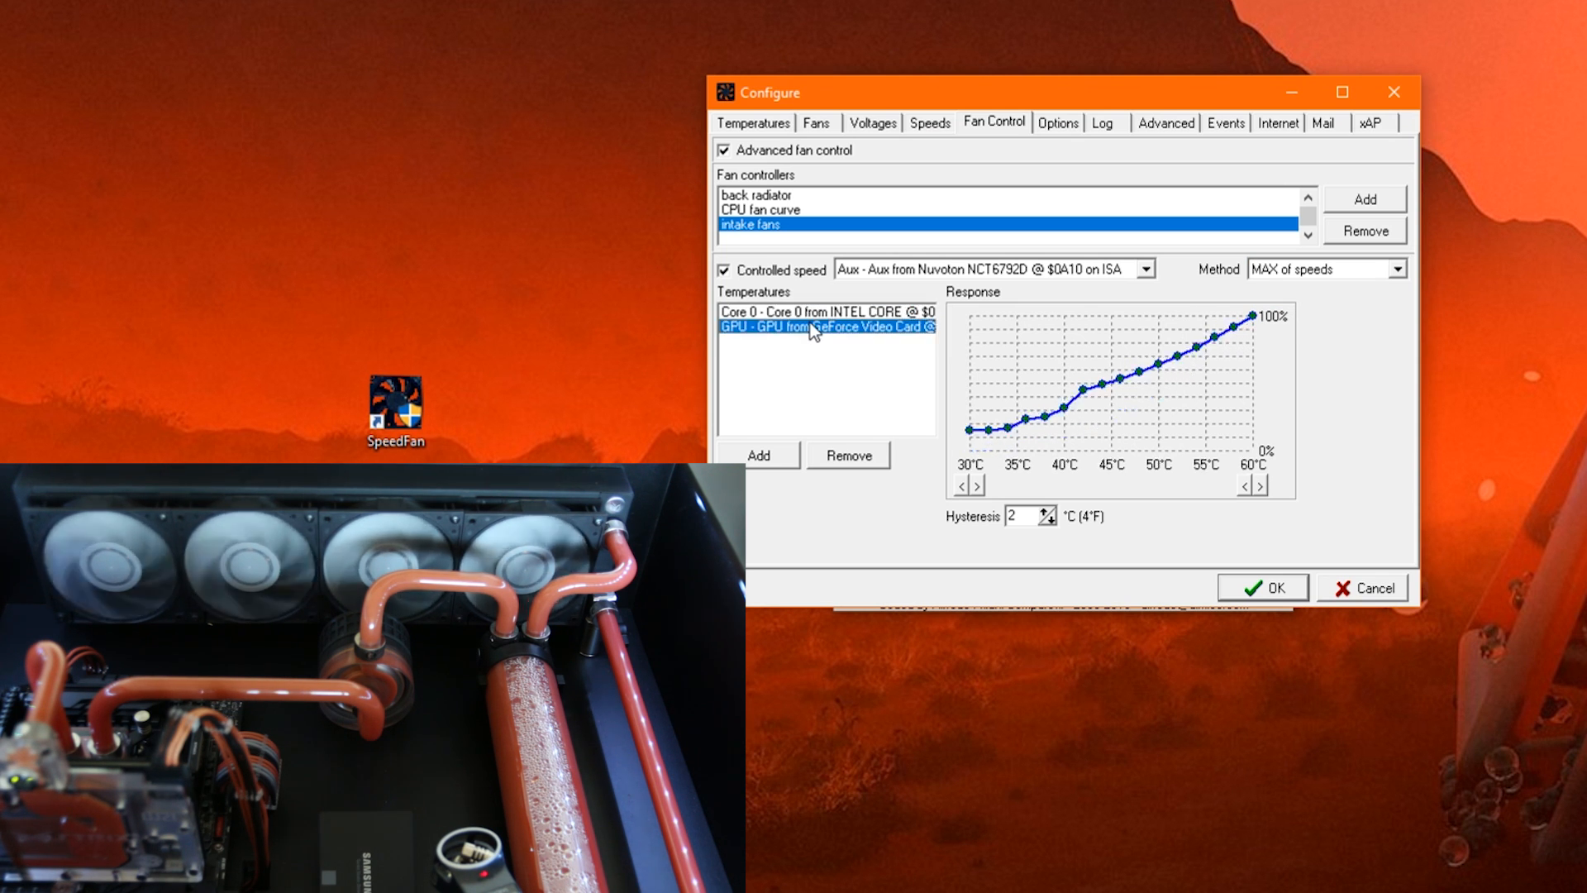
pyautogui.moveTo(918, 439)
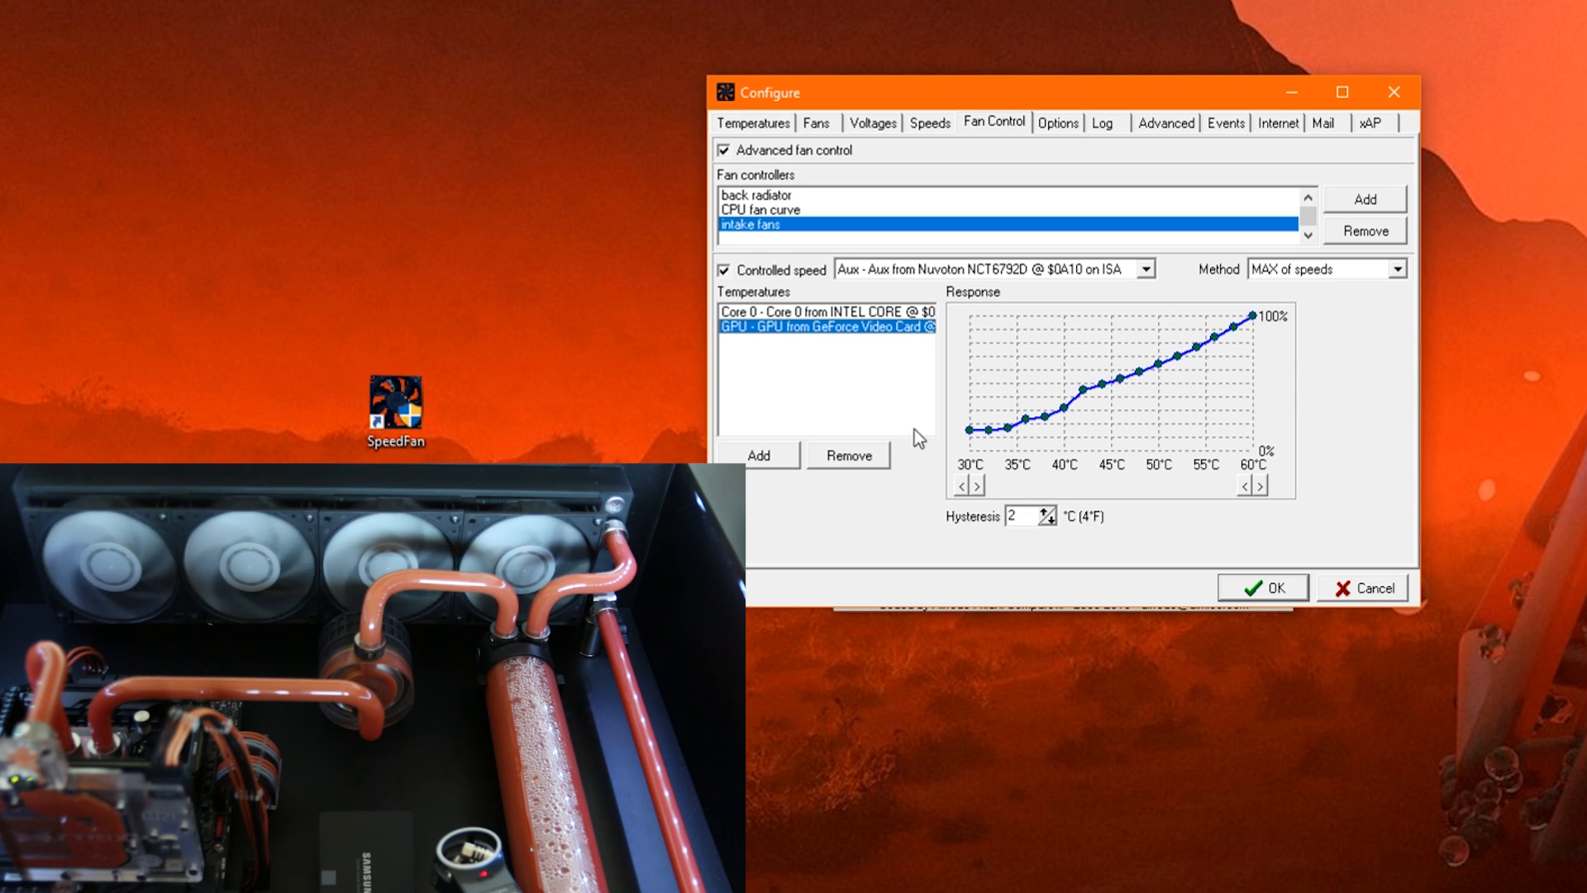
pyautogui.moveTo(1212, 281)
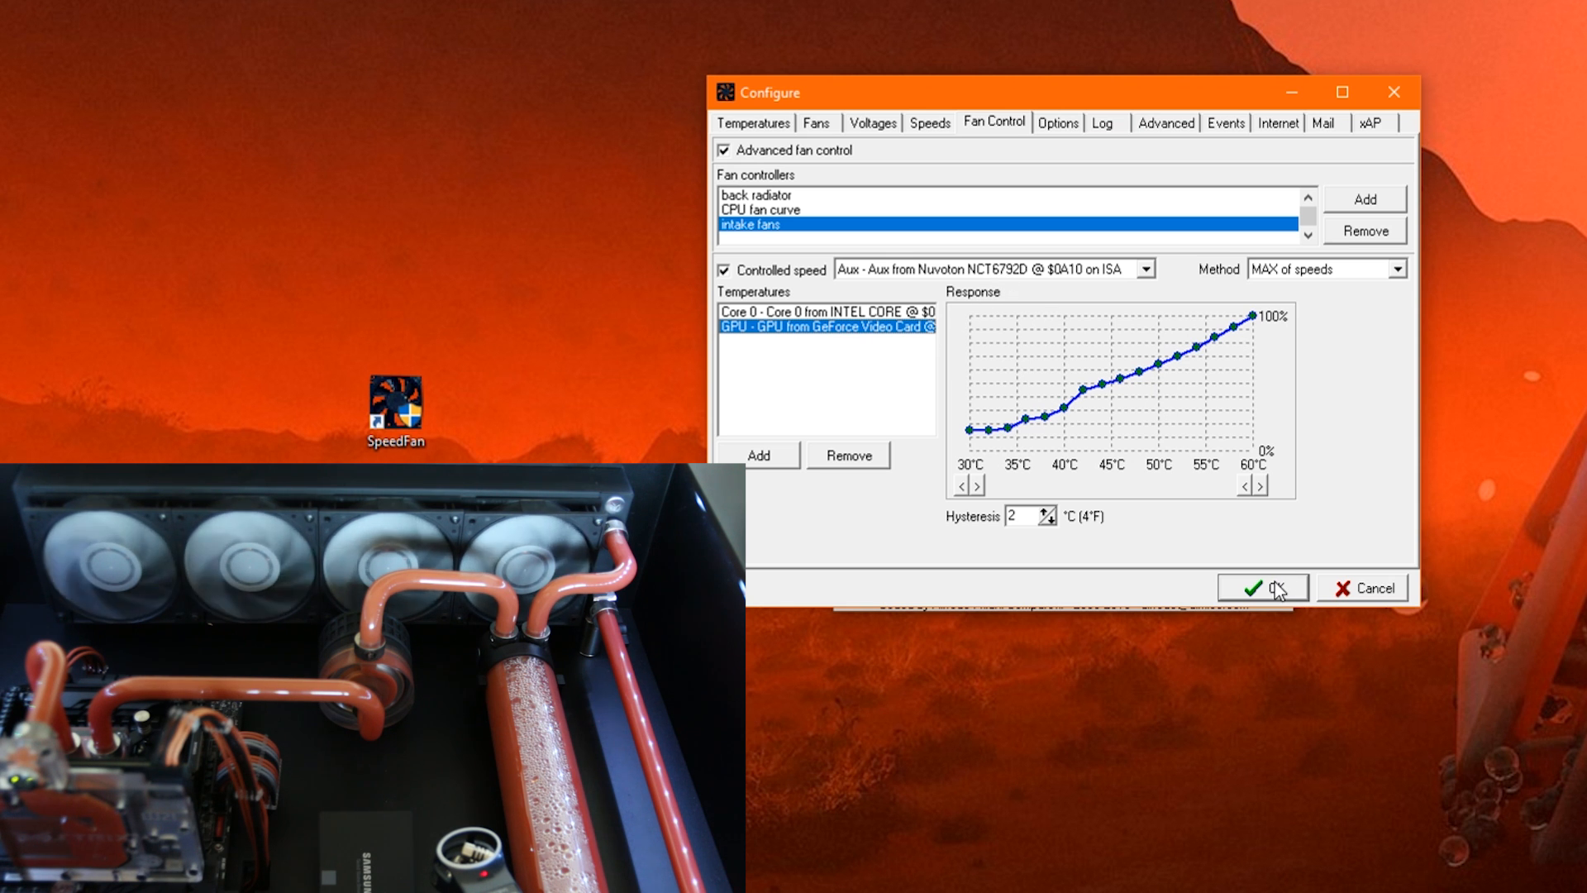
# Step: Confirm the 'intake fans' controller configuration and enable automatic fan speed in the main window
pyautogui.click(1268, 587)
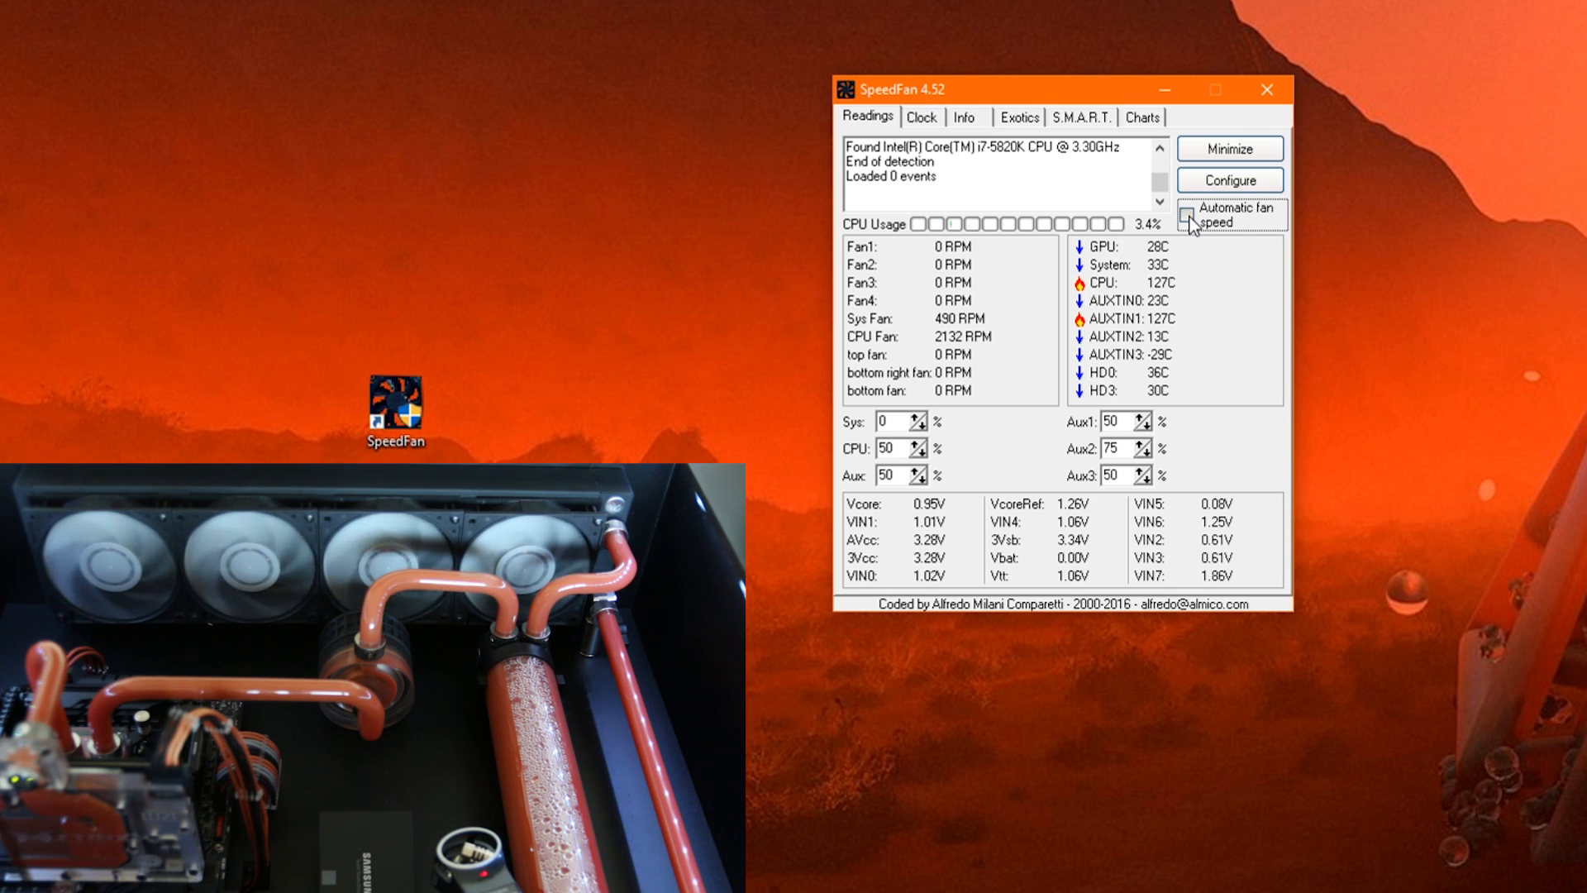
pyautogui.click(1184, 215)
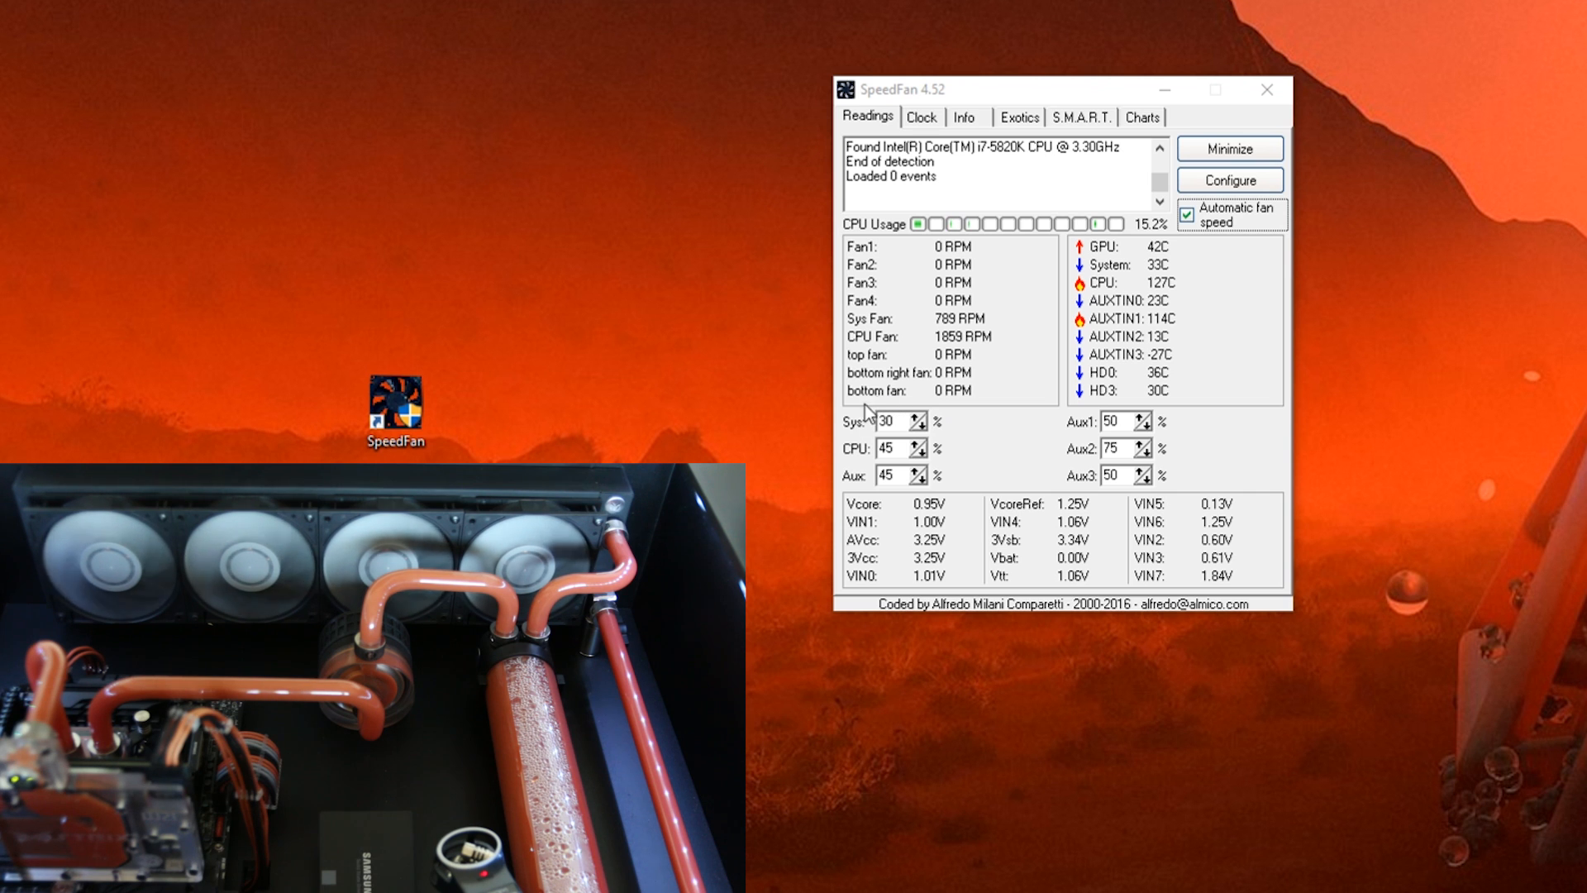
pyautogui.moveTo(956, 441)
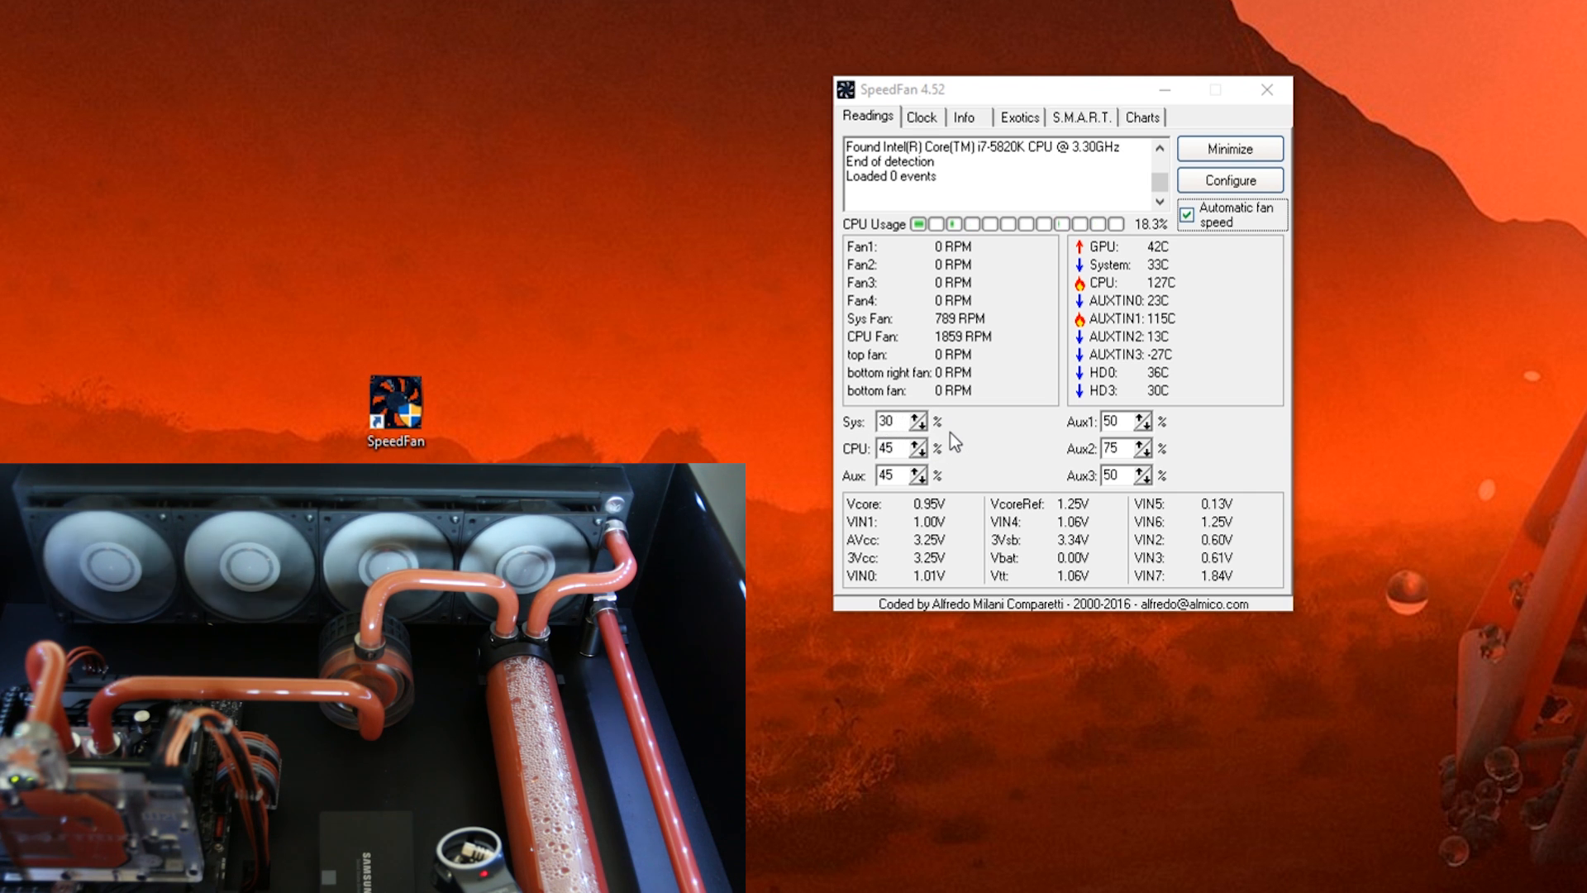